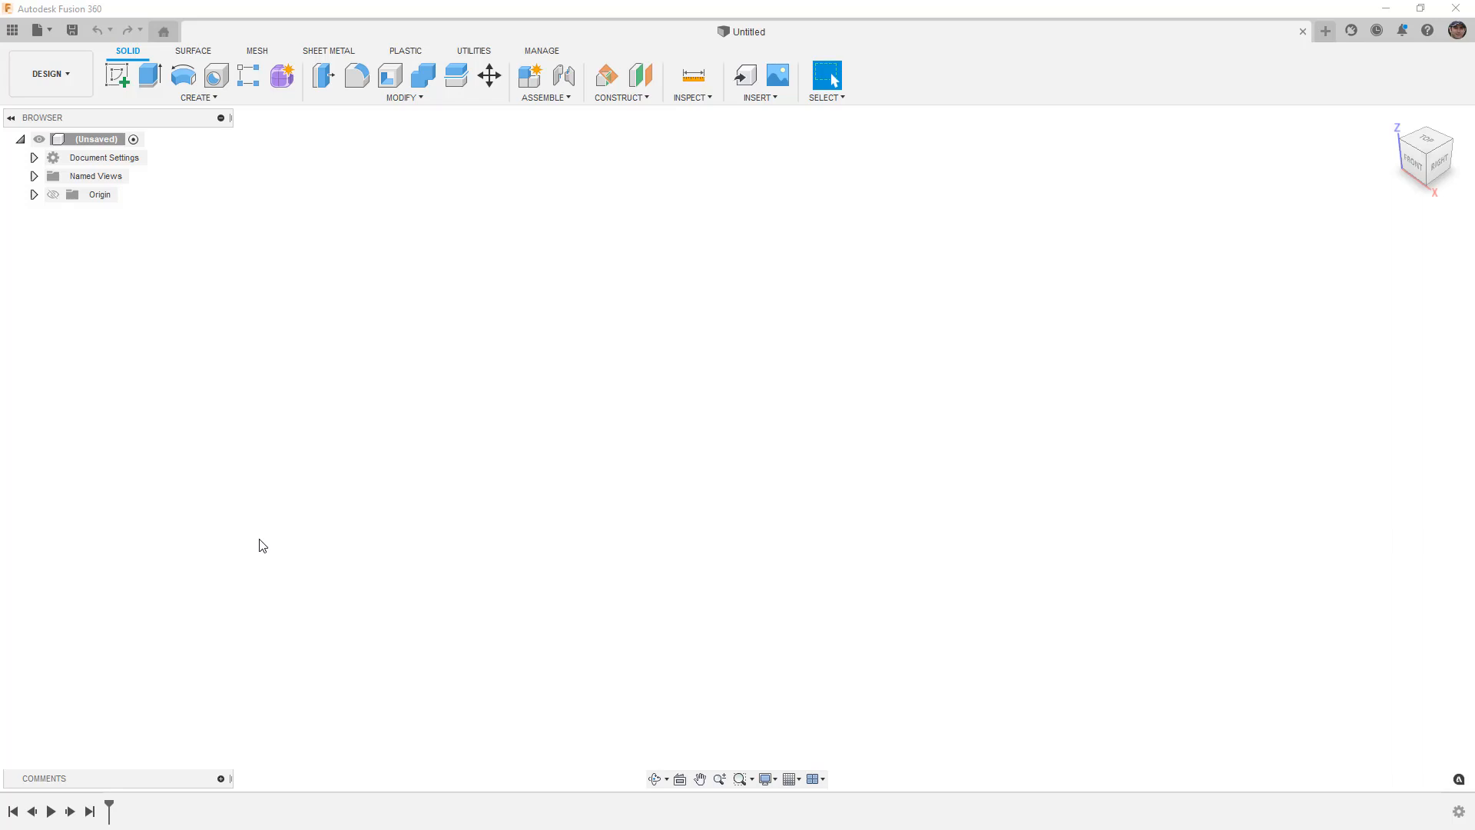
pyautogui.moveTo(257, 544)
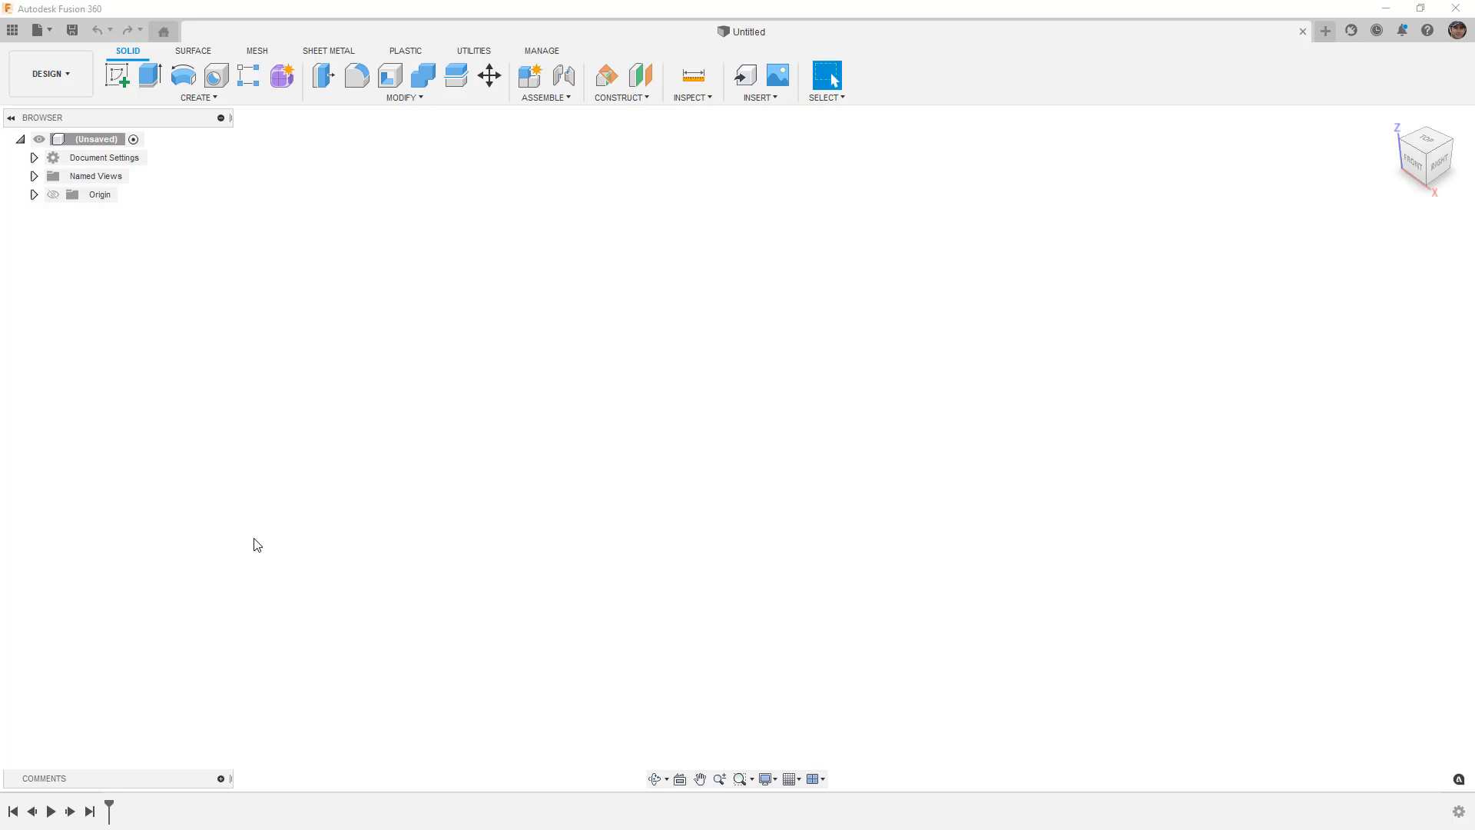
pyautogui.moveTo(283, 75)
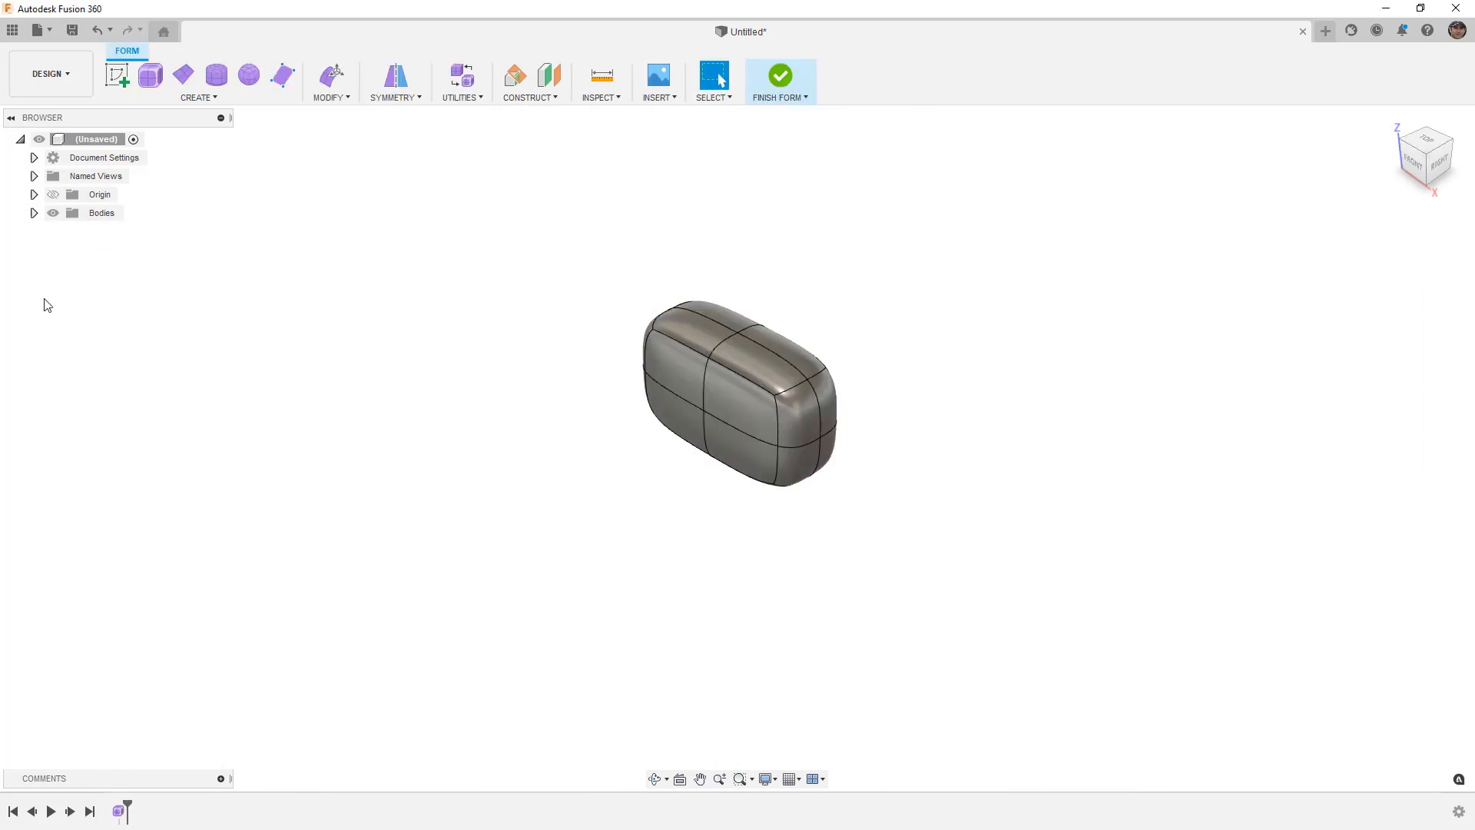
# Step: Select the rounded box Body1 in the browser and finish the form into a solid body
pyautogui.click(115, 232)
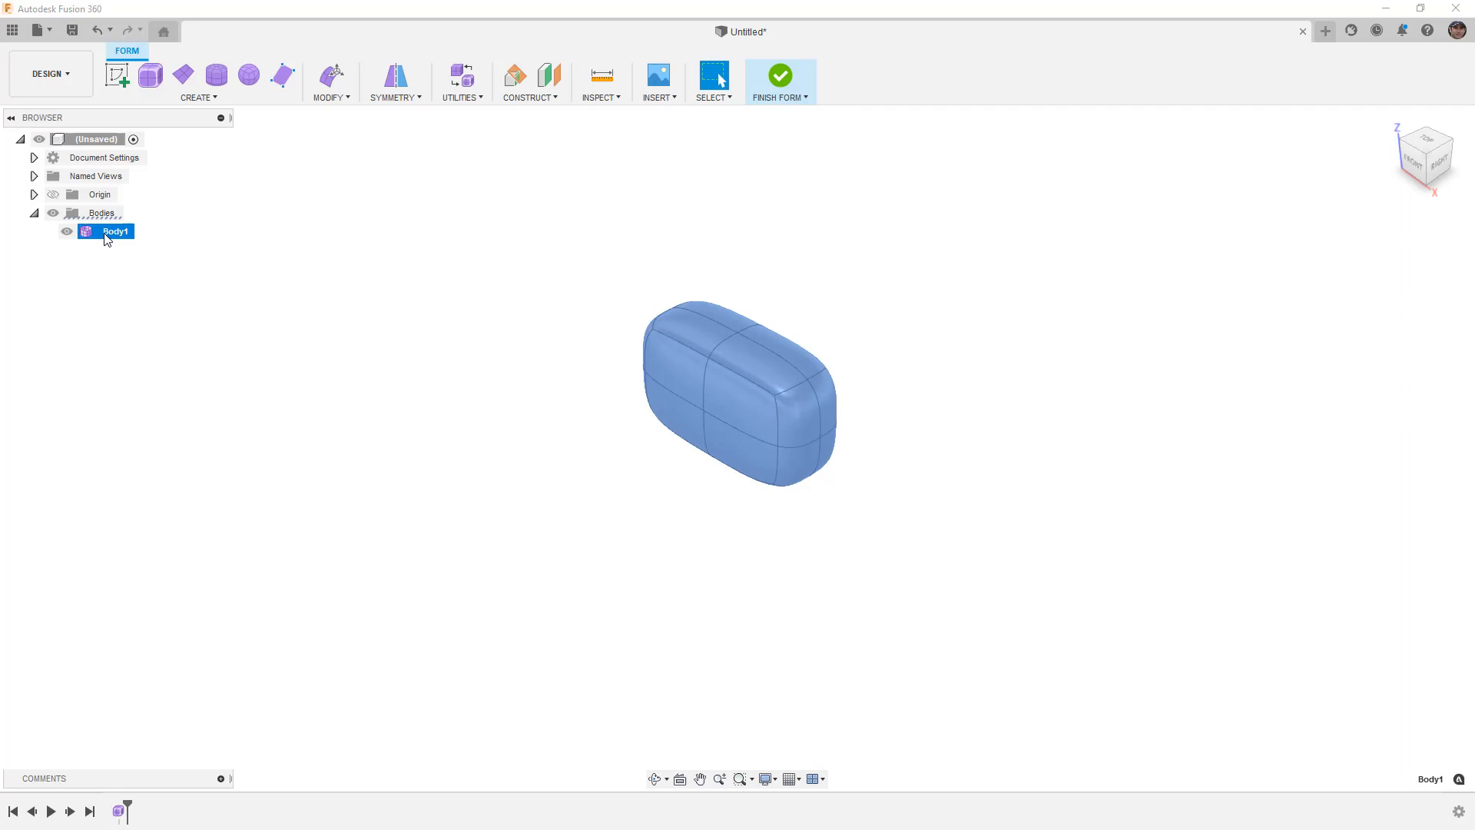
pyautogui.click(779, 81)
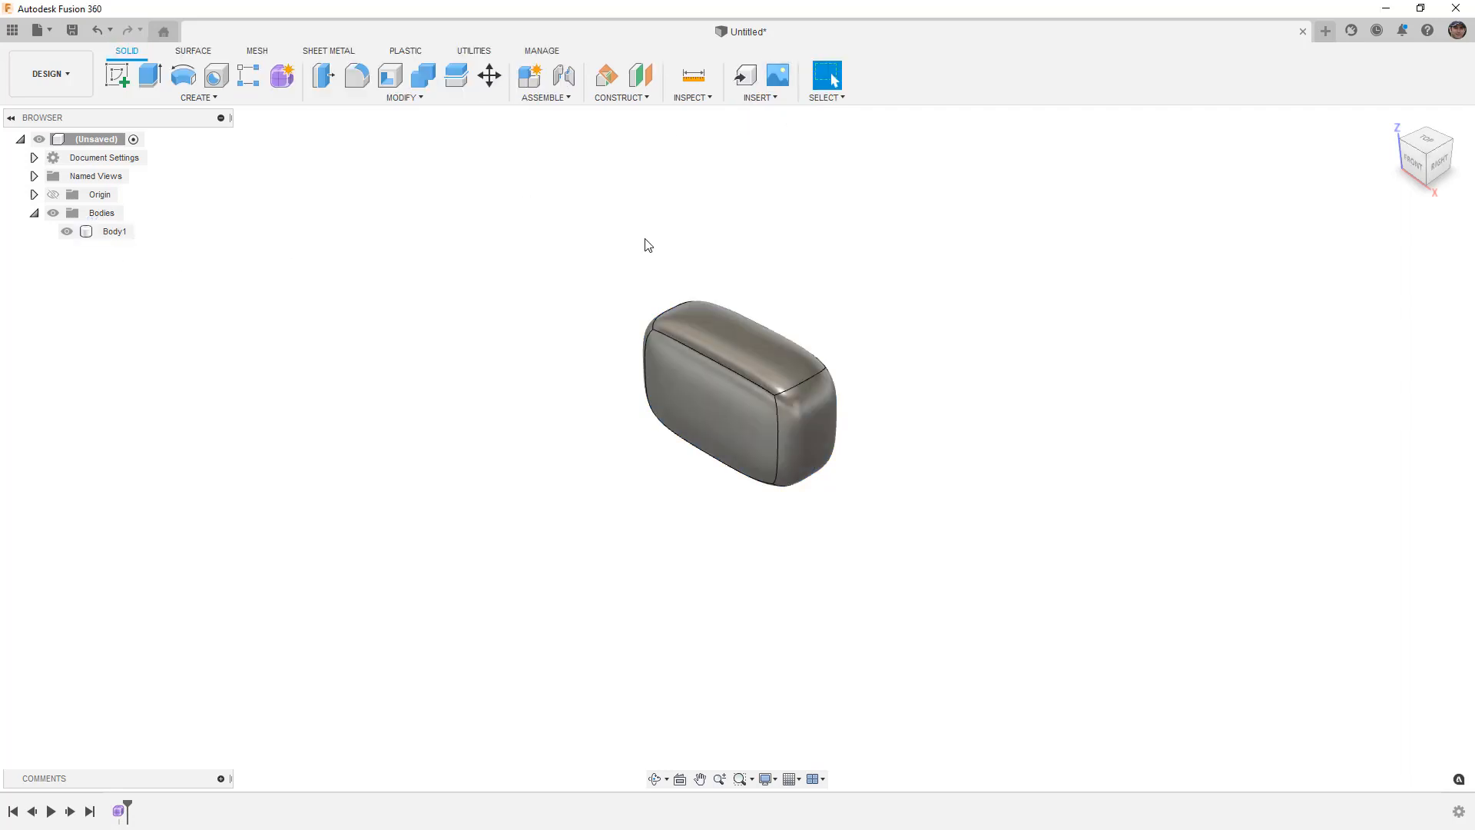
pyautogui.moveTo(477, 368)
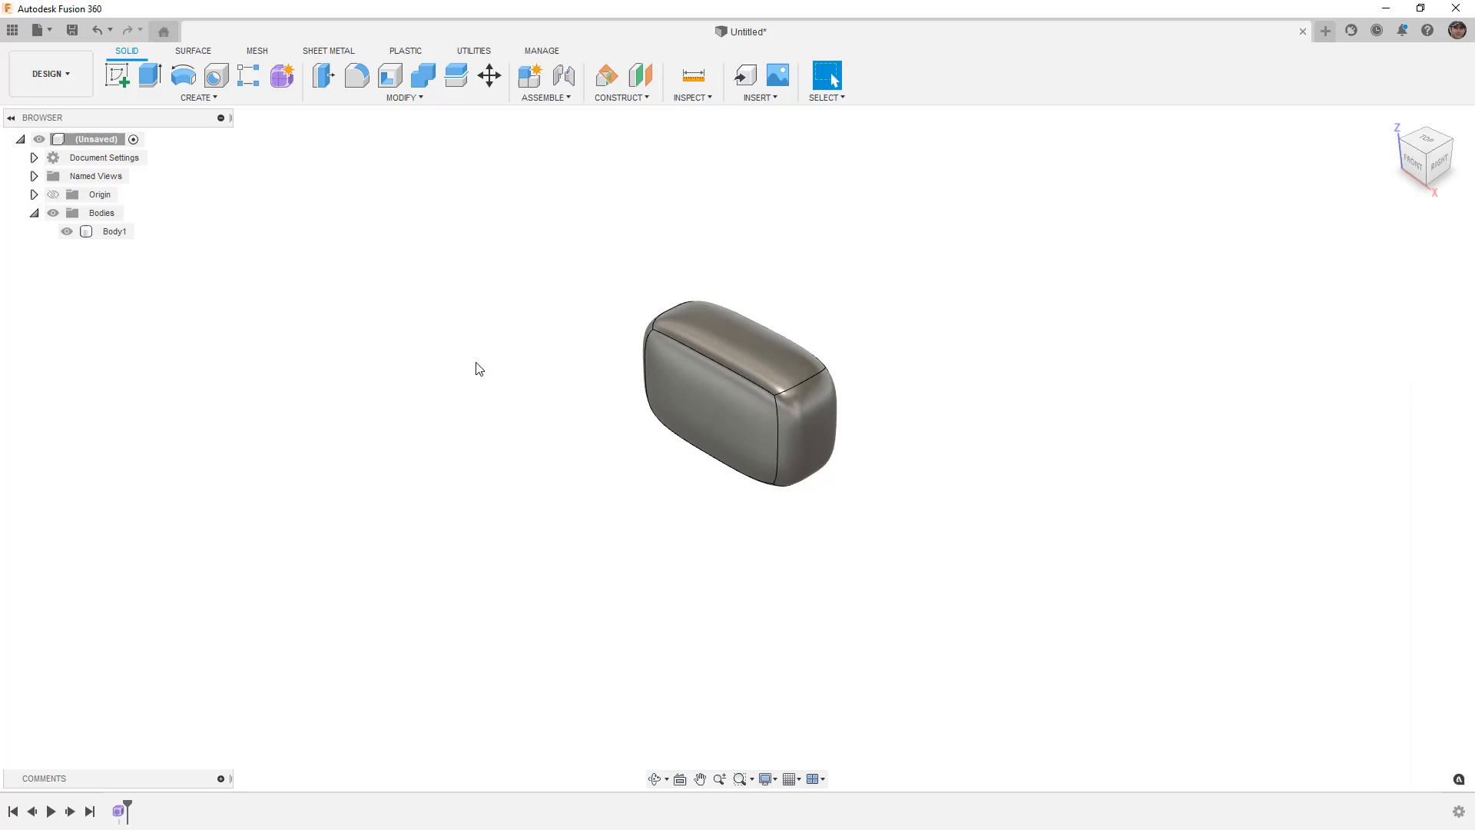
pyautogui.moveTo(499, 370)
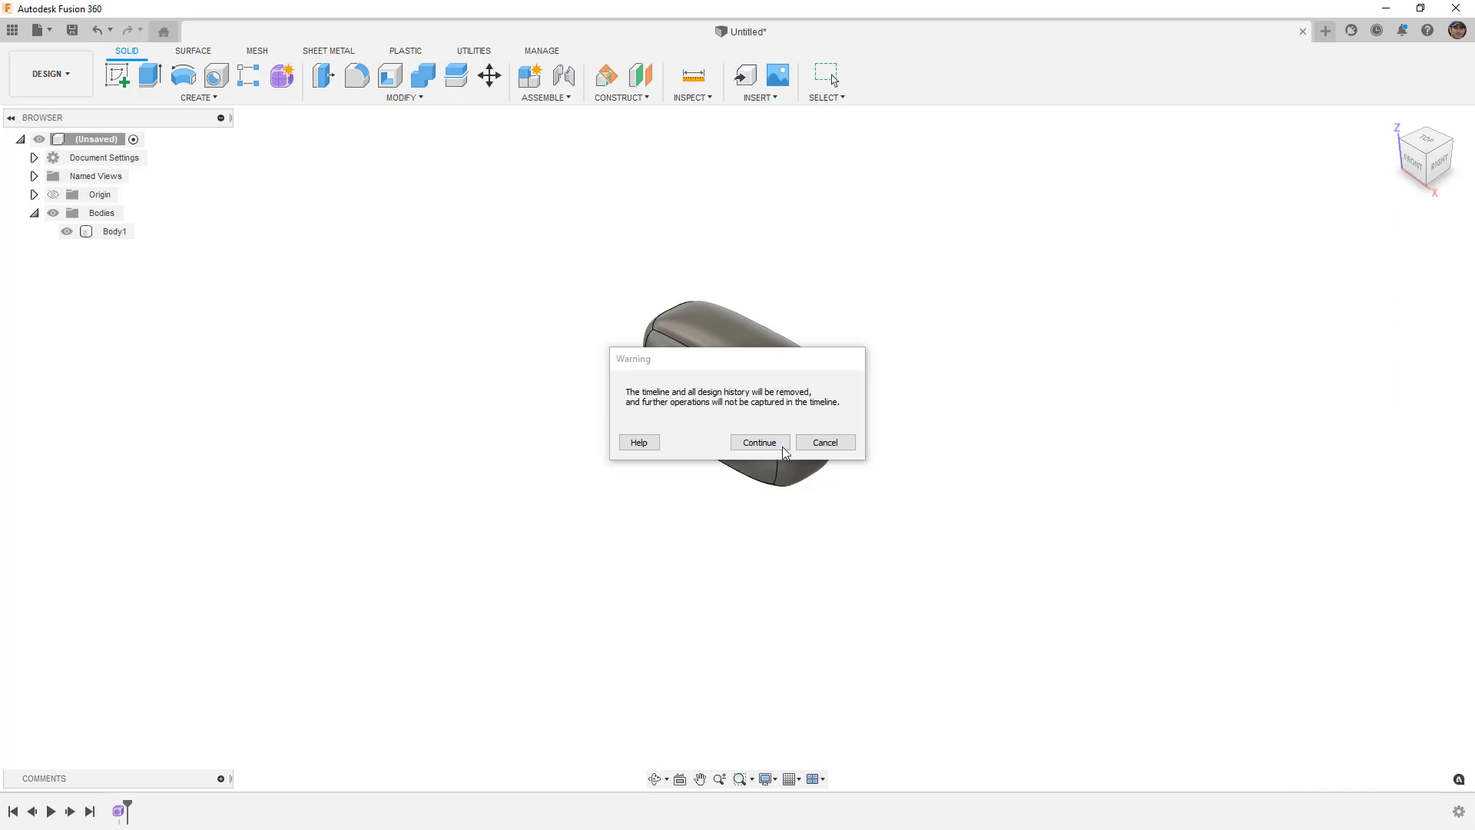
# Step: Confirm removing design history, then hide both the solid and form Body1 bodies
pyautogui.click(758, 442)
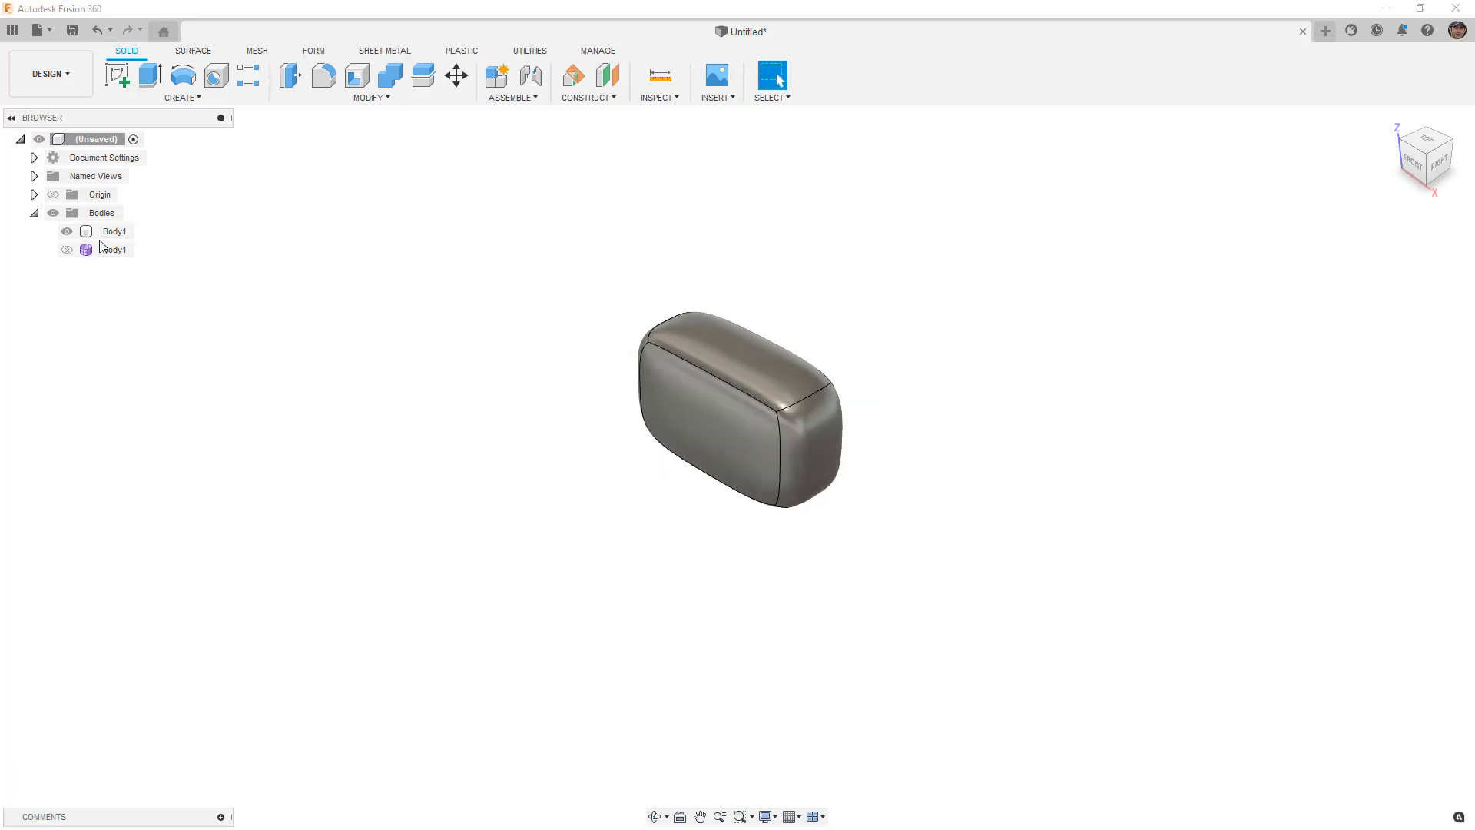
pyautogui.click(115, 249)
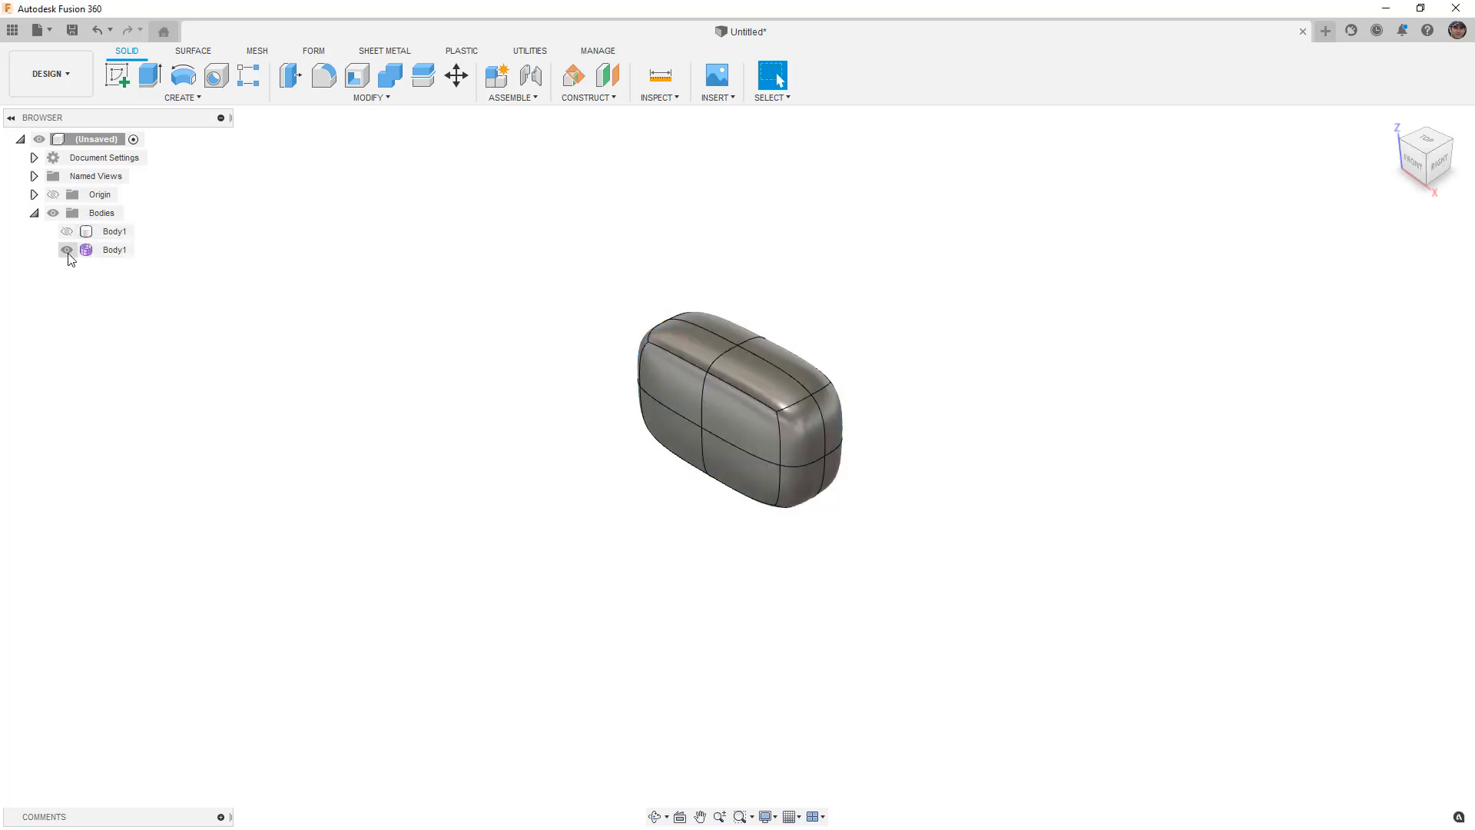
pyautogui.click(314, 51)
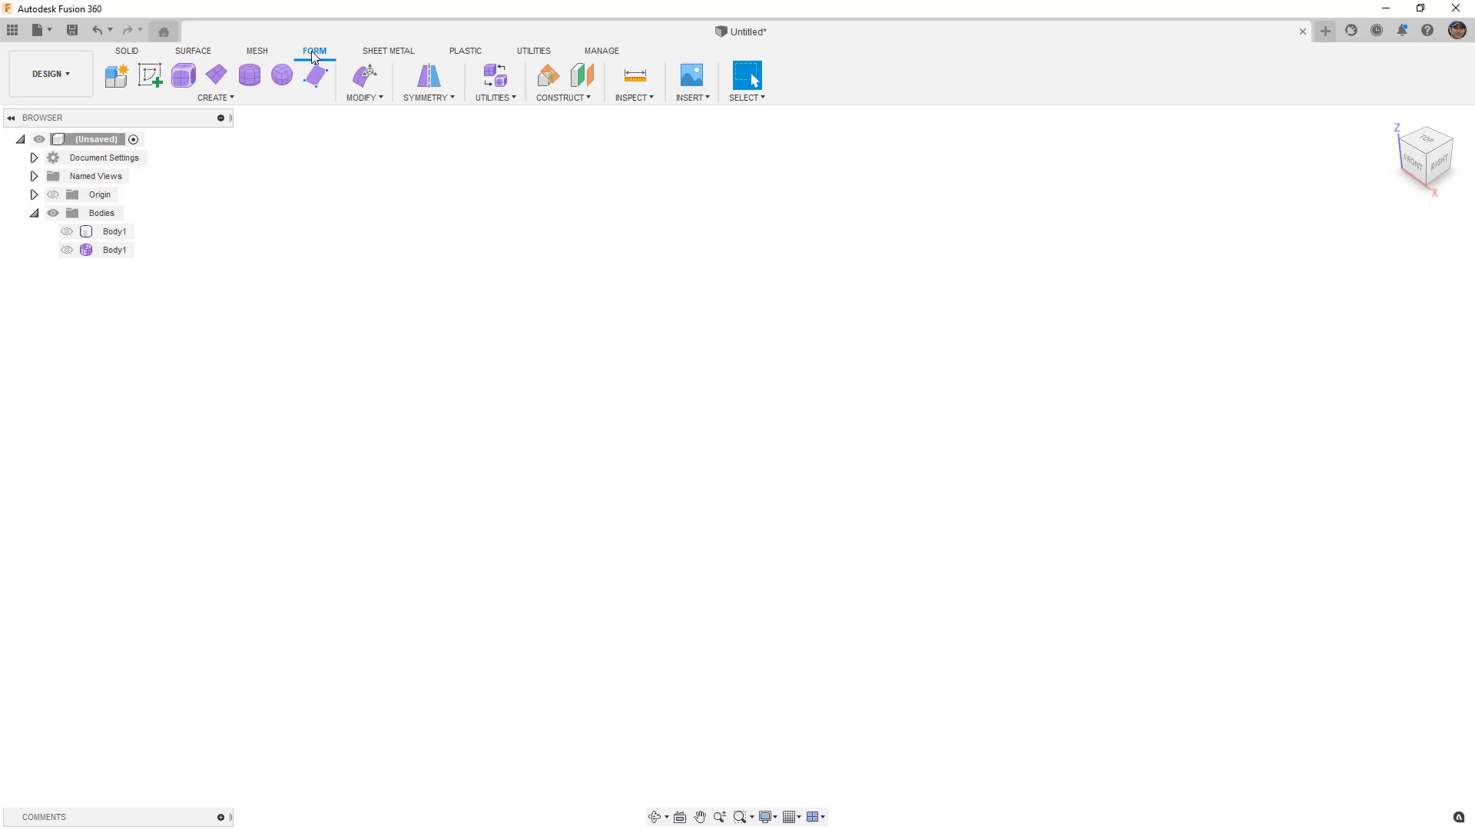
pyautogui.moveTo(312, 166)
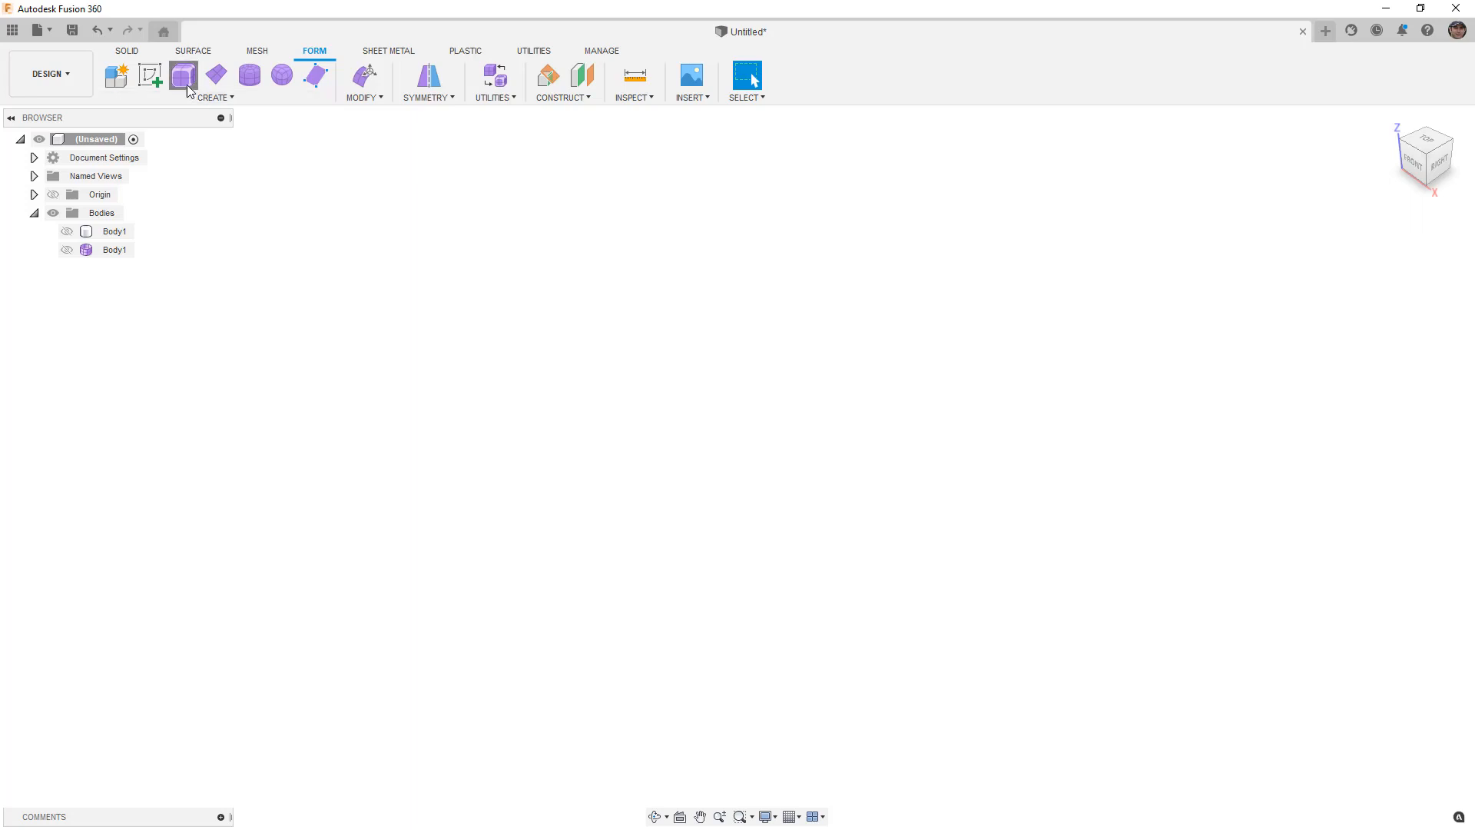
# Step: Create a box T-spline form and accept its dimensions to make the open tub Body2
pyautogui.click(181, 74)
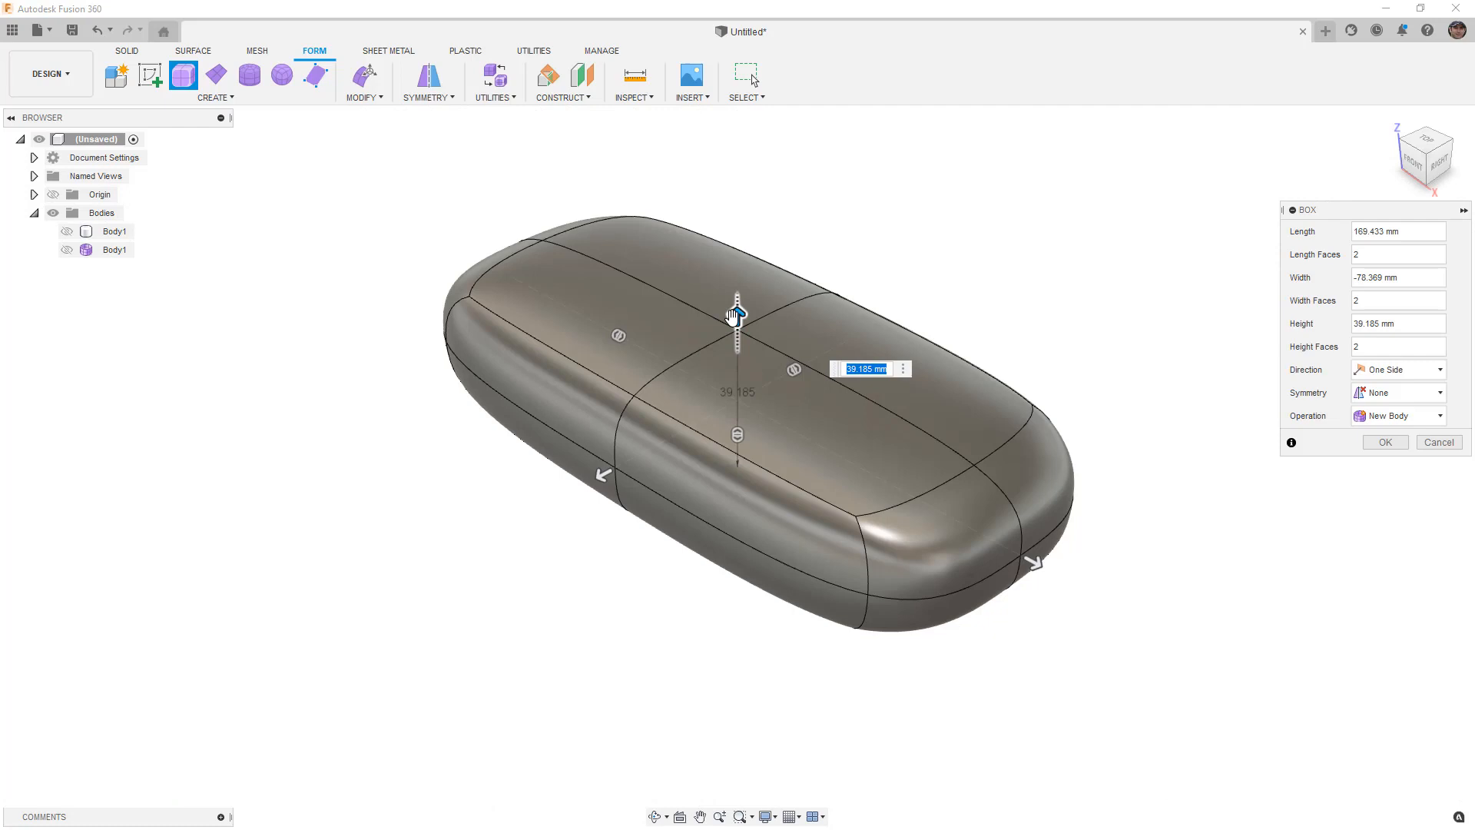
pyautogui.click(1383, 442)
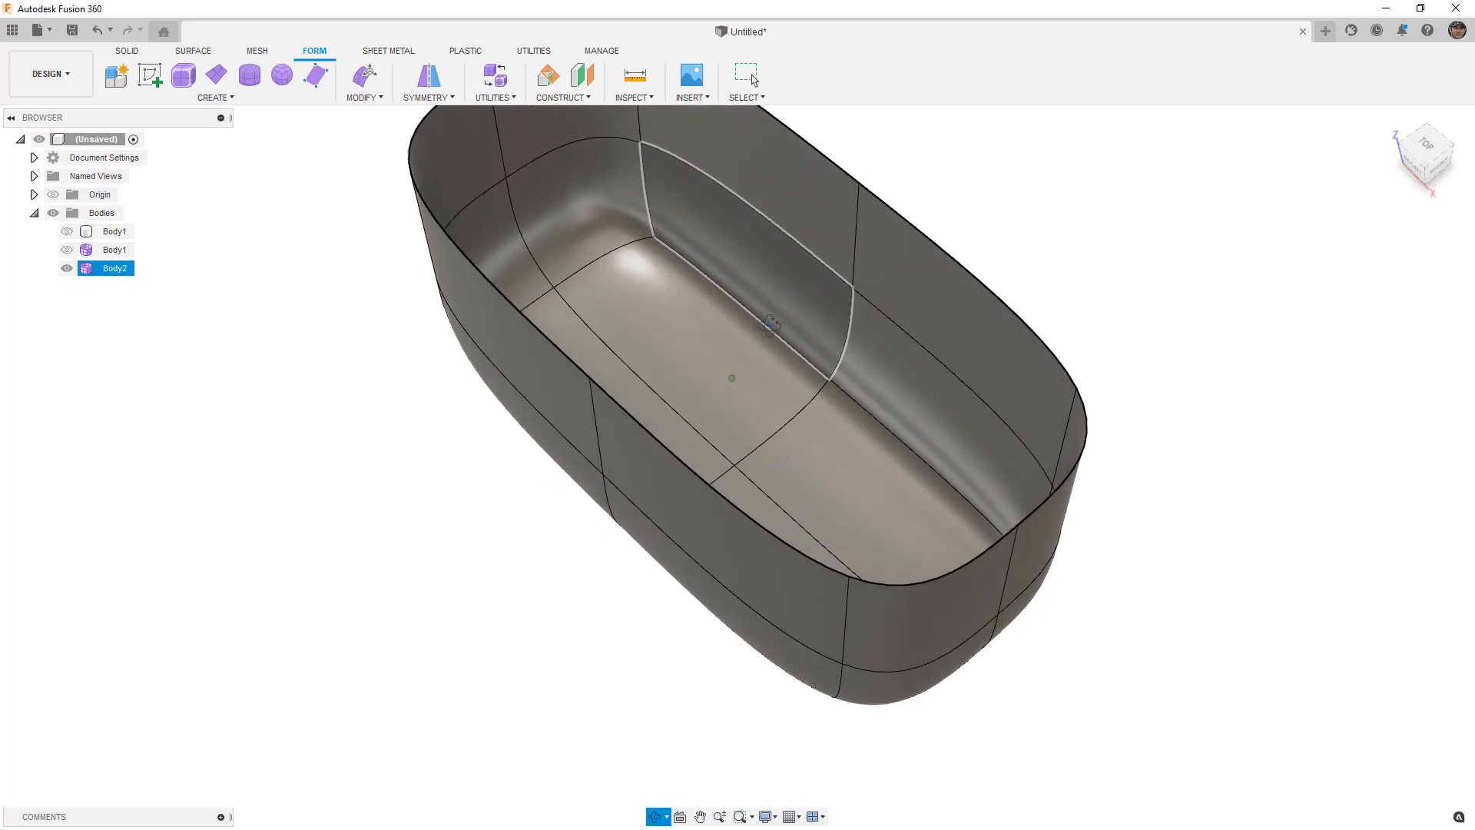
# Step: Convert the tub Body2 with T-Splines to BRep into the five-face surface Body3 and check it in the browser
pyautogui.click(491, 83)
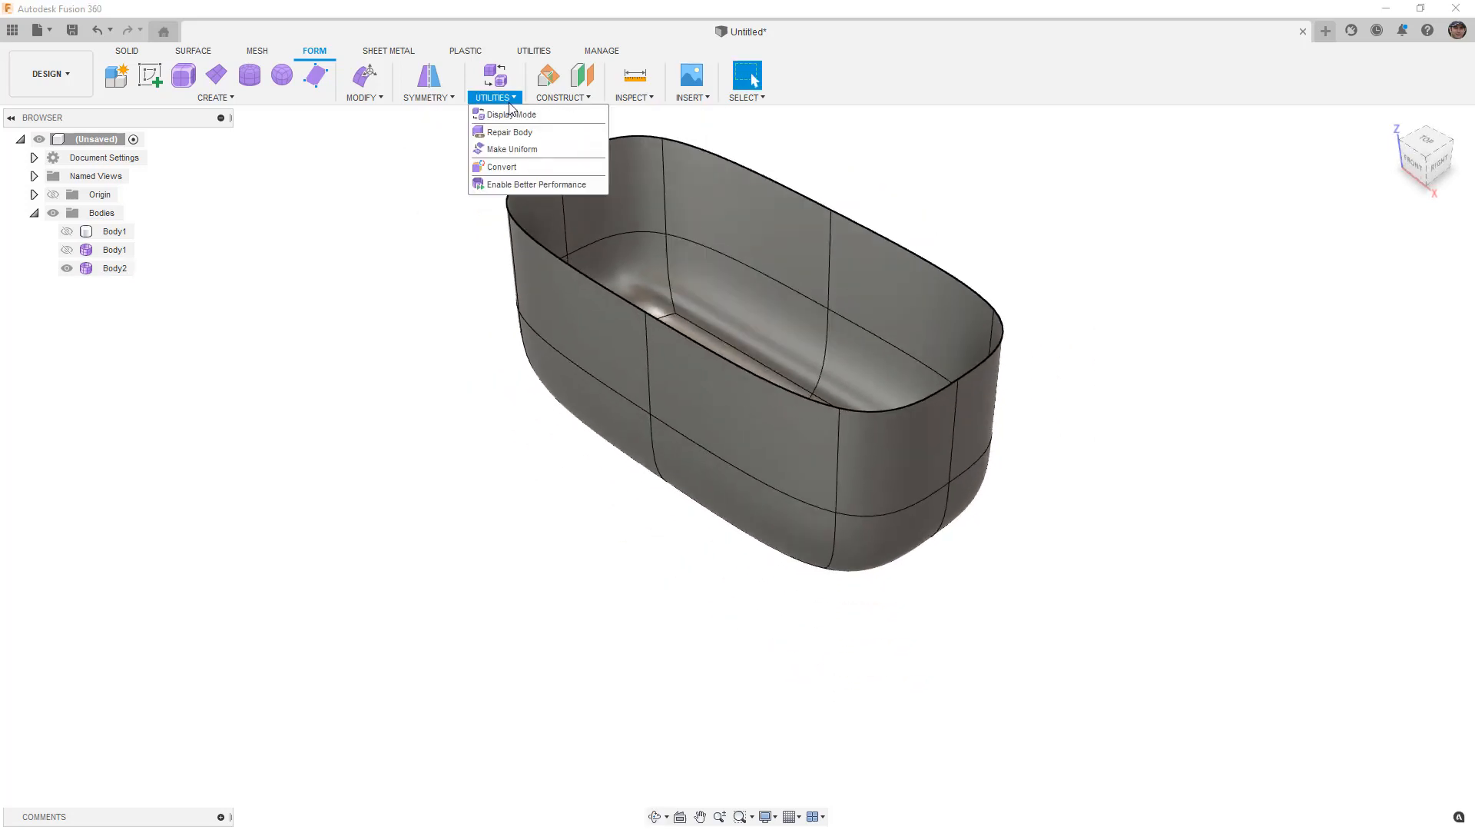
pyautogui.click(501, 166)
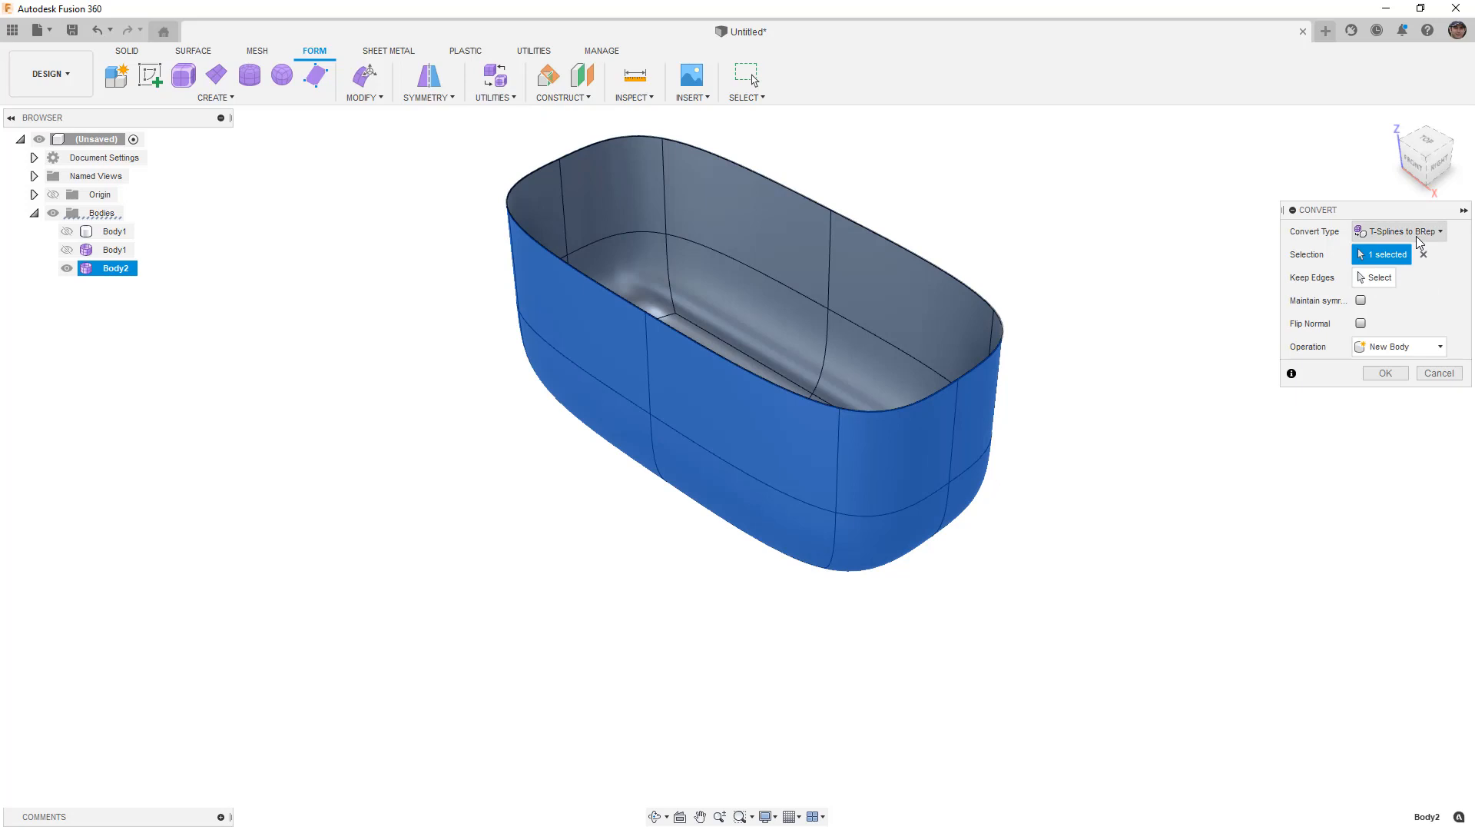
pyautogui.click(1383, 371)
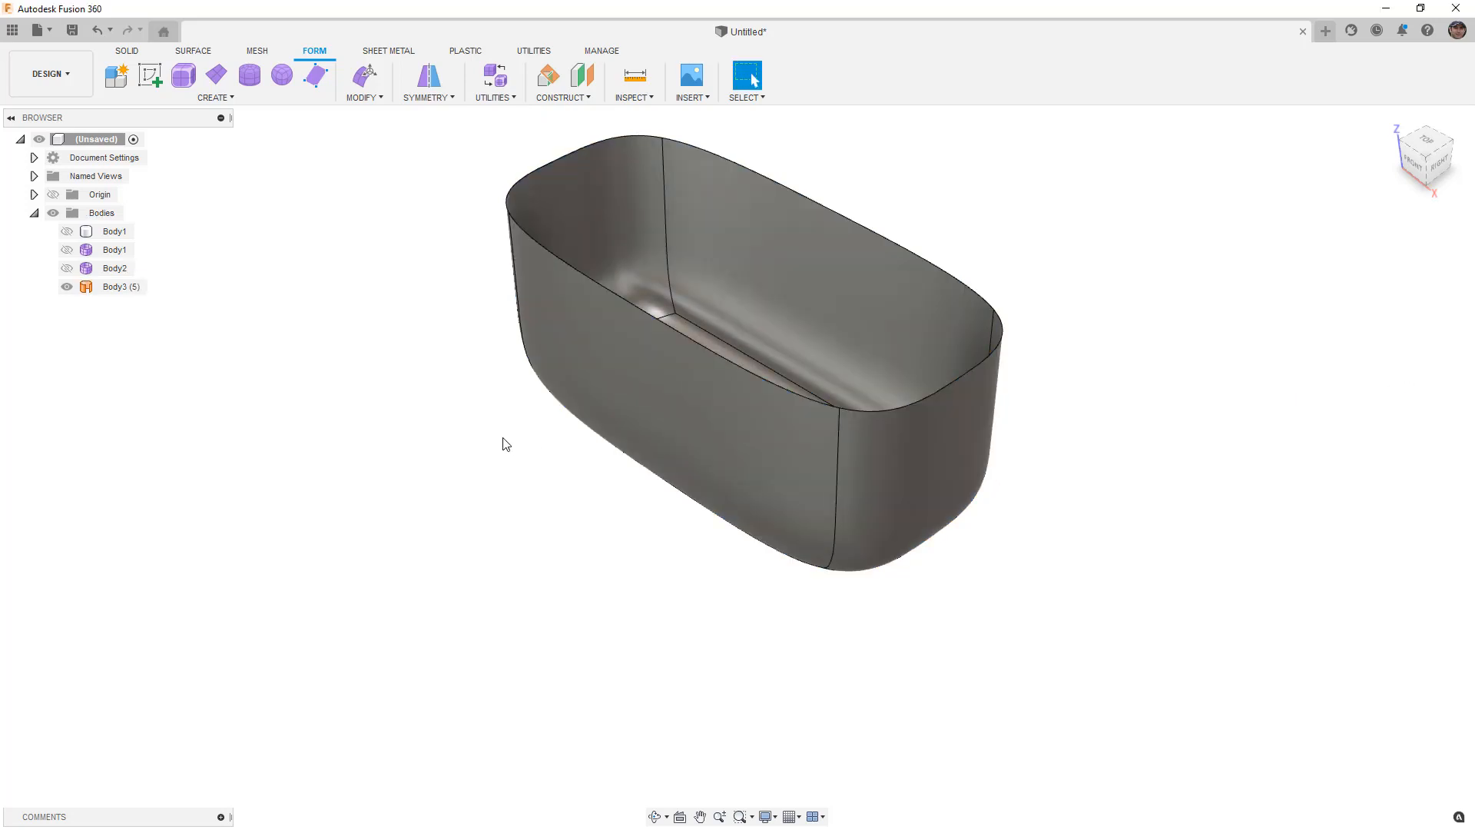
pyautogui.click(66, 287)
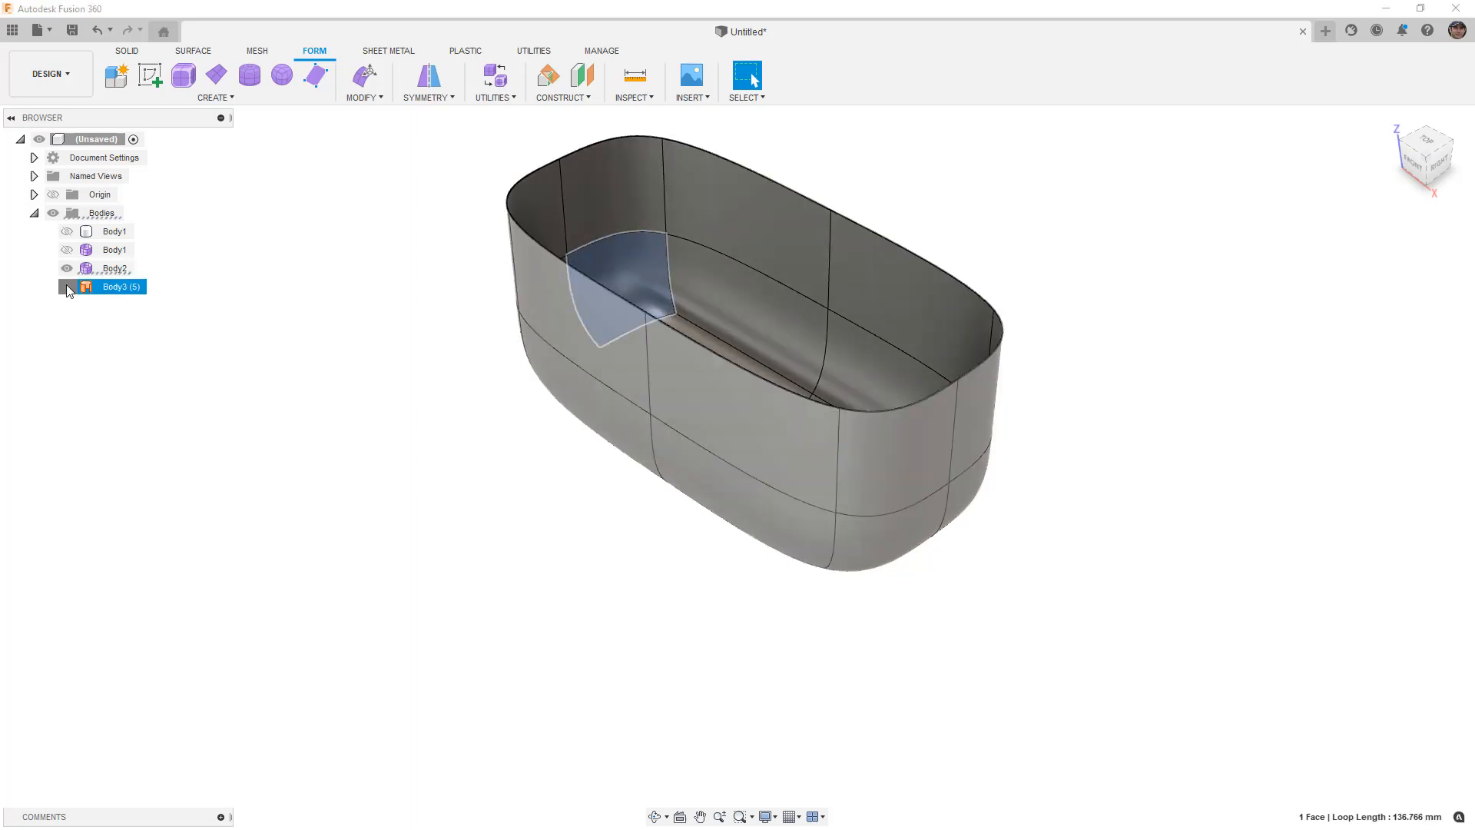
pyautogui.click(195, 209)
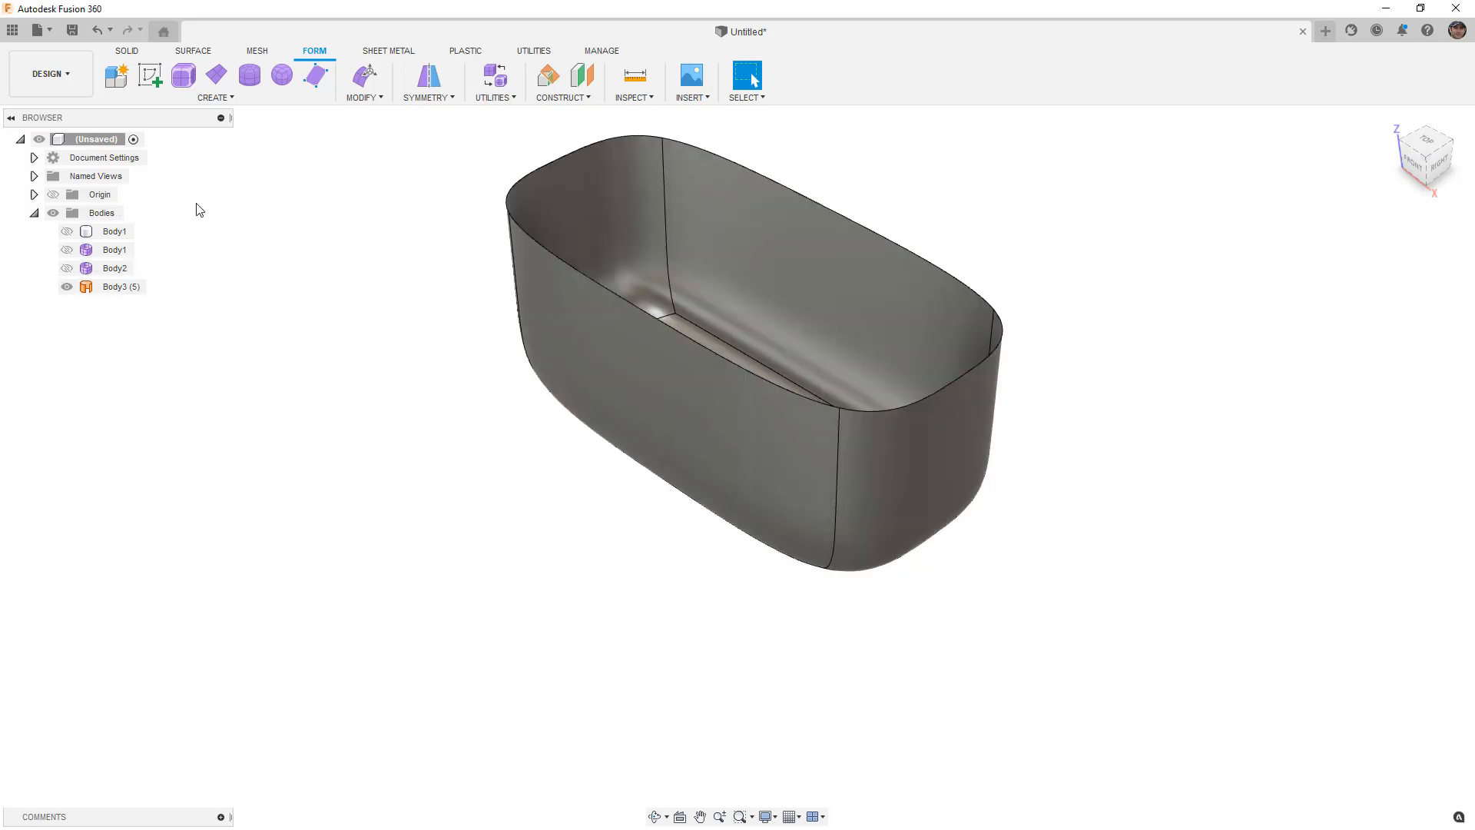
pyautogui.click(194, 51)
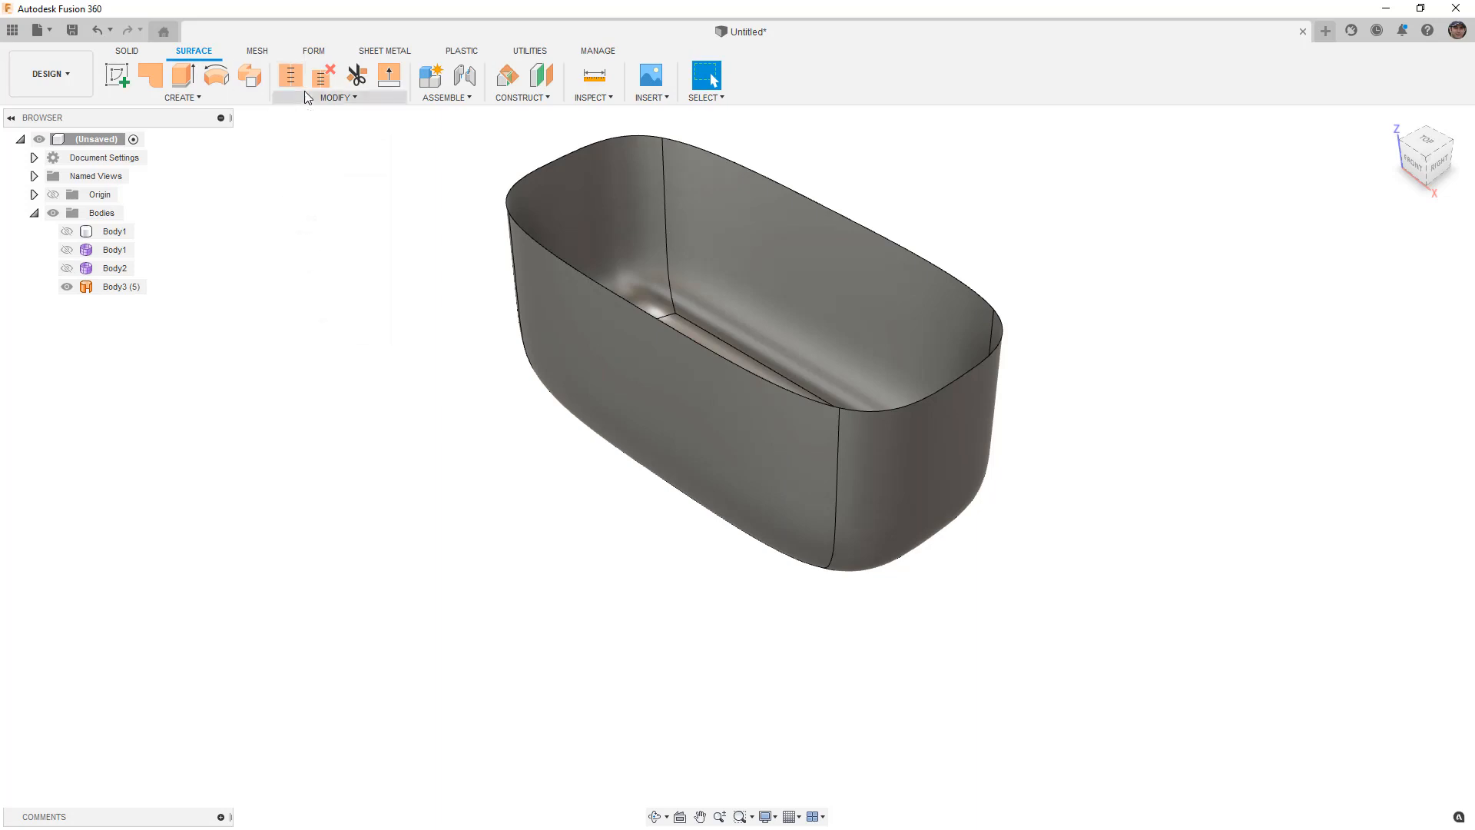
pyautogui.click(337, 97)
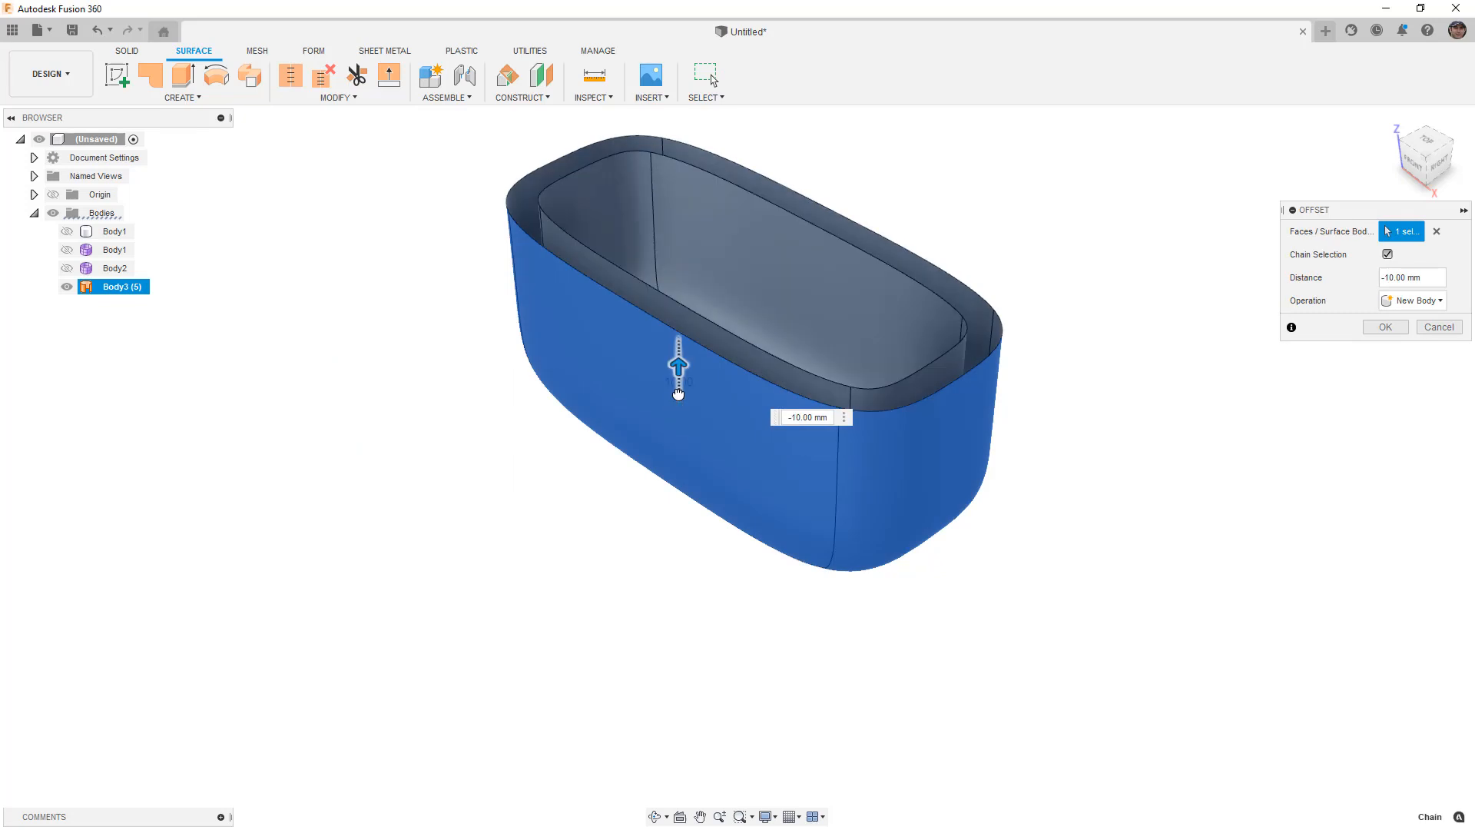
pyautogui.click(1383, 326)
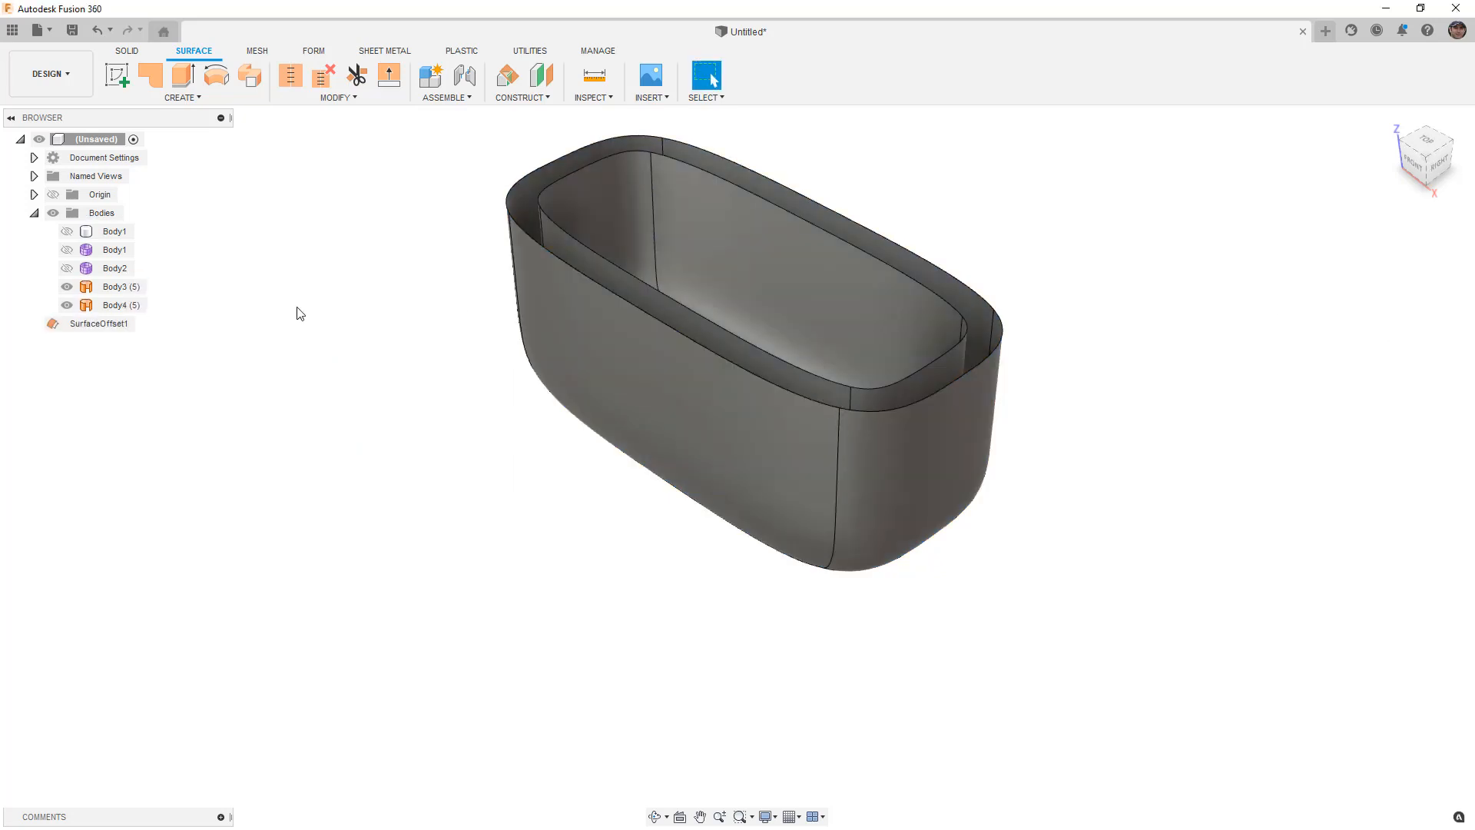
pyautogui.click(120, 286)
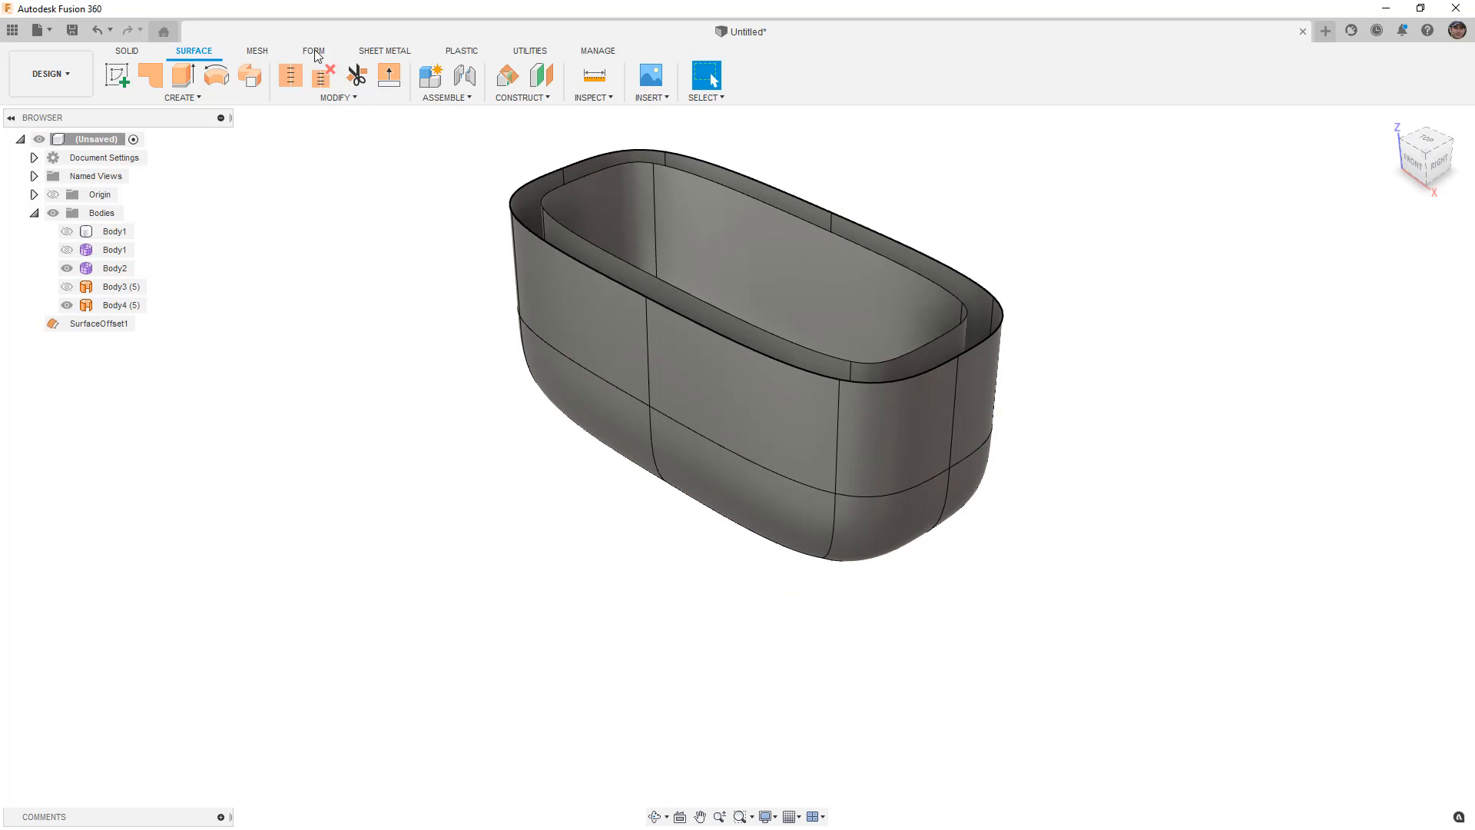
pyautogui.click(313, 50)
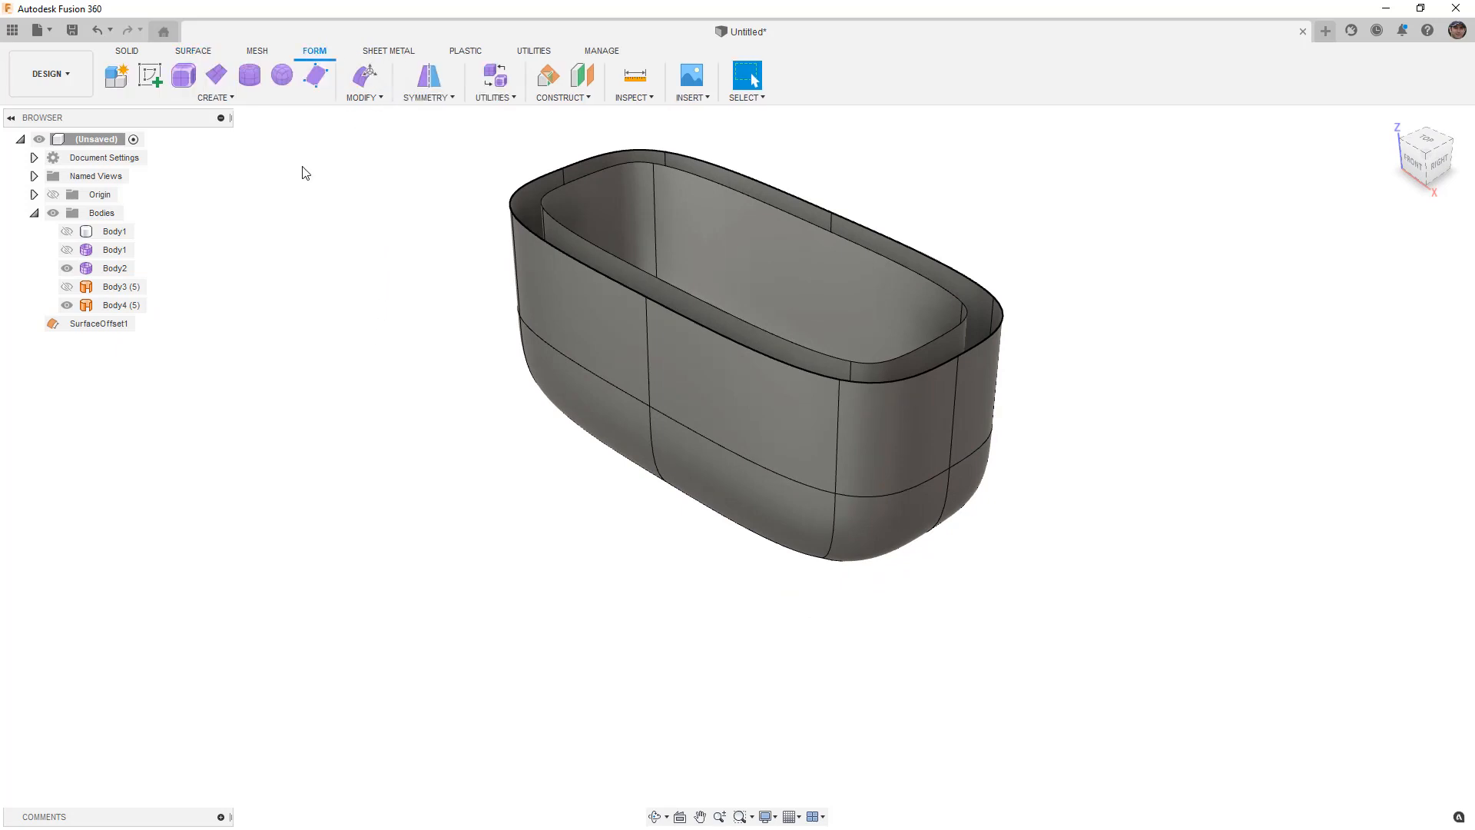
pyautogui.moveTo(320, 225)
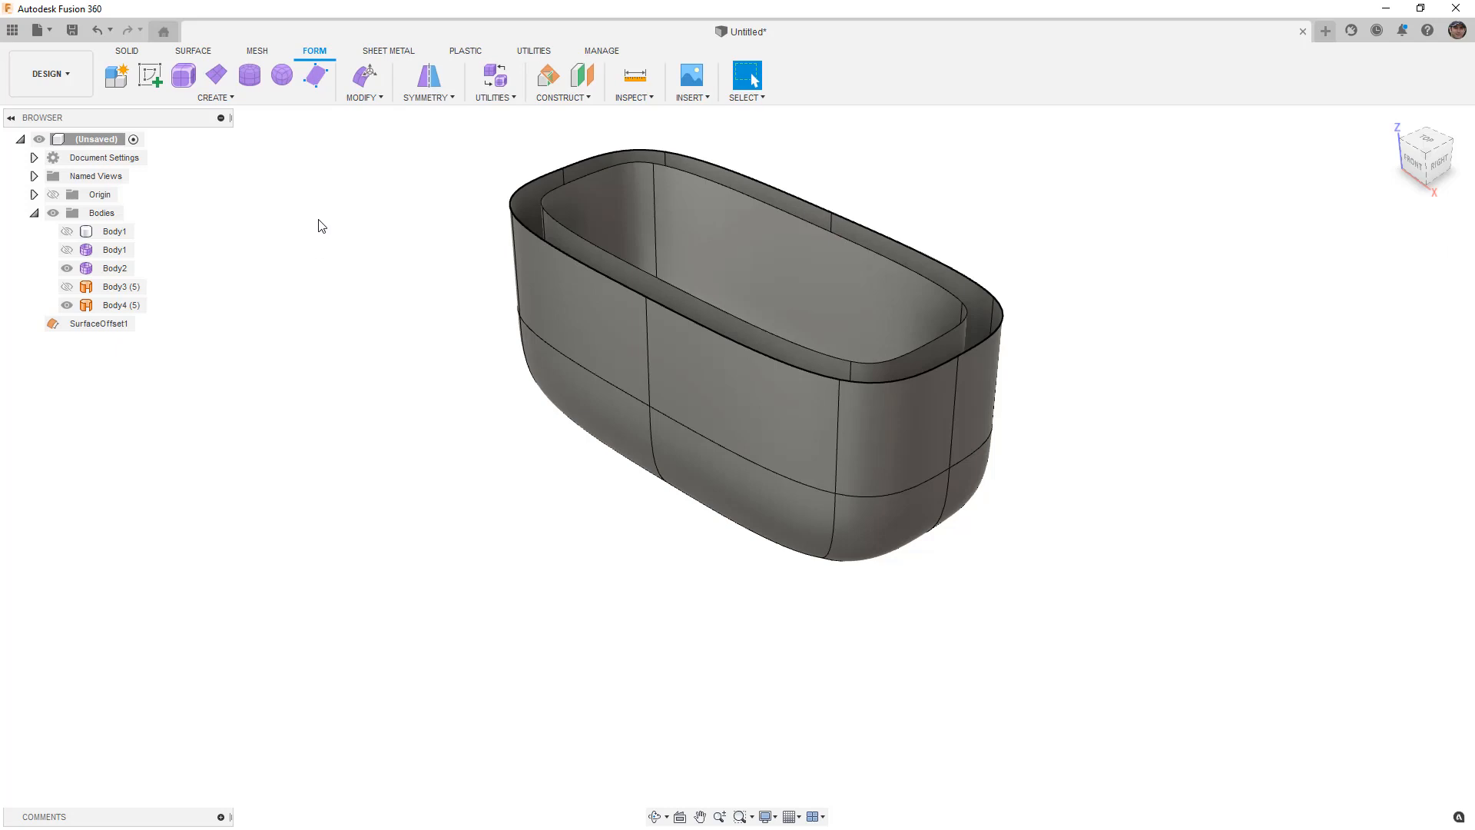
pyautogui.moveTo(343, 249)
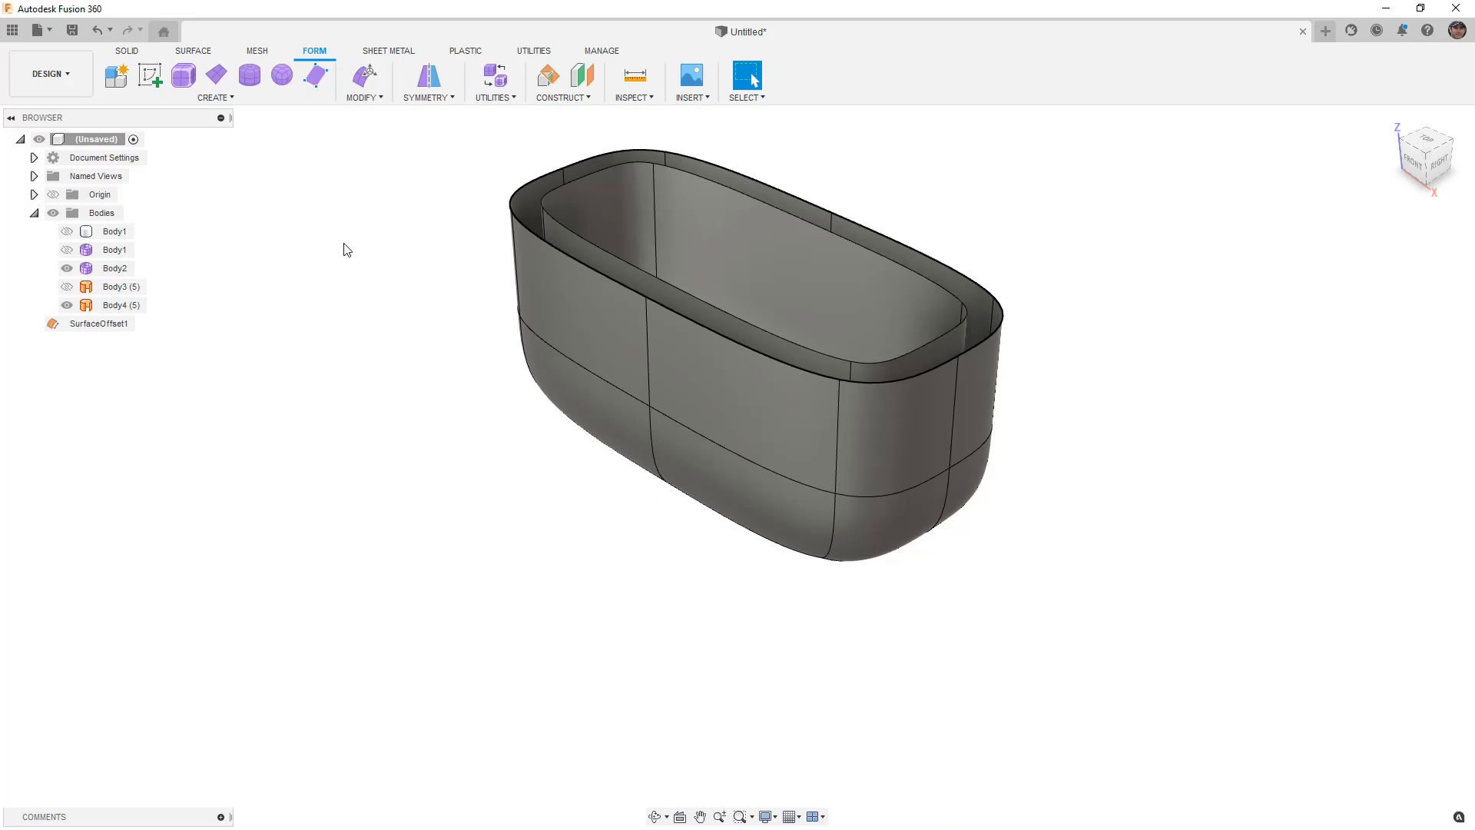
pyautogui.moveTo(349, 252)
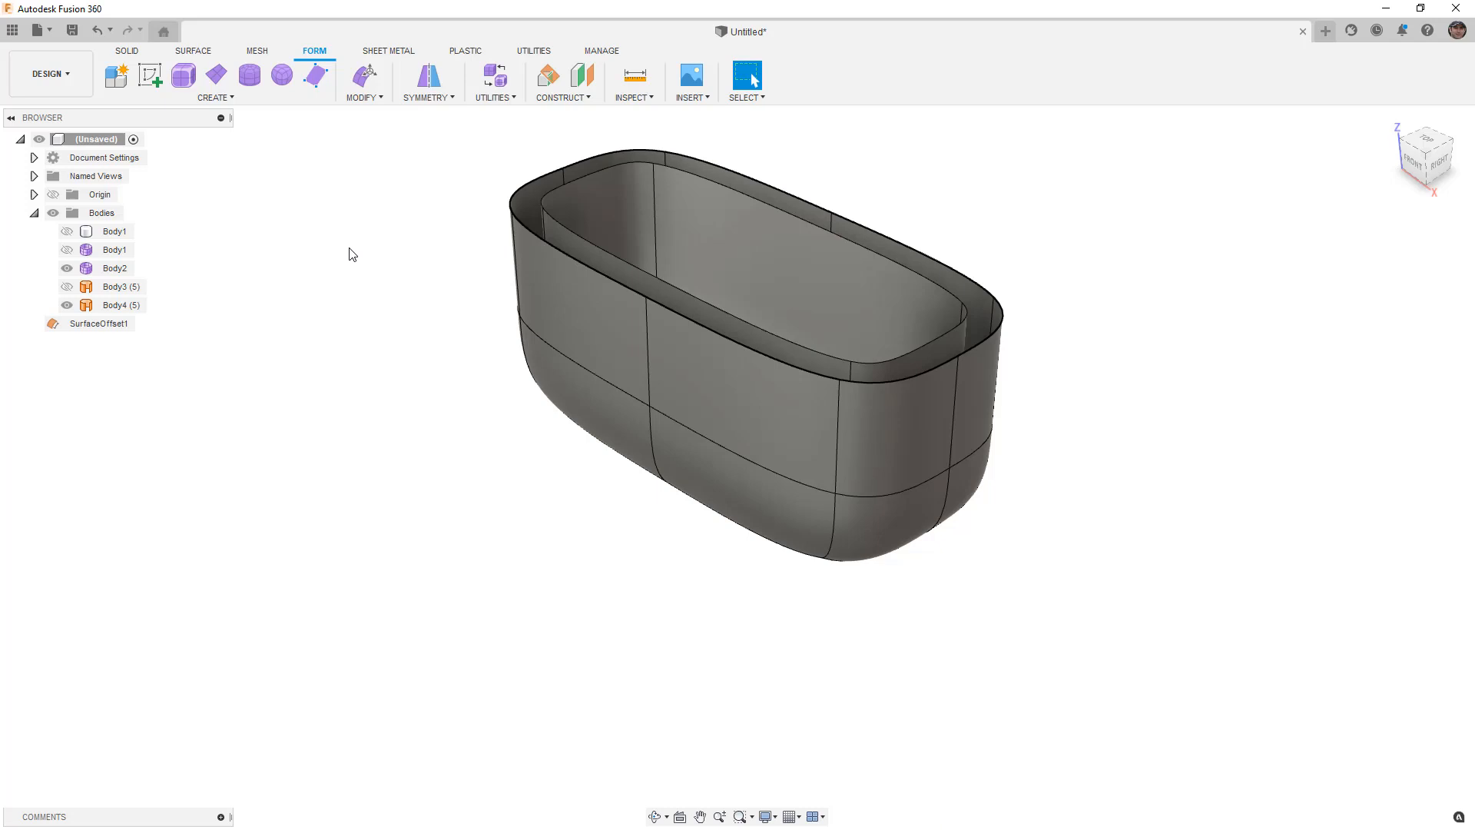
pyautogui.moveTo(375, 174)
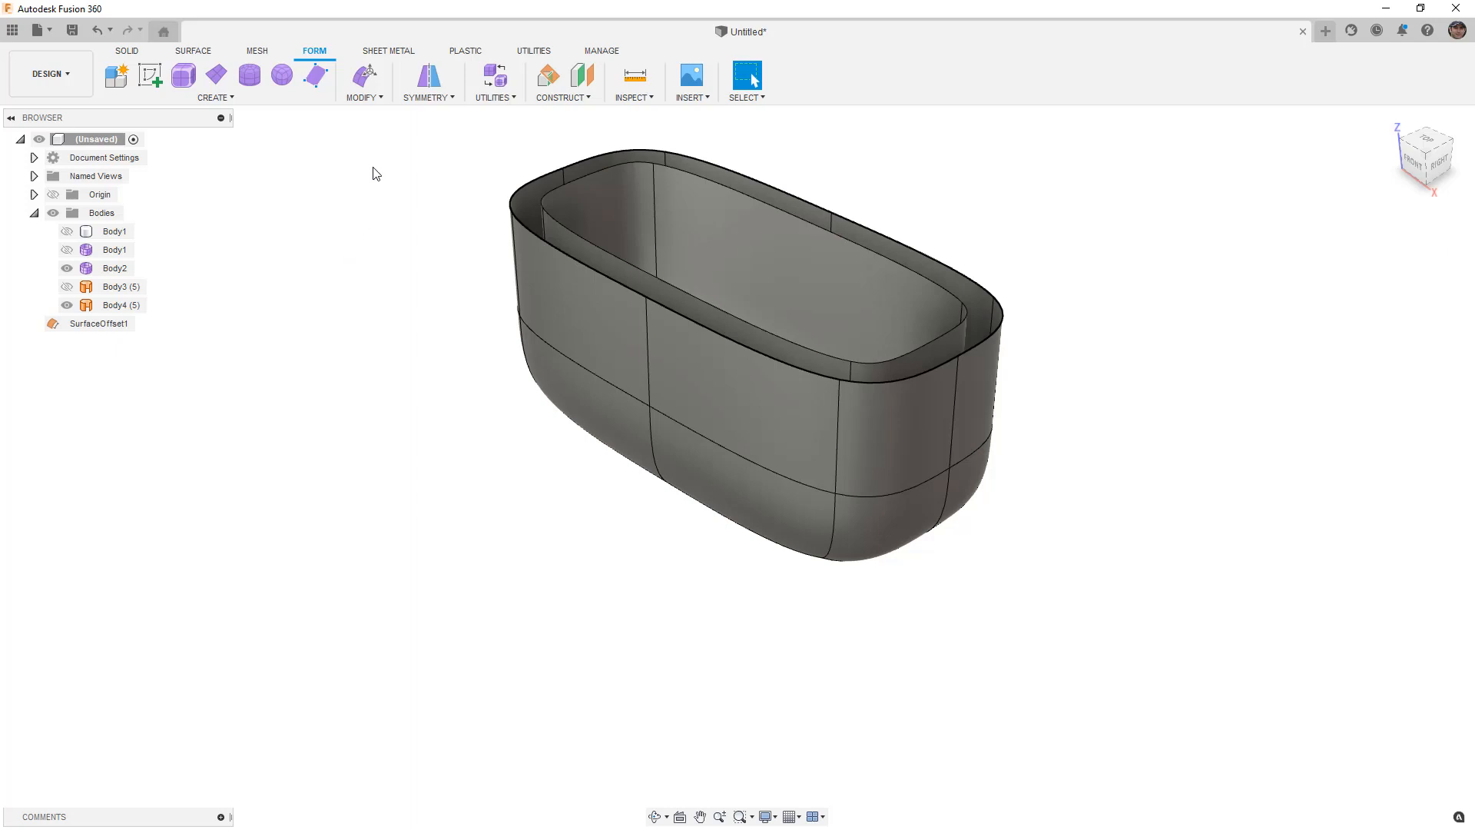
# Step: Move two outer-wall vertices -30 mm with Edit Form and add an edge loop around the tub side
pyautogui.click(363, 74)
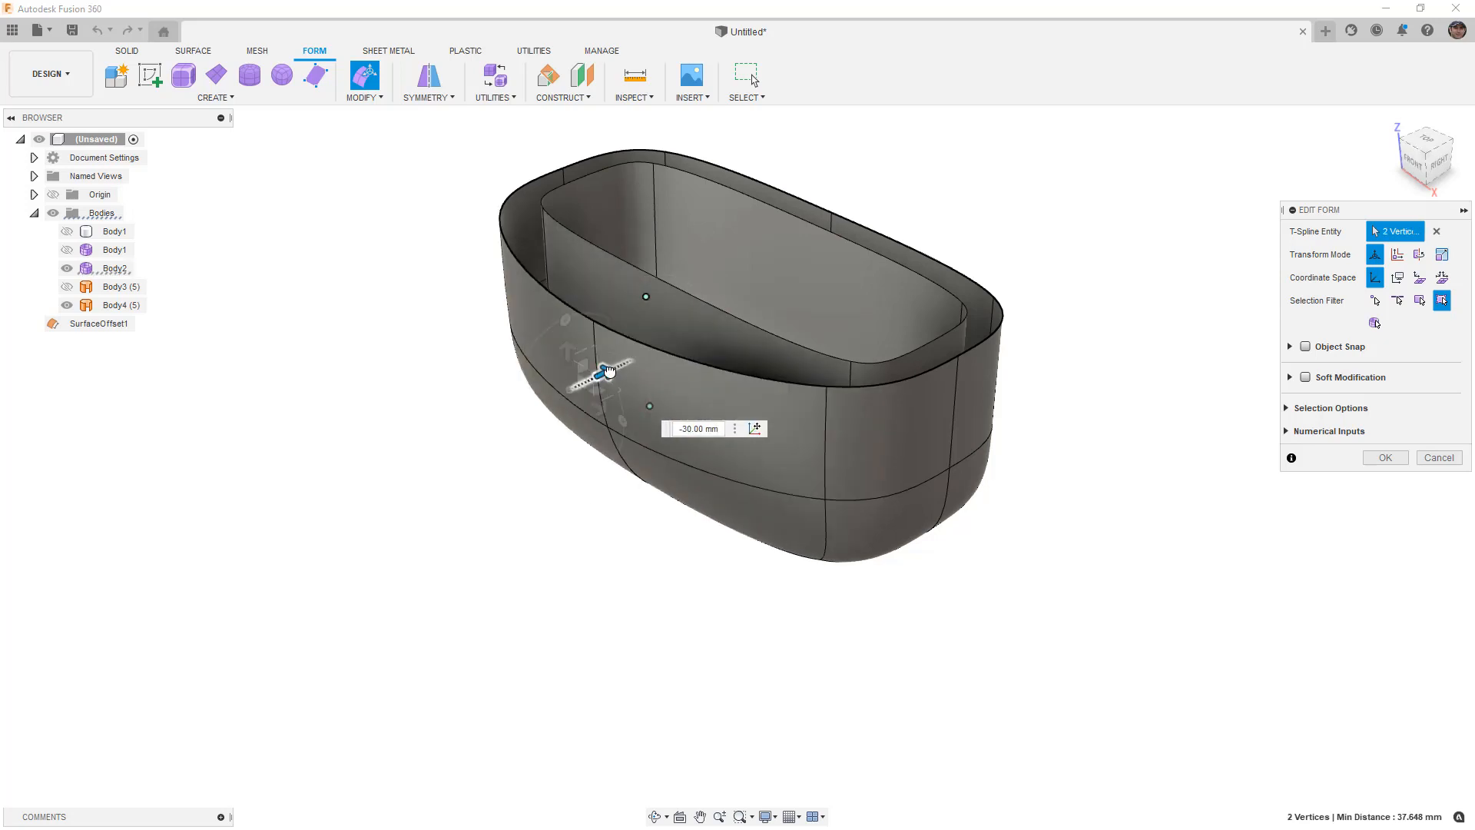
pyautogui.click(1383, 458)
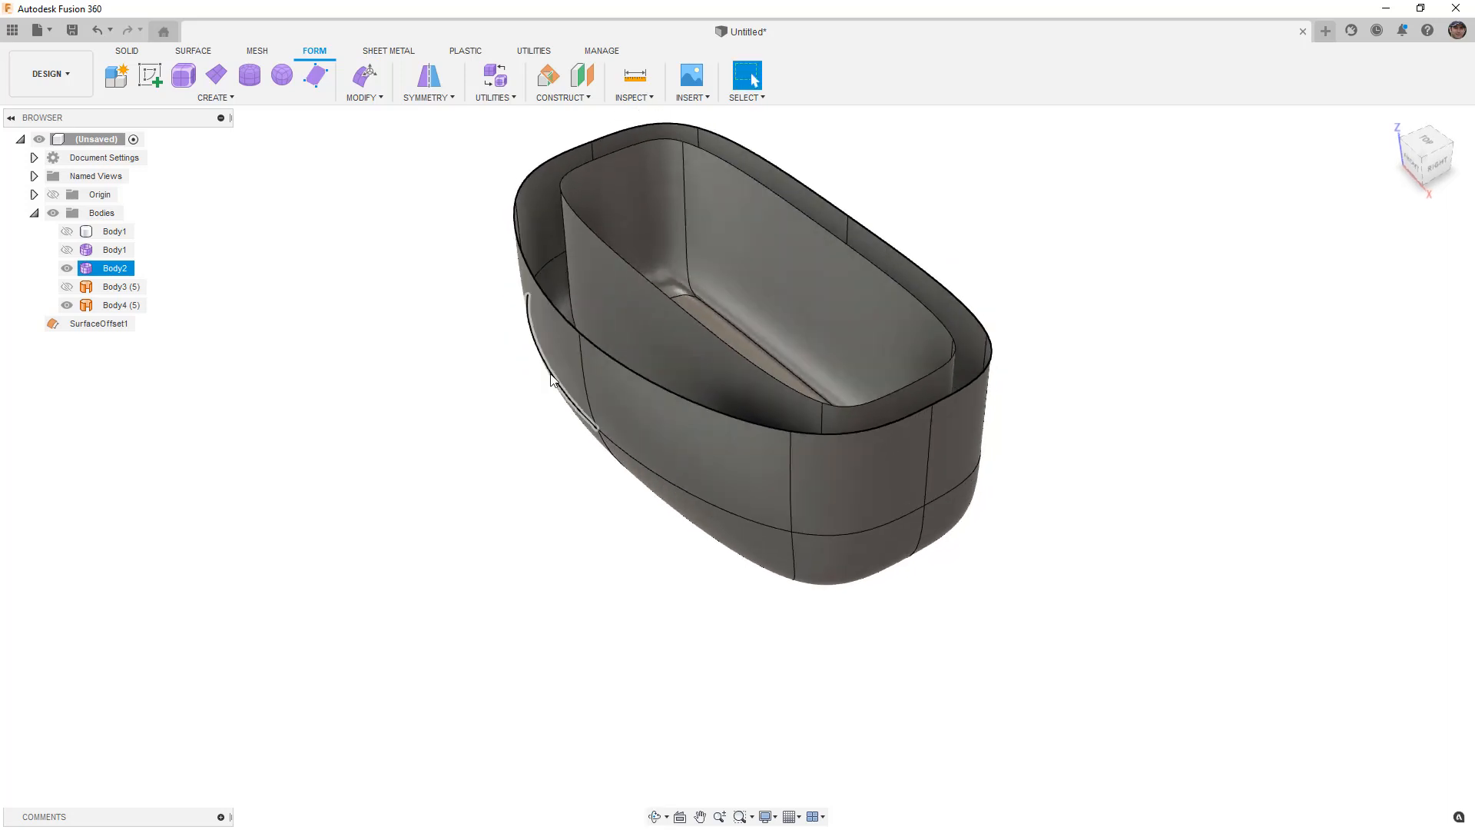
pyautogui.click(659, 329)
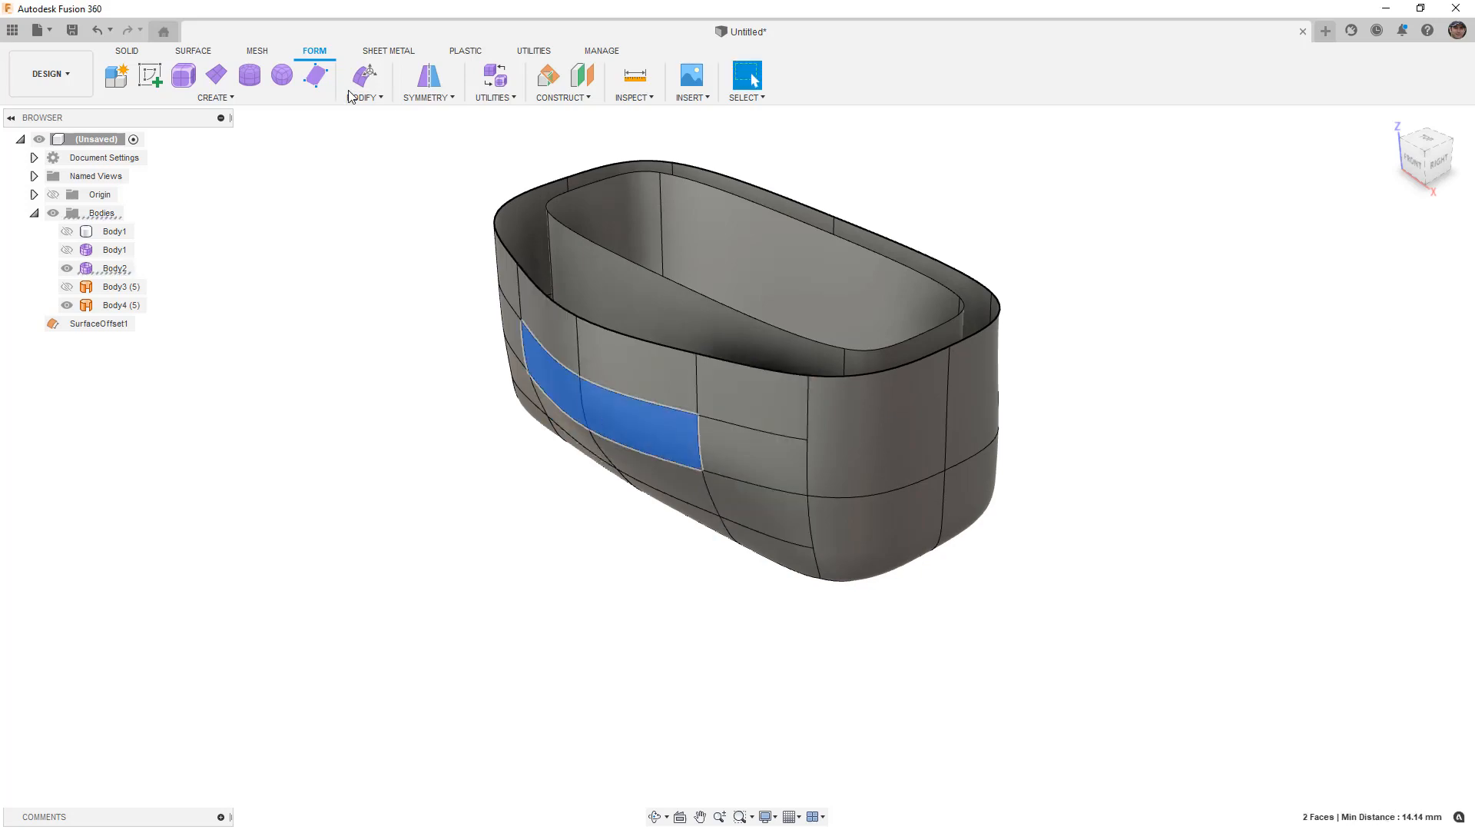
# Step: Push the two side faces 40 mm inward with Edit Form to form the handle slot recess
pyautogui.click(364, 74)
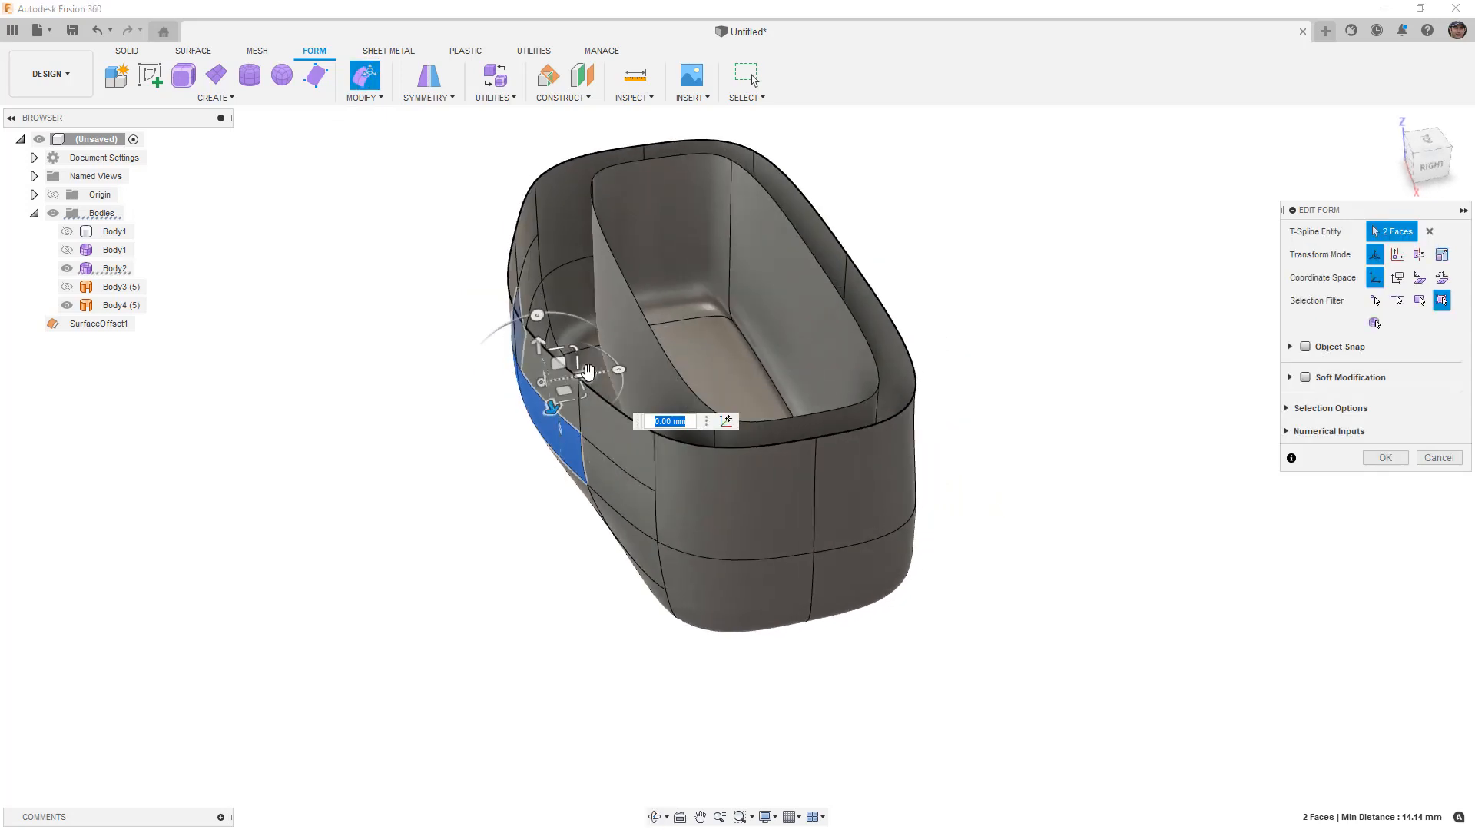
pyautogui.moveTo(618, 369); pyautogui.dragTo(717, 354)
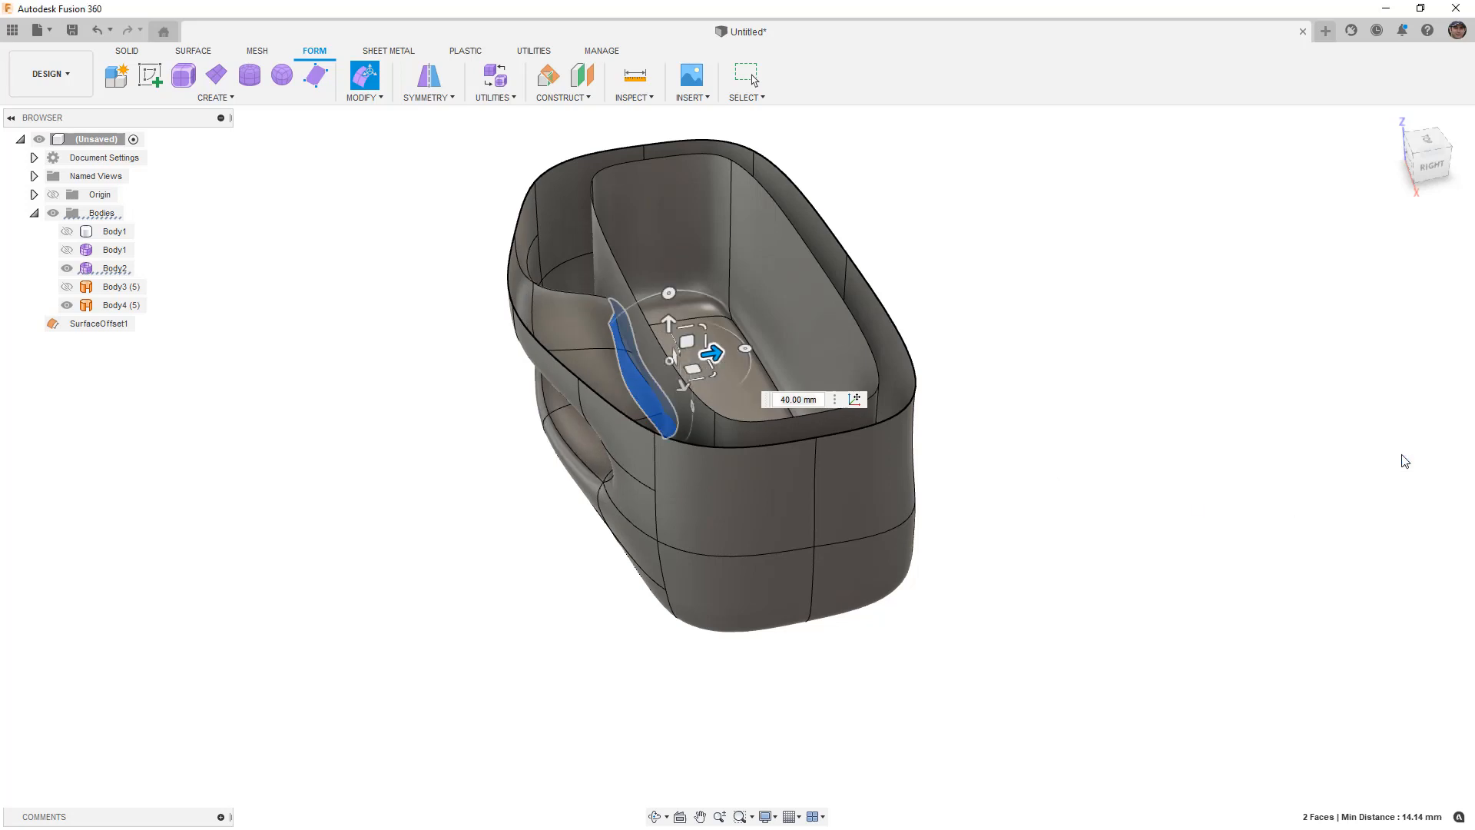
pyautogui.click(363, 97)
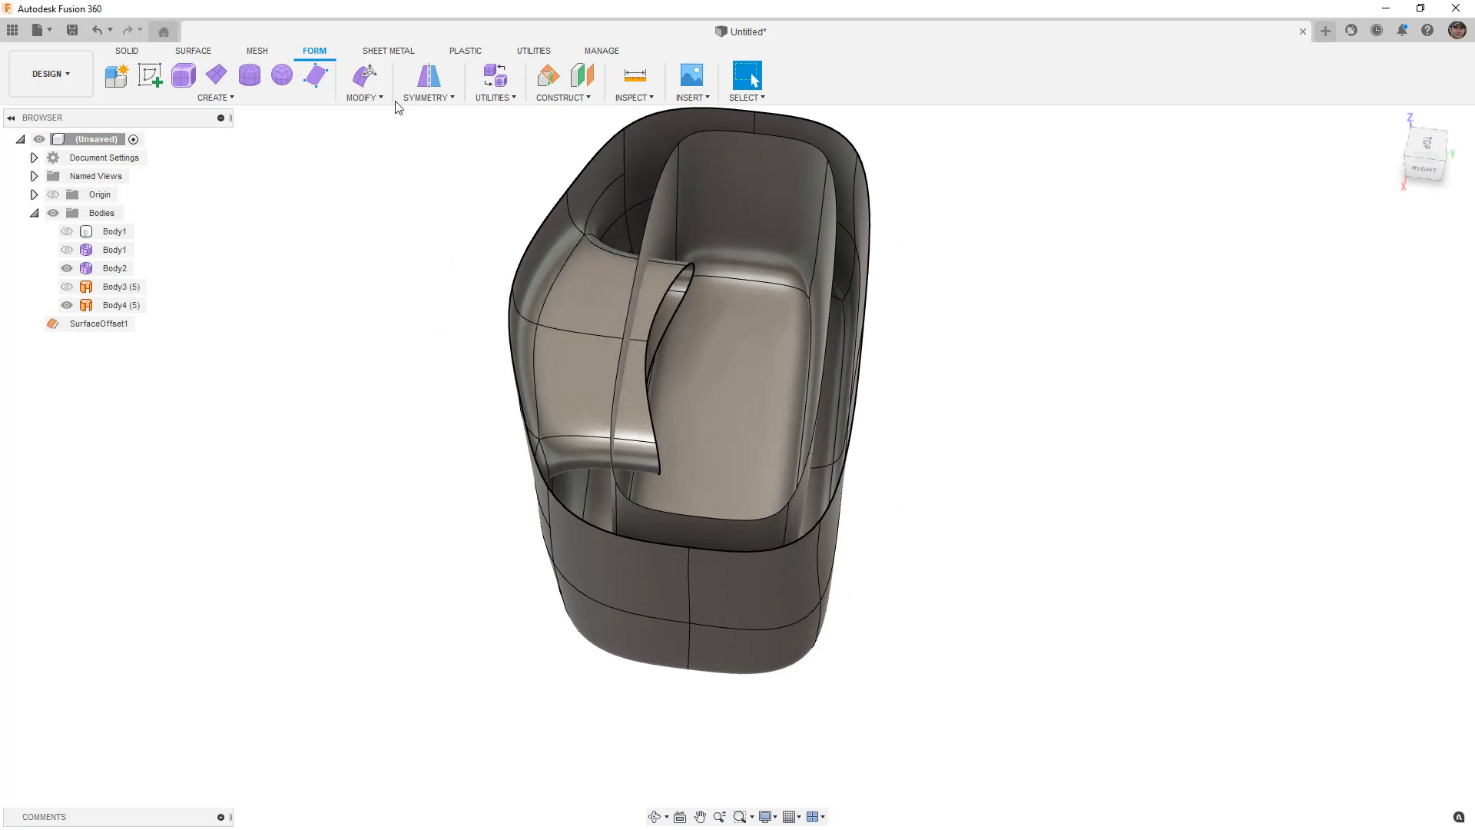
pyautogui.click(363, 96)
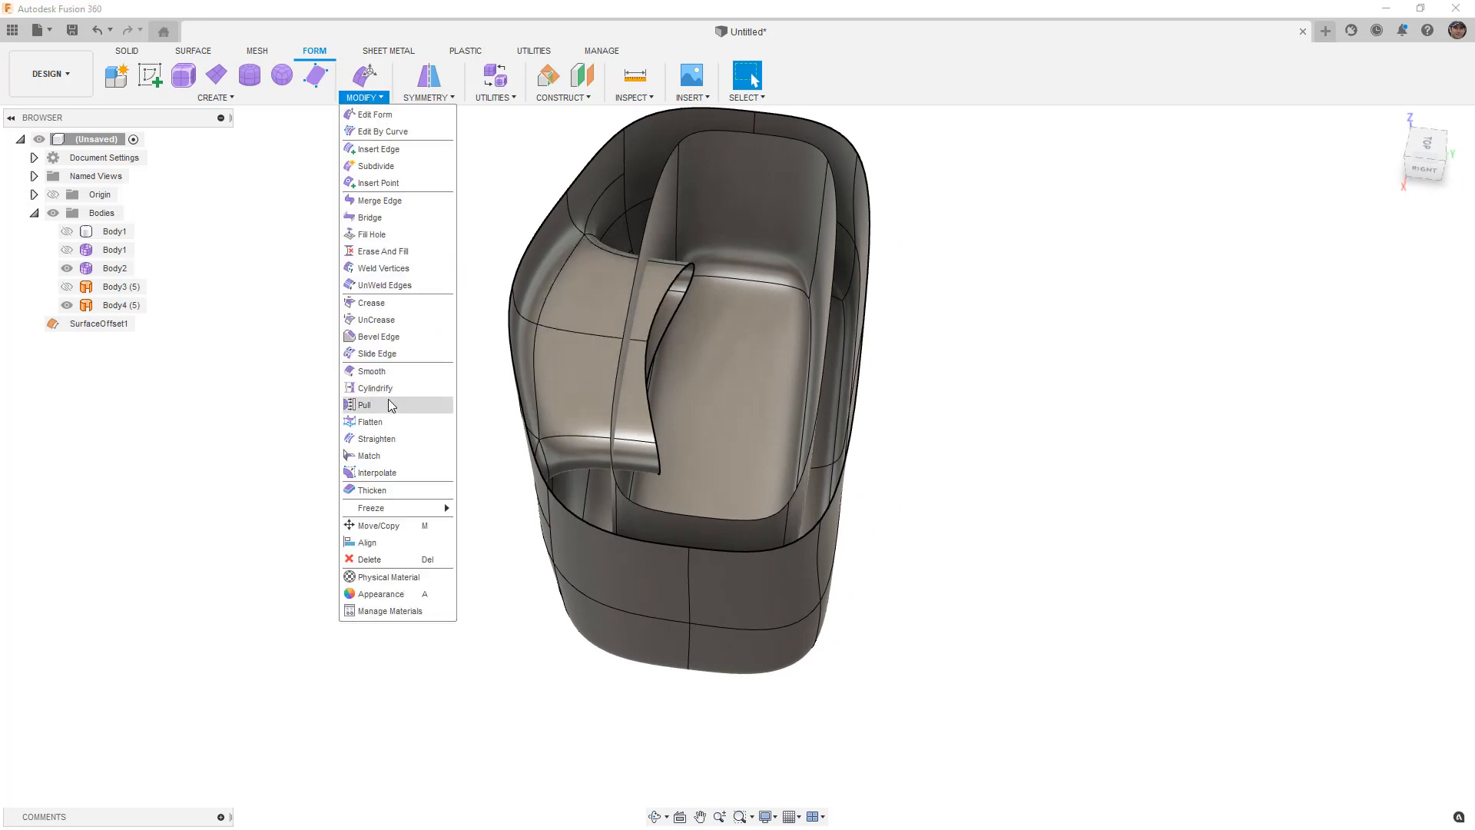
# Step: Pull the six slot vertices onto the inner offset surface with Auto targets and Control Points pull type
pyautogui.click(366, 404)
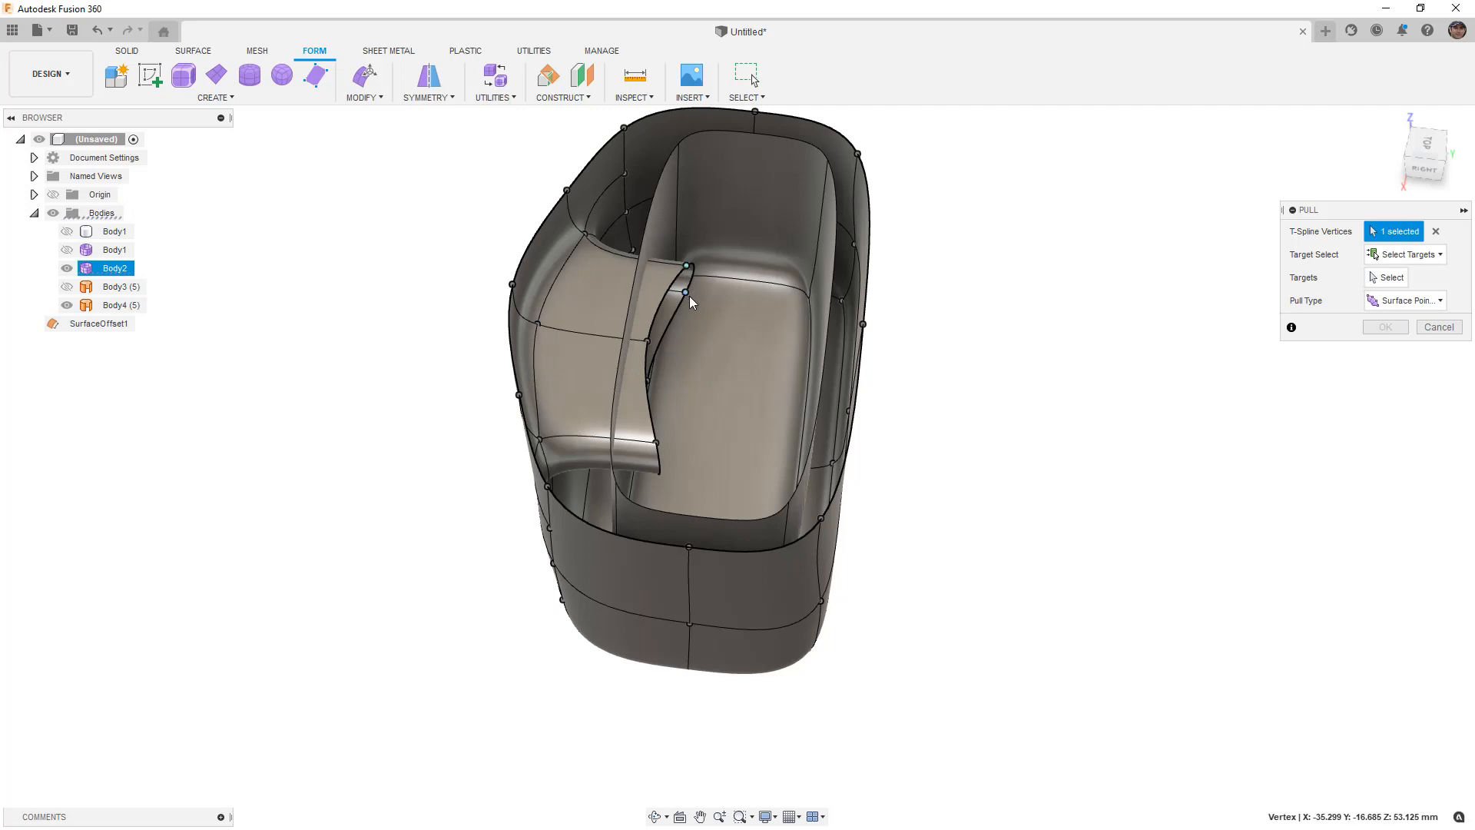
pyautogui.click(648, 385)
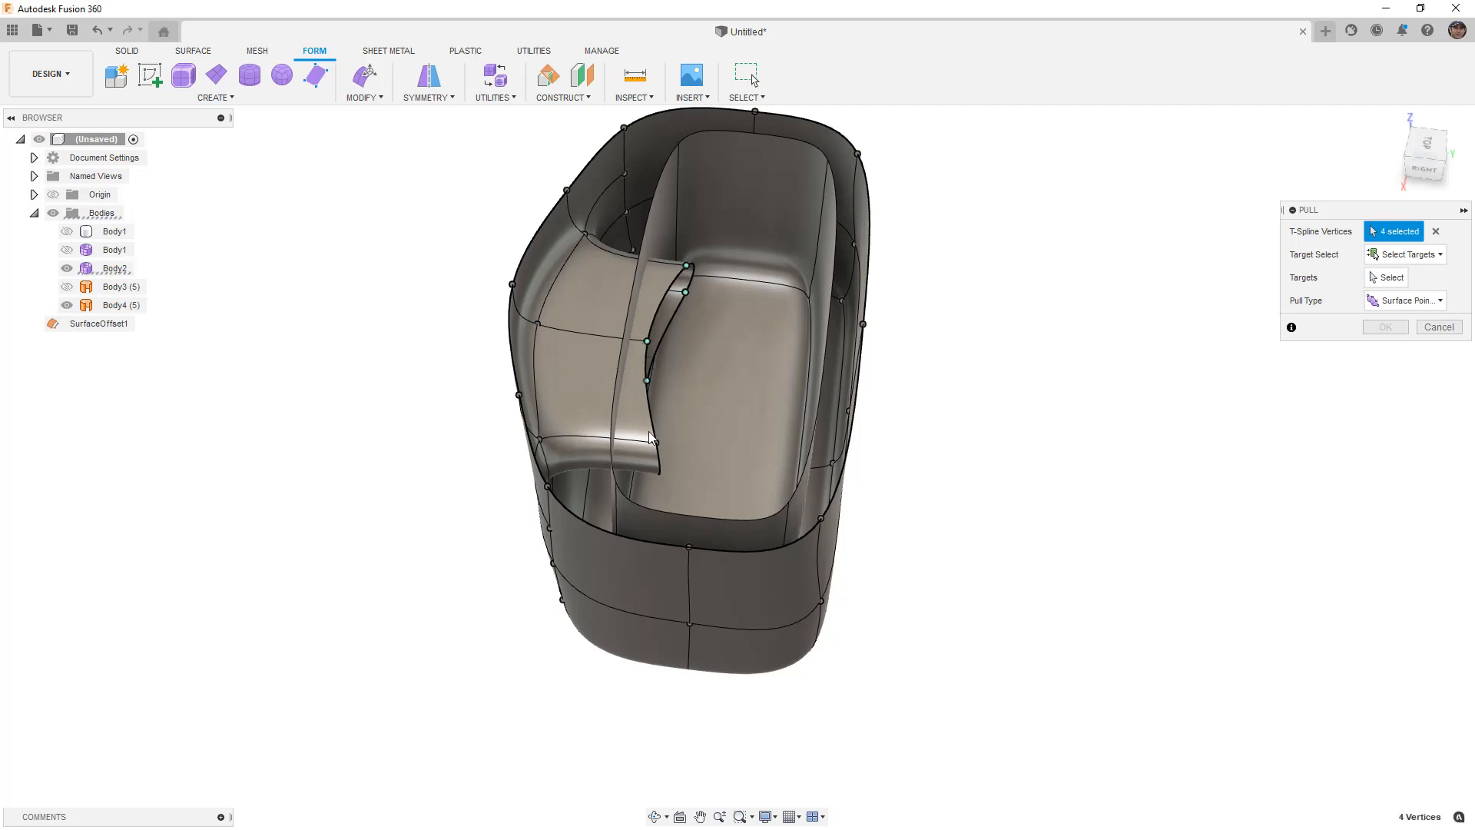
pyautogui.click(656, 467)
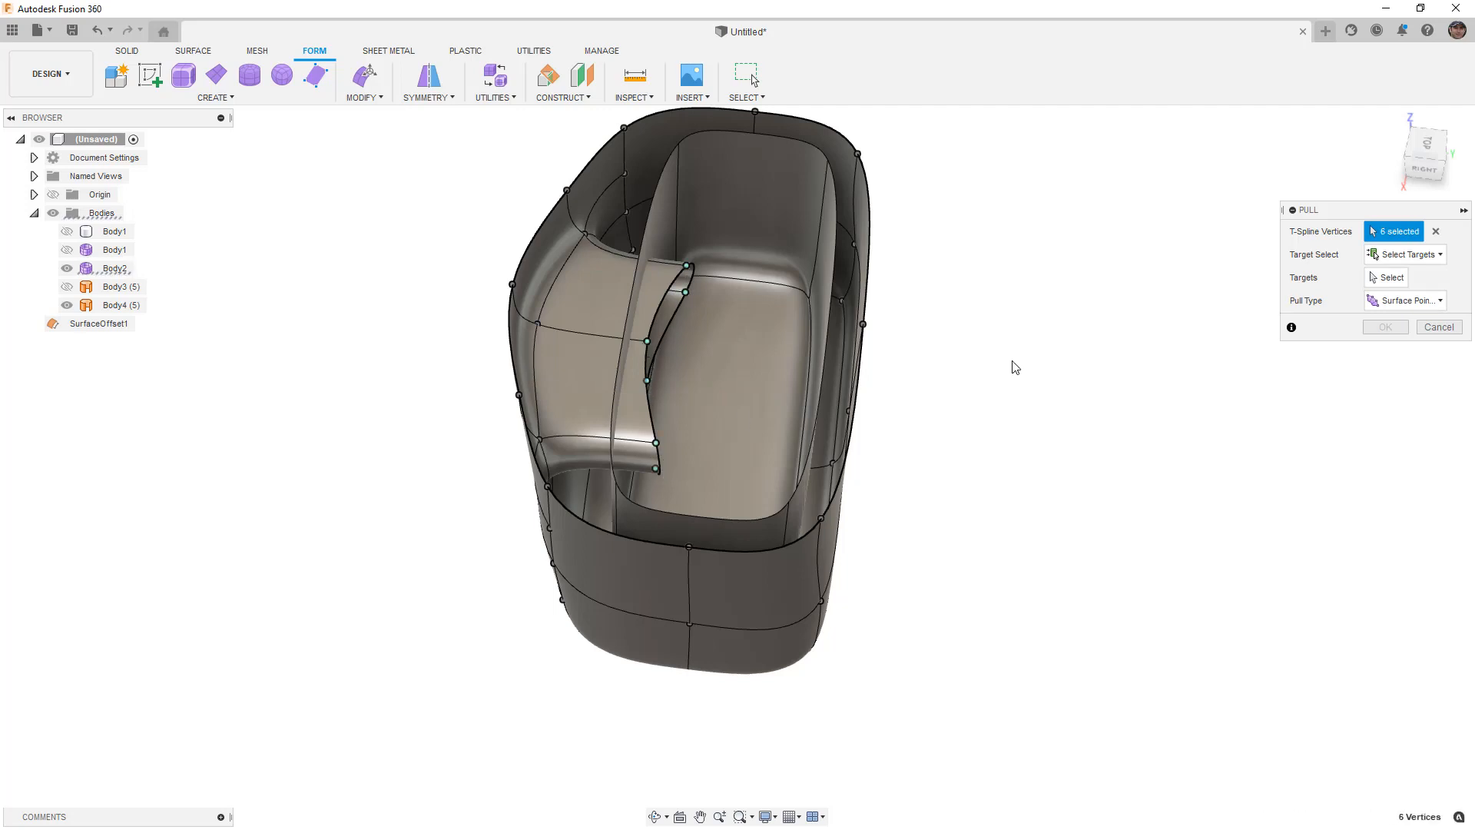
pyautogui.moveTo(672, 221)
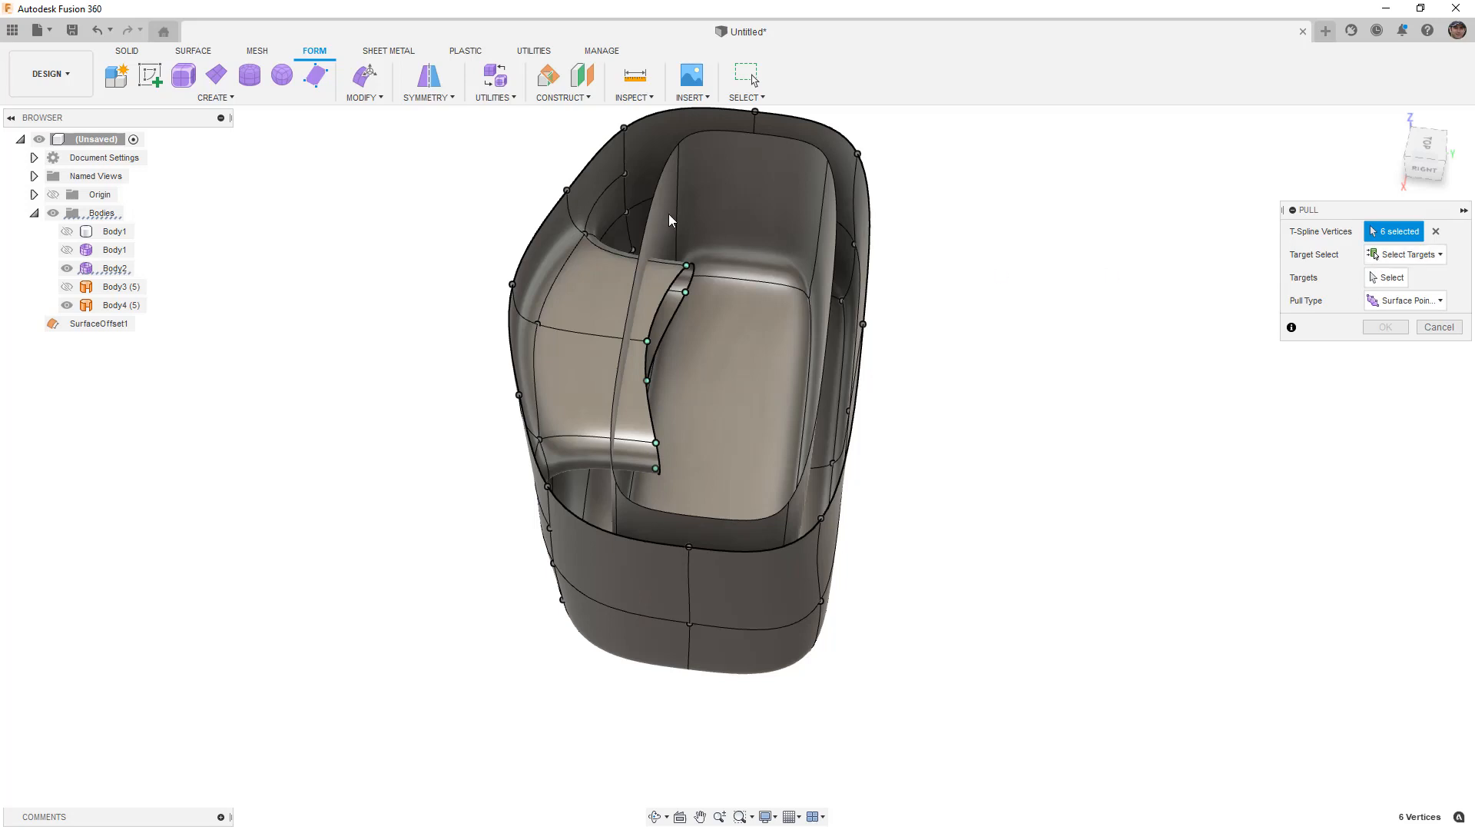
pyautogui.click(1406, 254)
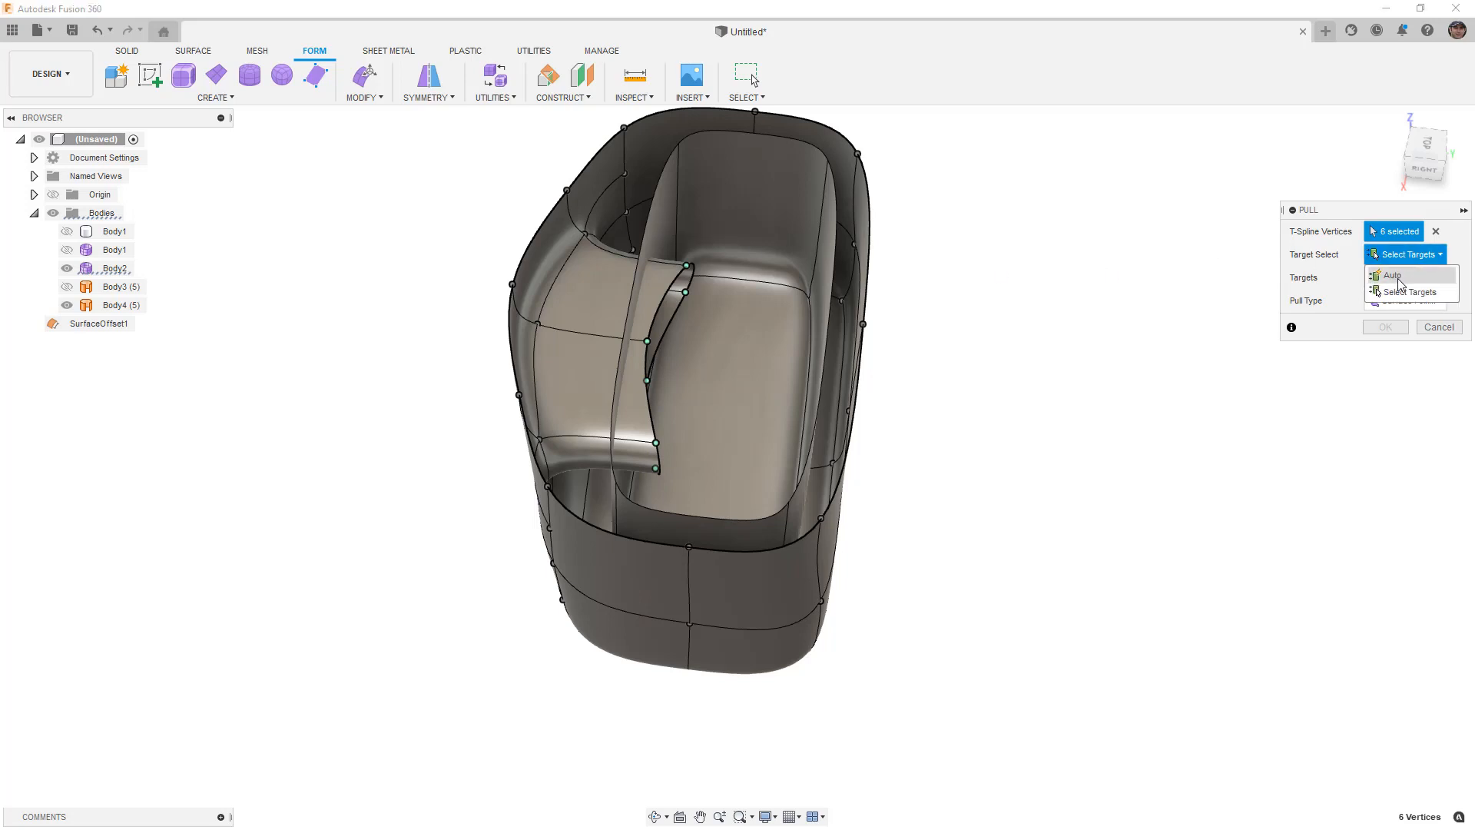
pyautogui.click(1392, 275)
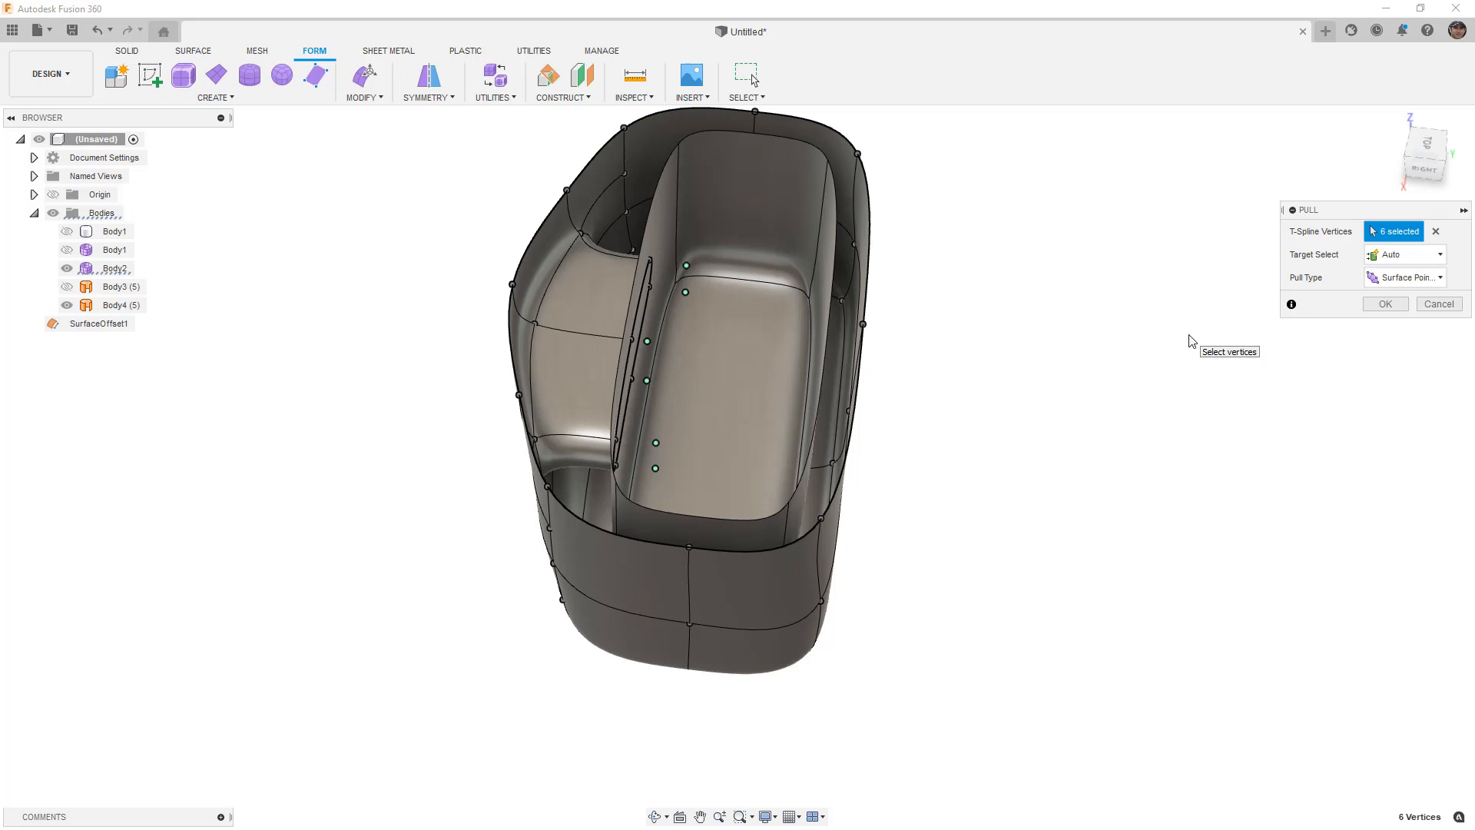
pyautogui.click(1406, 277)
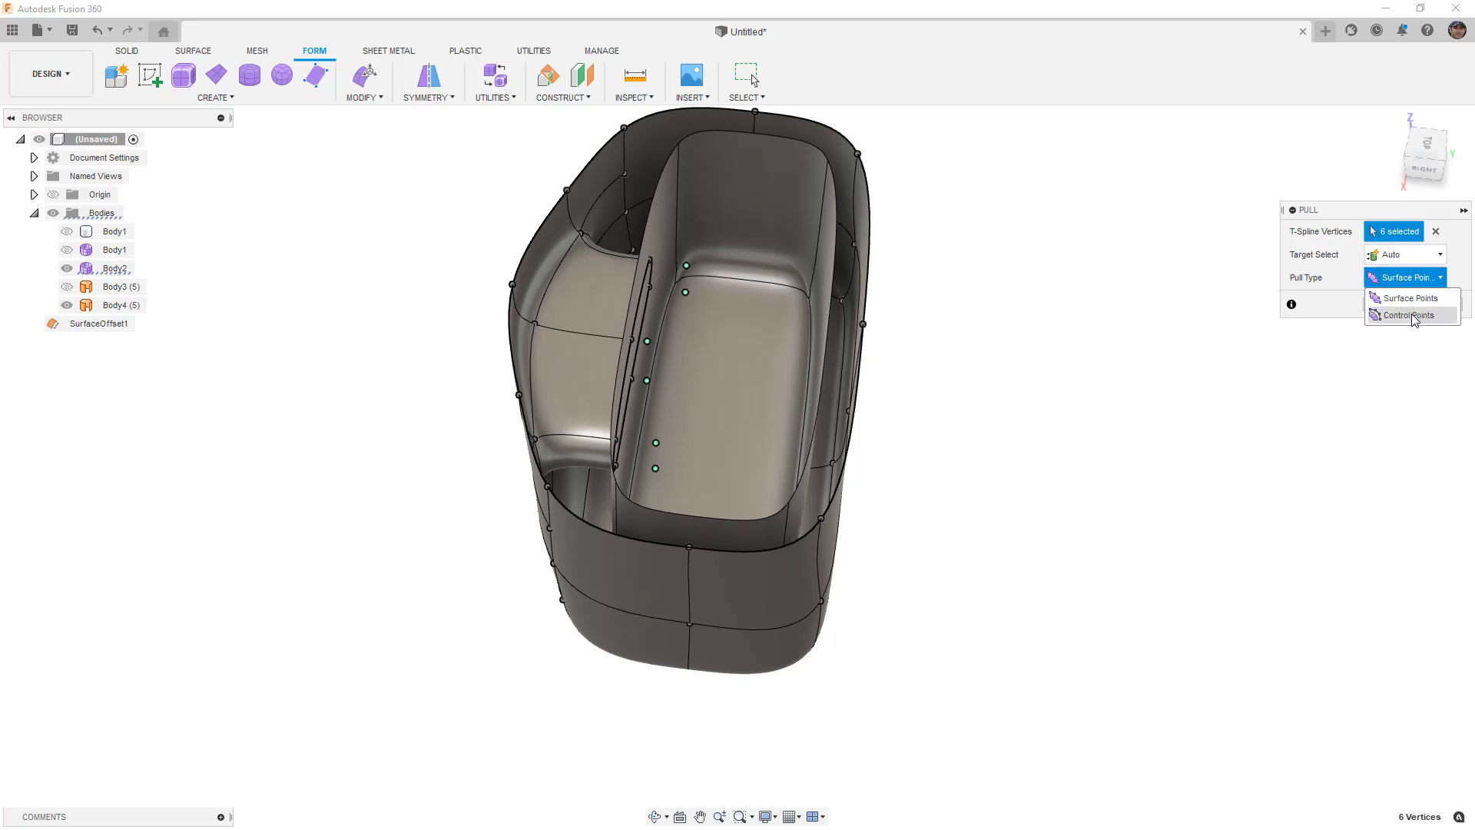
pyautogui.click(1411, 313)
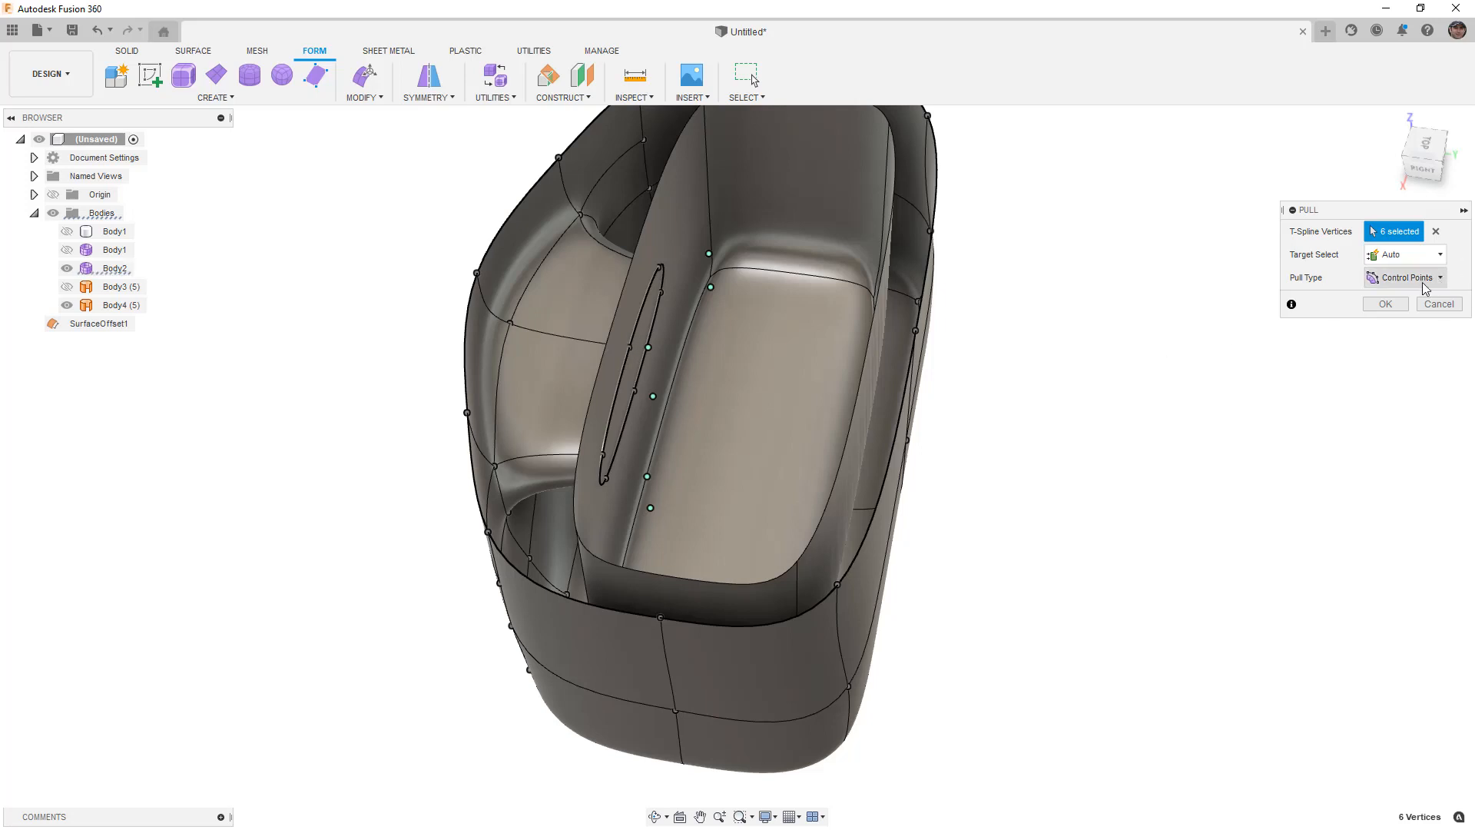
pyautogui.click(1384, 303)
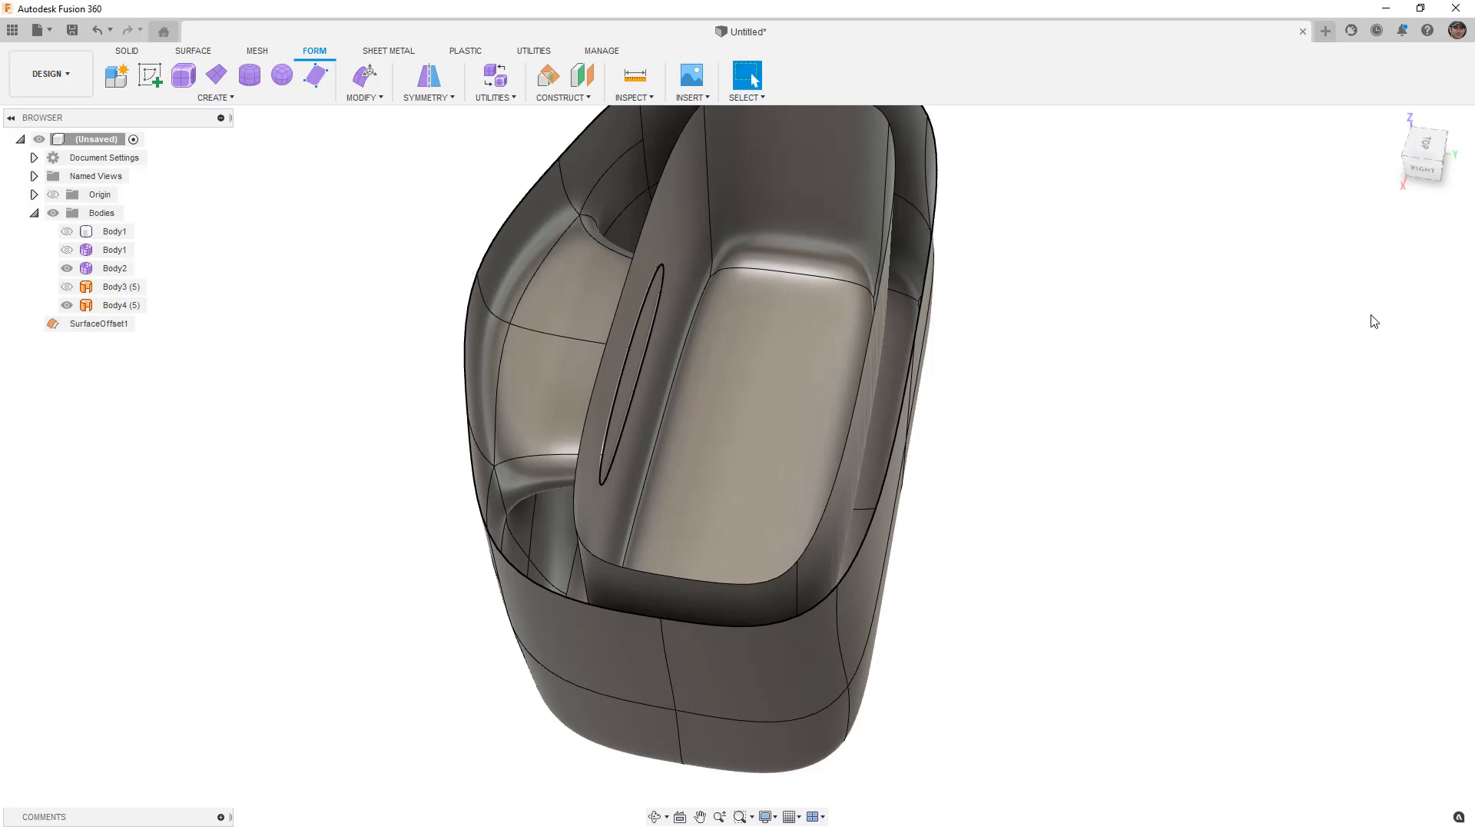
# Step: Convert the sculpted tub Body2 with T-Splines to BRep into a new surface body, Body5
pyautogui.click(494, 97)
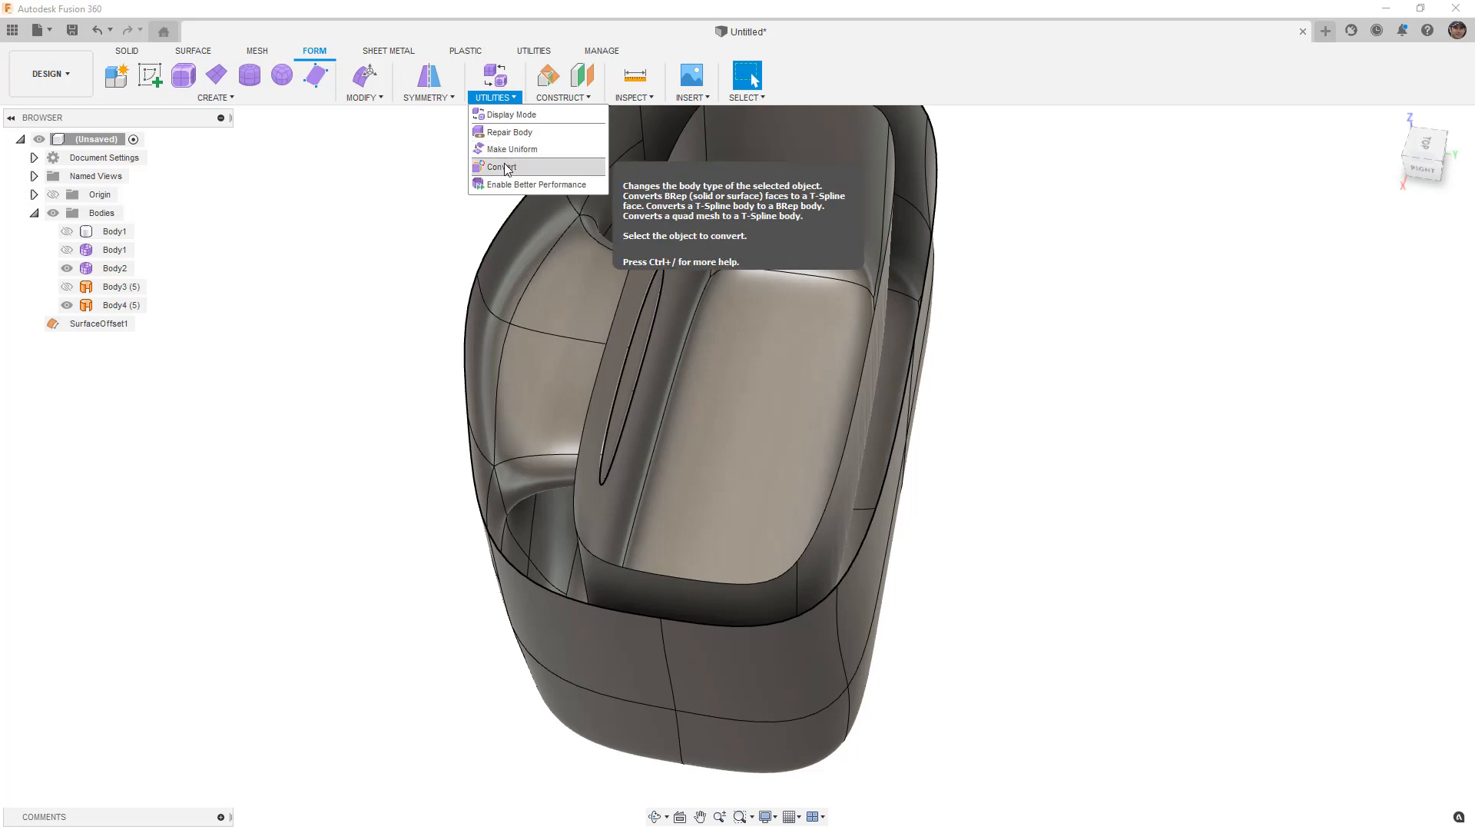
pyautogui.click(501, 166)
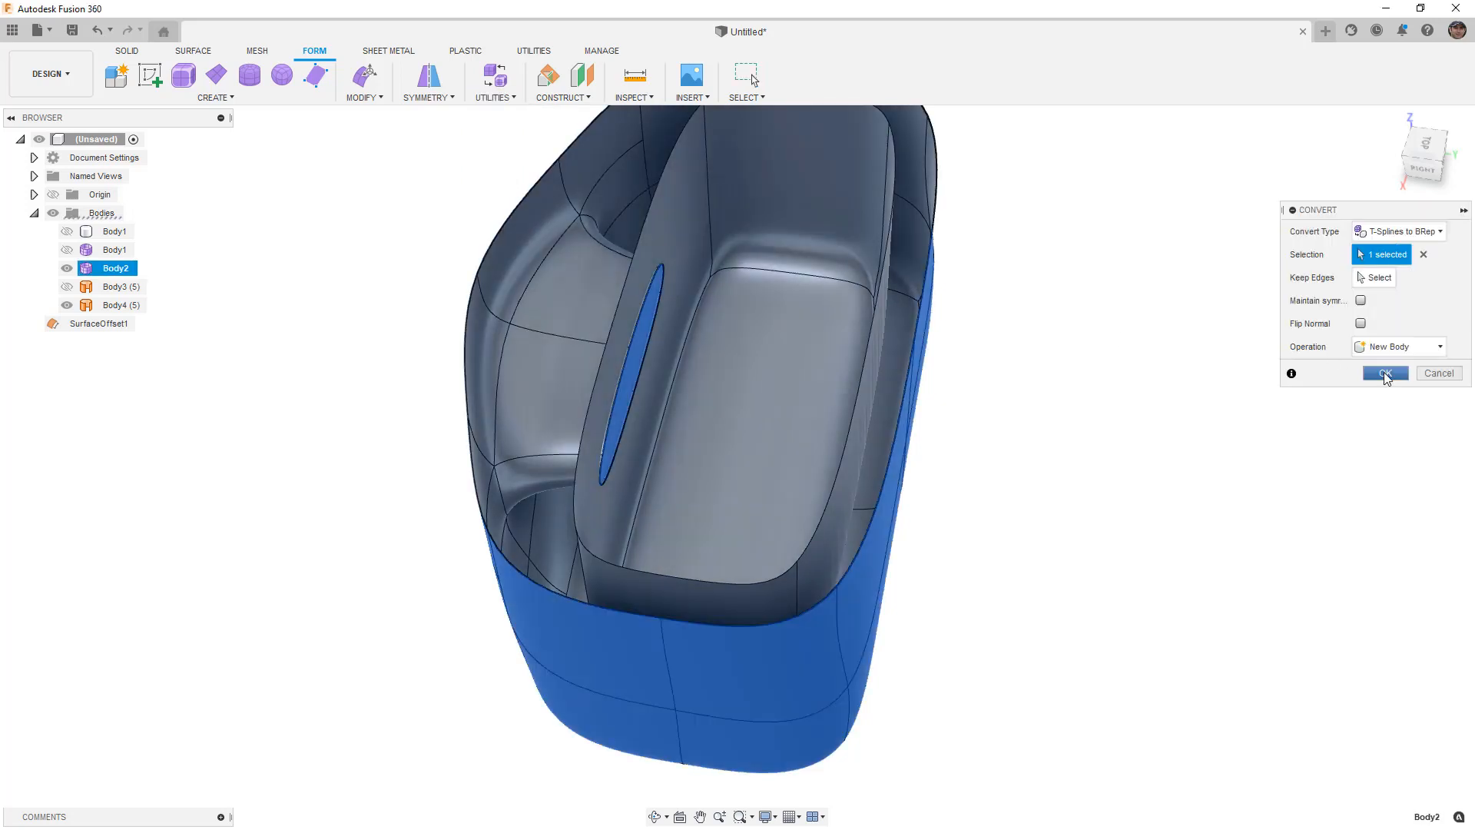
pyautogui.click(1384, 373)
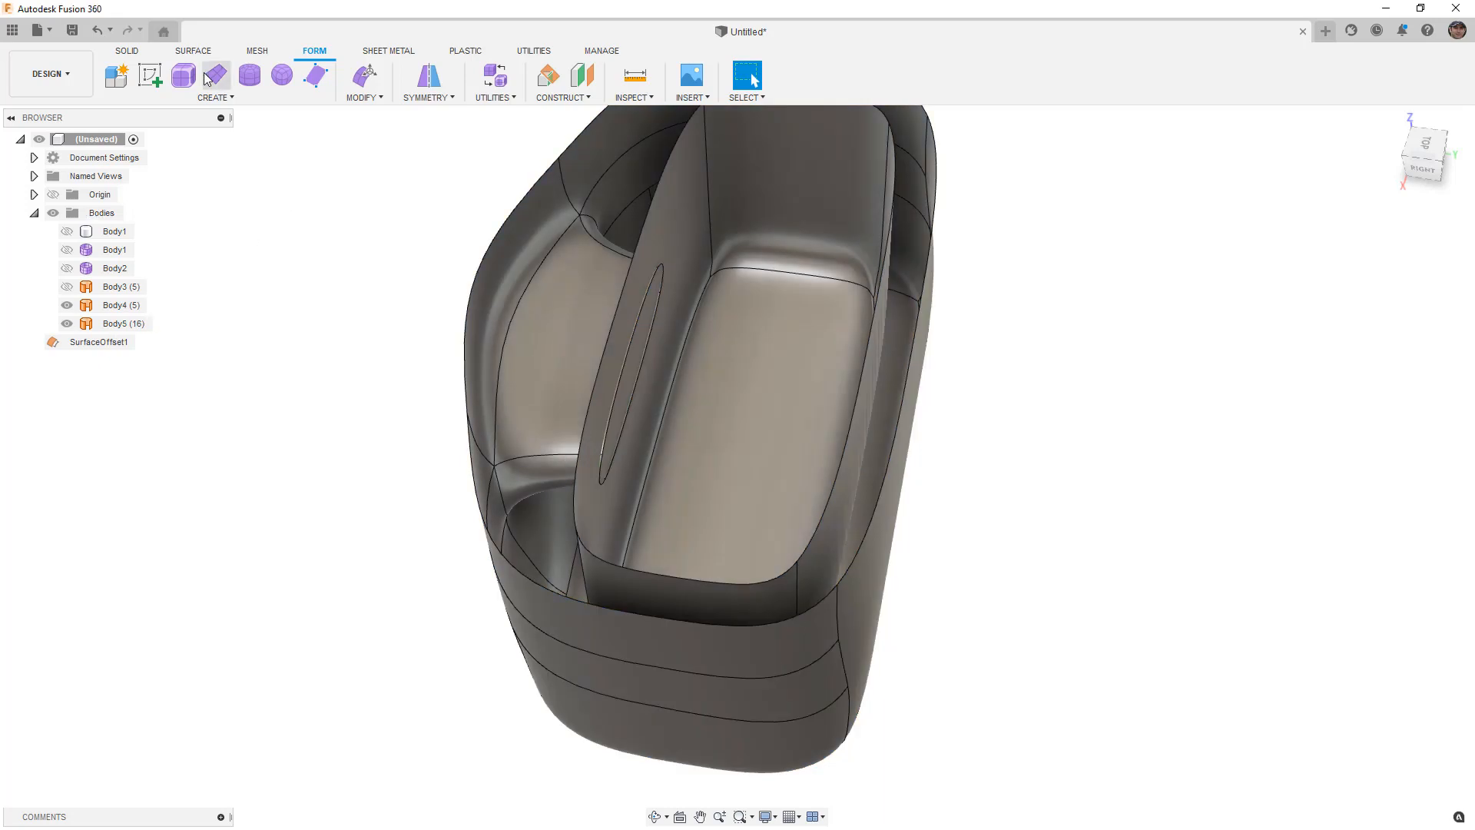
# Step: Trim the inner offset surface Body4 against the tub, keeping only the piece around the slot
pyautogui.click(194, 51)
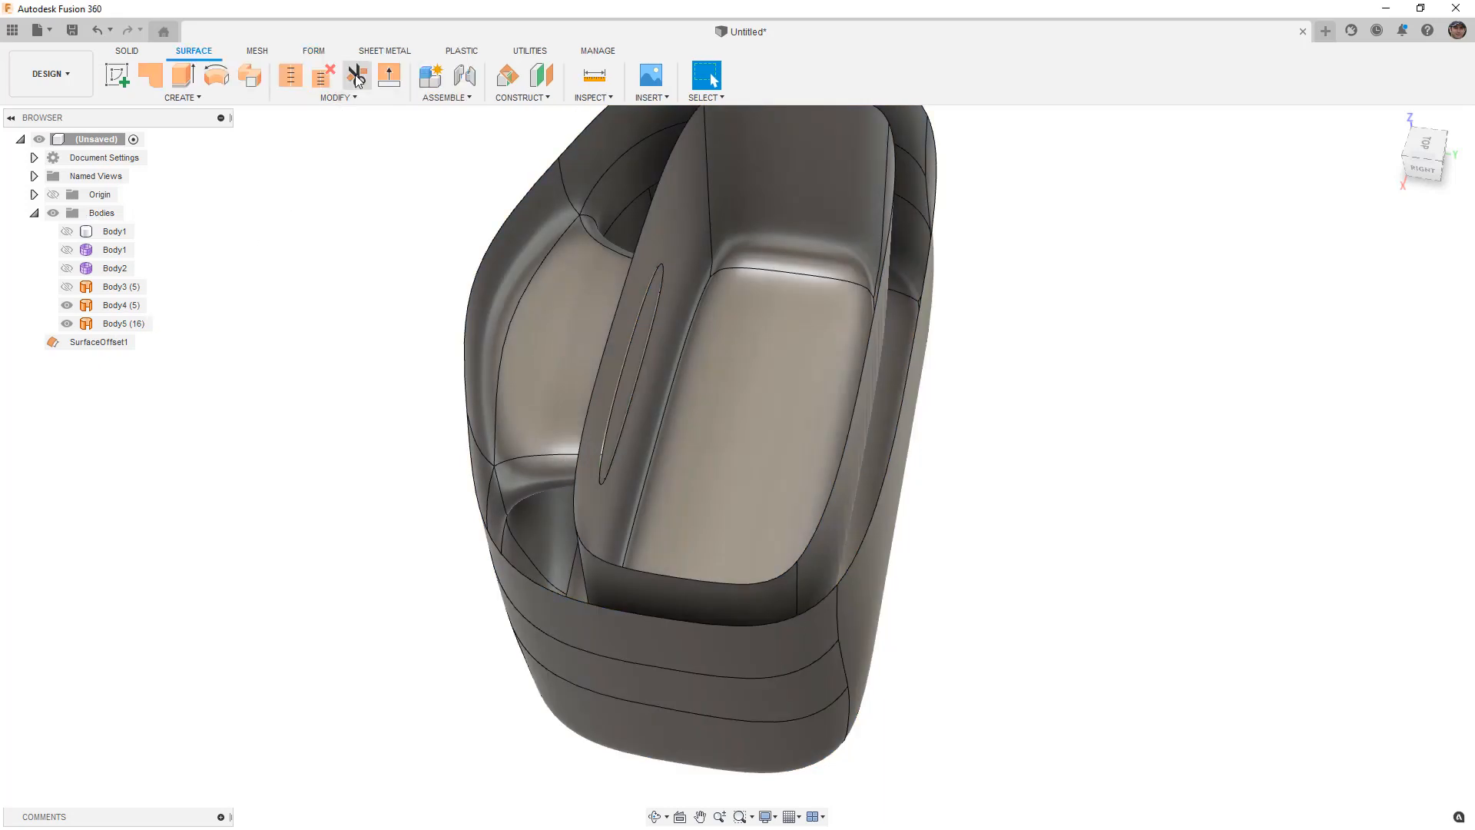
pyautogui.click(355, 75)
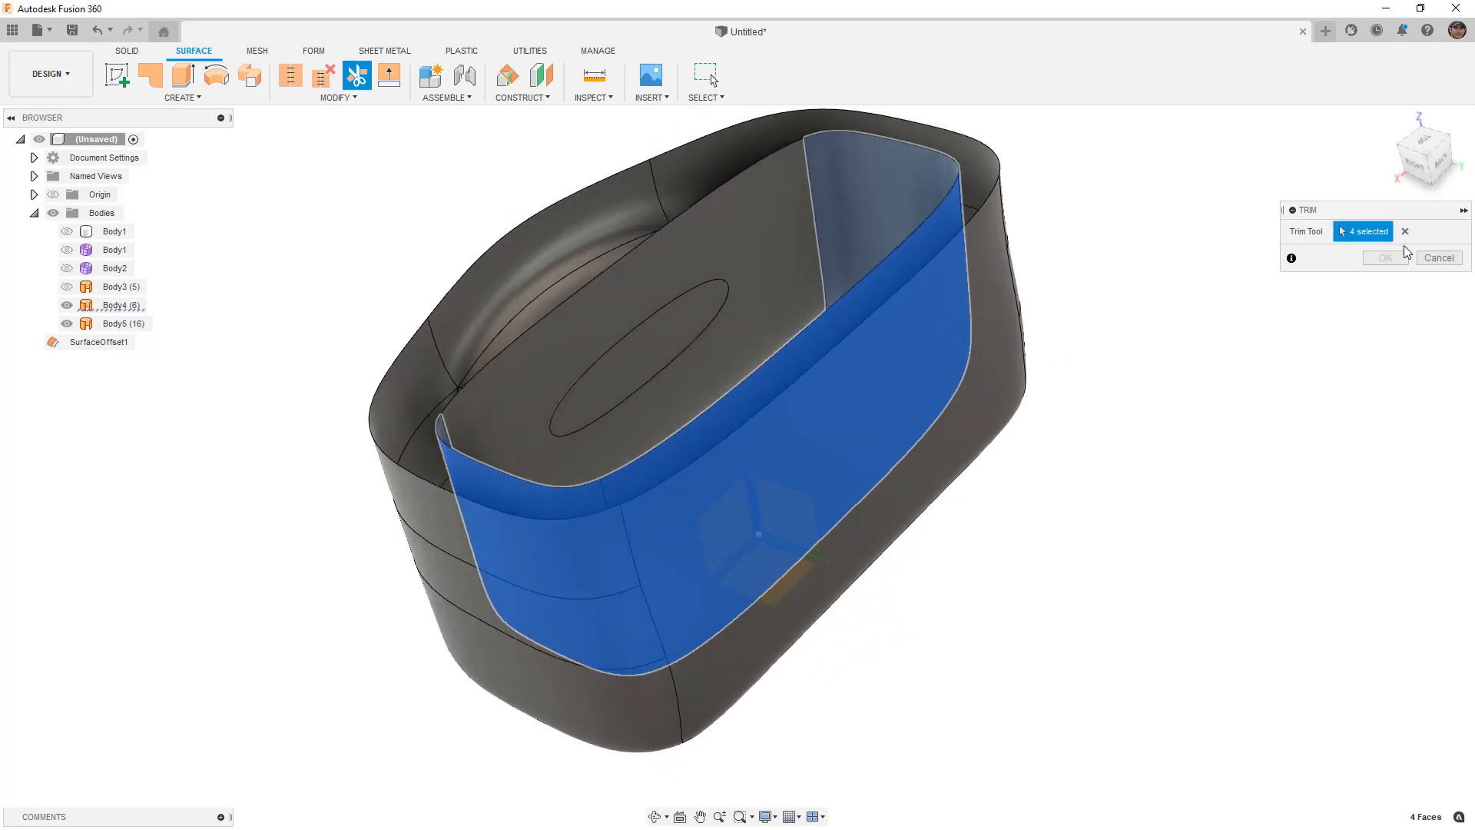
pyautogui.click(1404, 232)
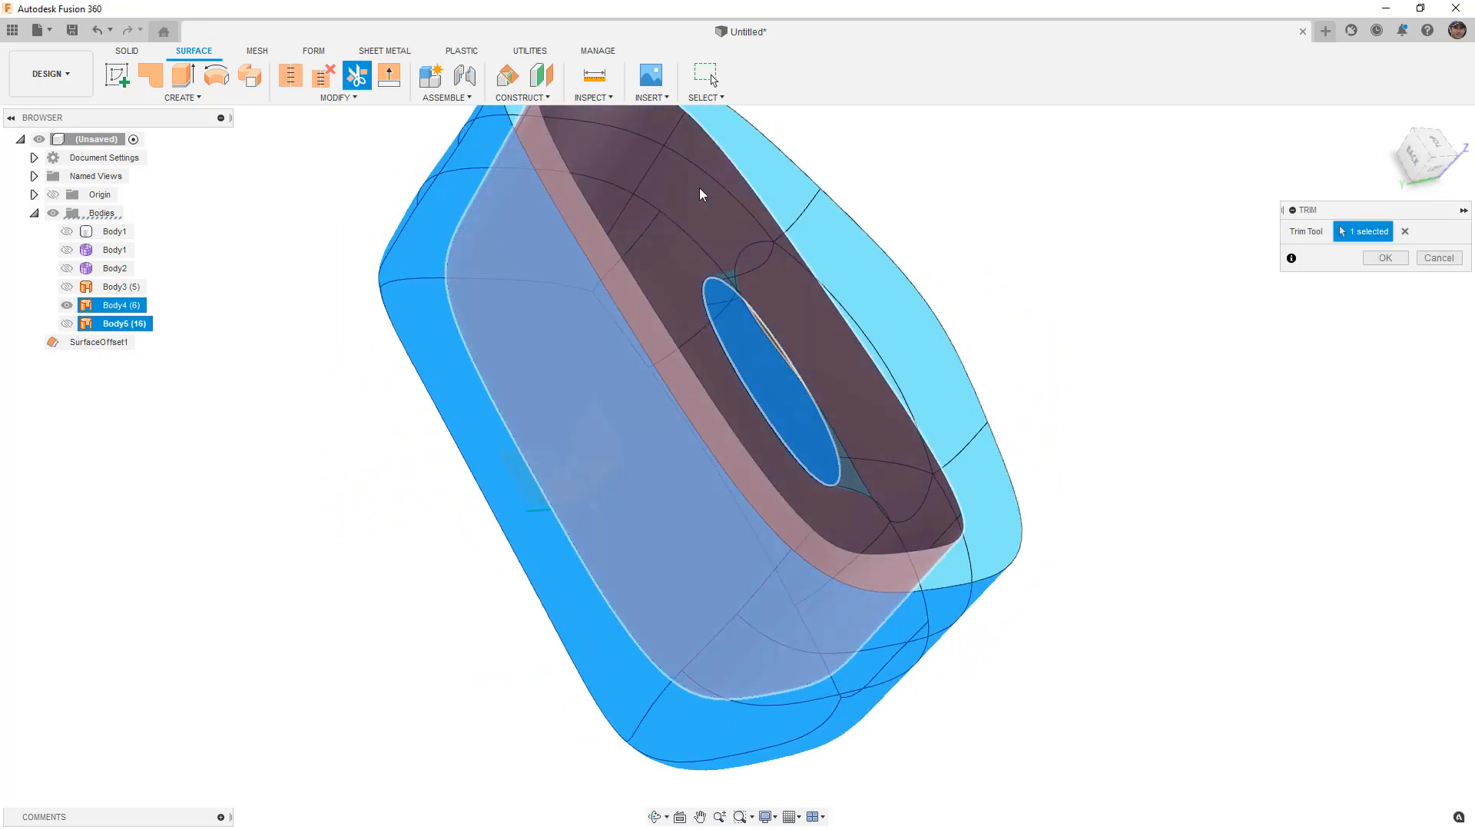
pyautogui.click(1385, 258)
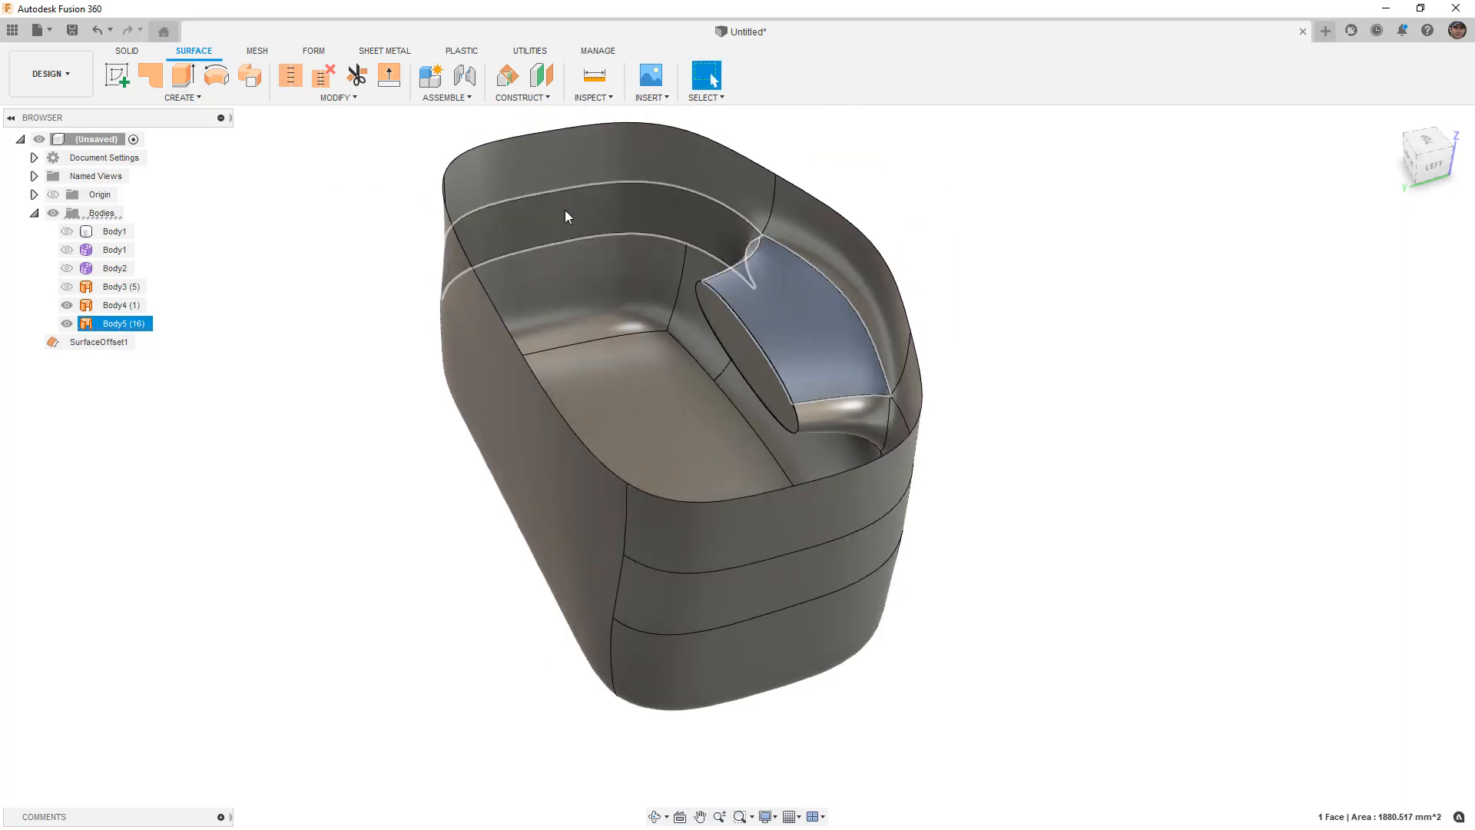
# Step: Stitch the trimmed inner face and tub walls with about 3 mm tolerance into one body, Body6
pyautogui.click(291, 75)
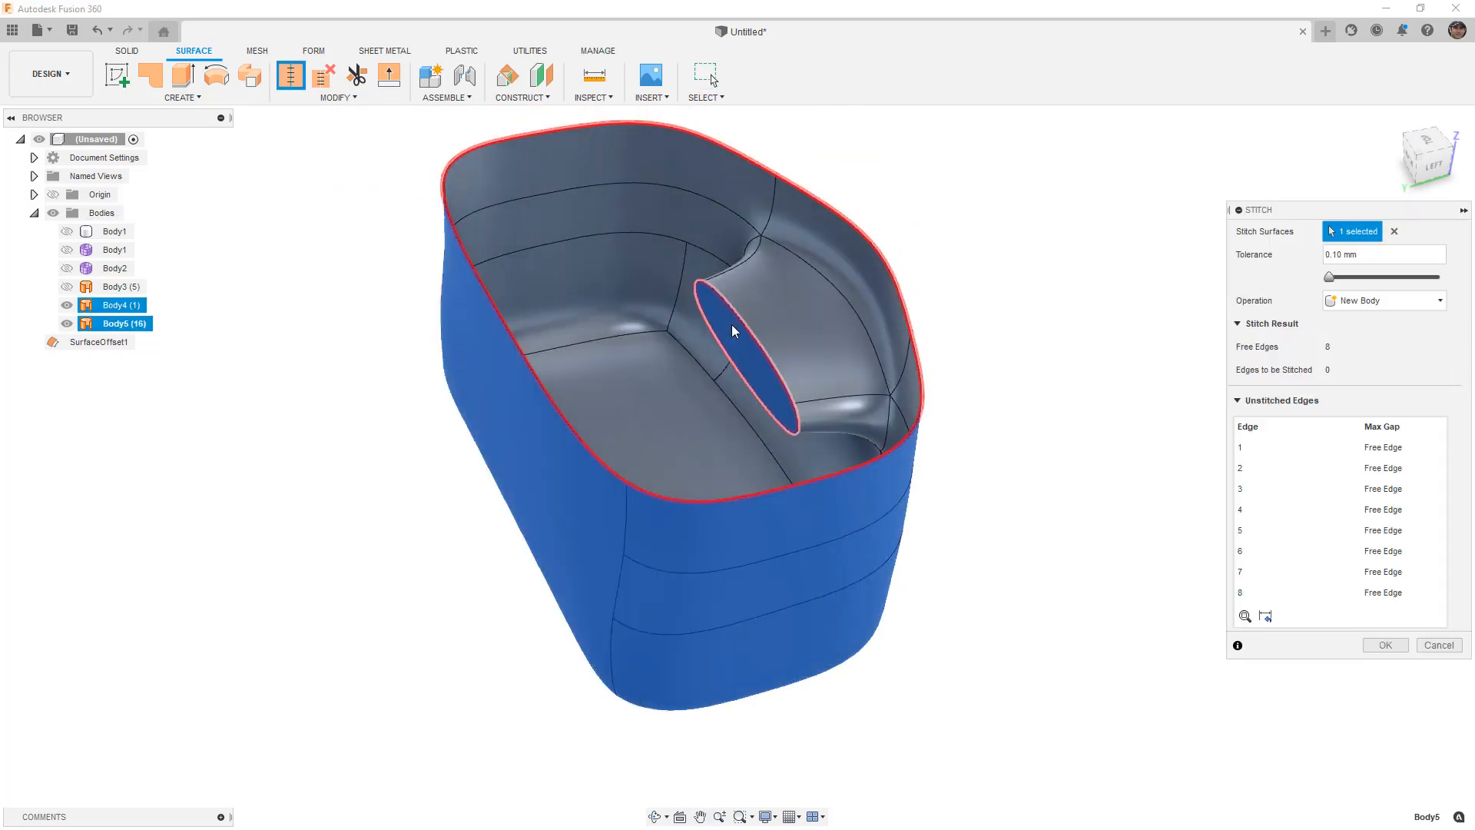
pyautogui.click(744, 343)
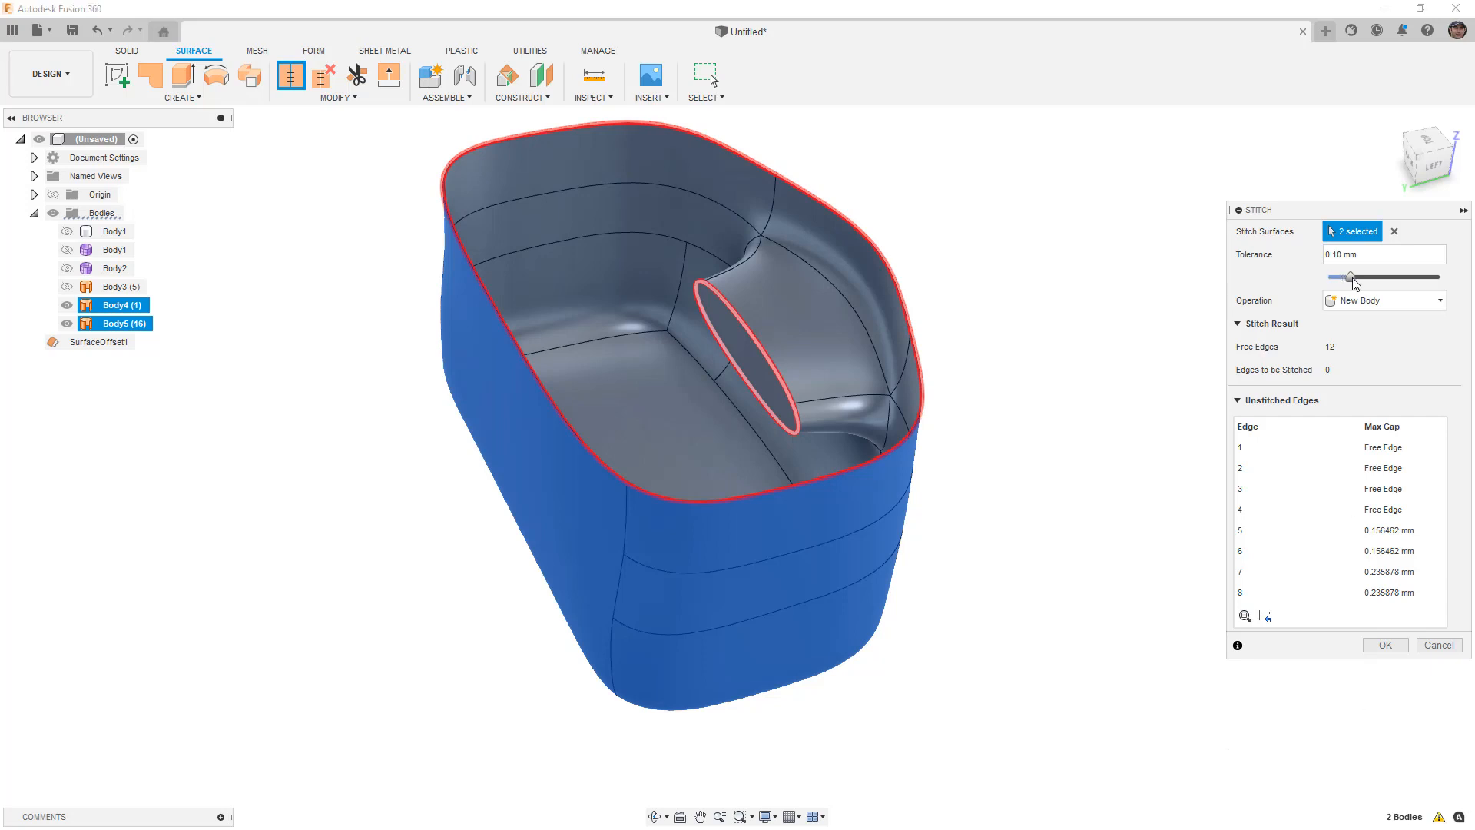
pyautogui.moveTo(1334, 277); pyautogui.dragTo(1363, 276)
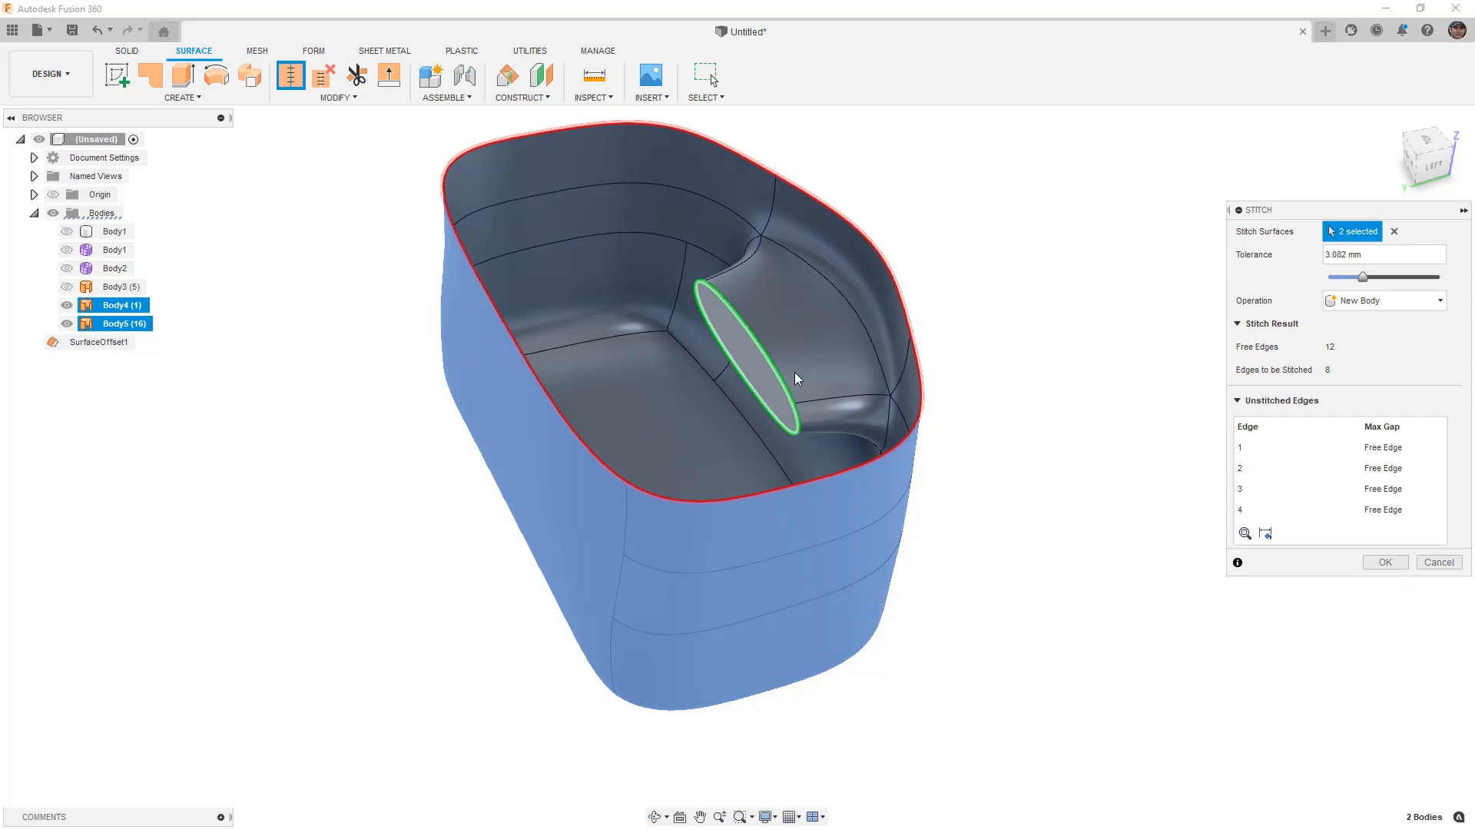
pyautogui.click(1383, 563)
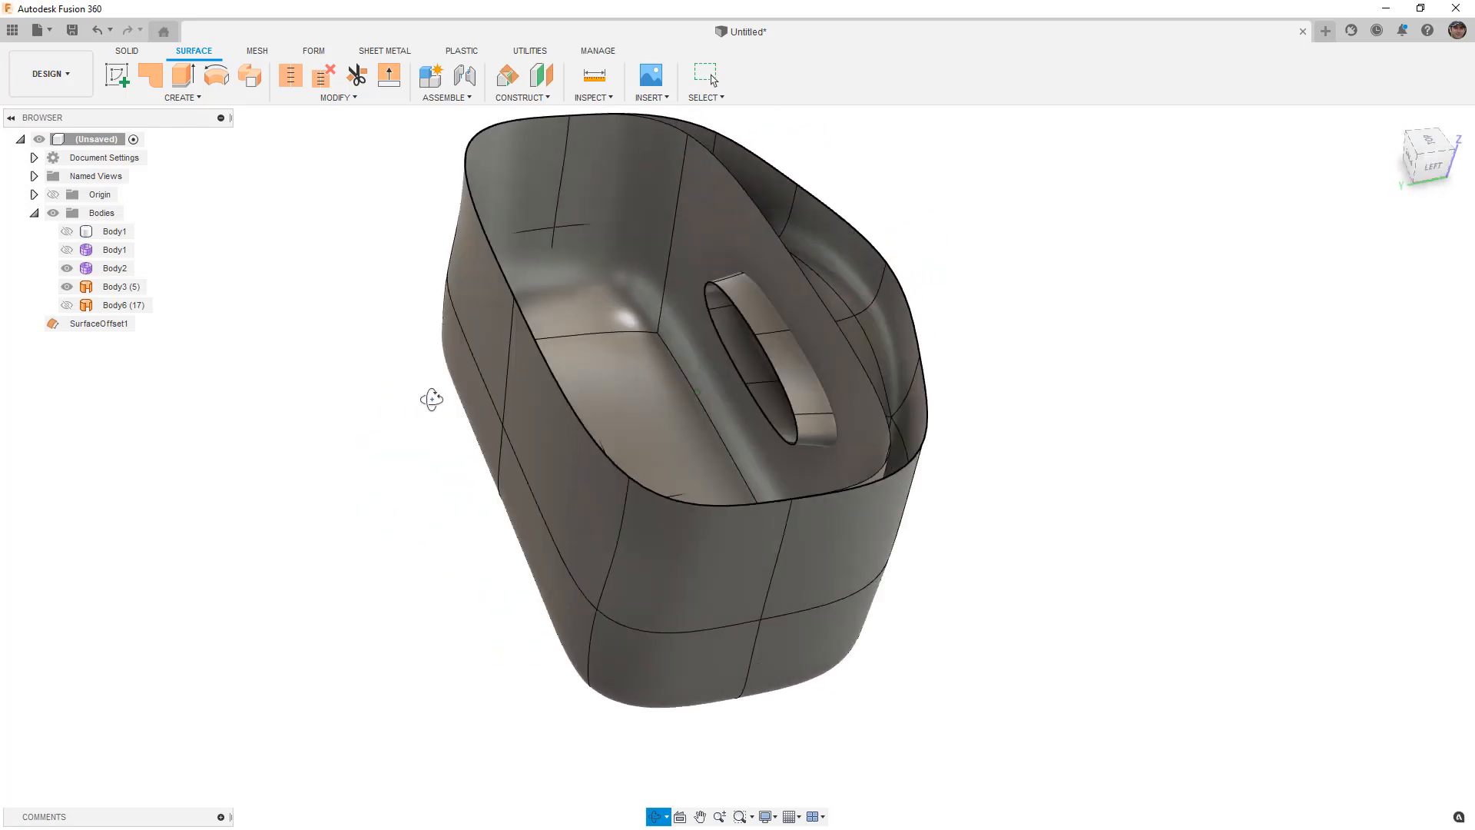
# Step: Start Modify > Pull and select the nine form vertices to move
pyautogui.click(705, 76)
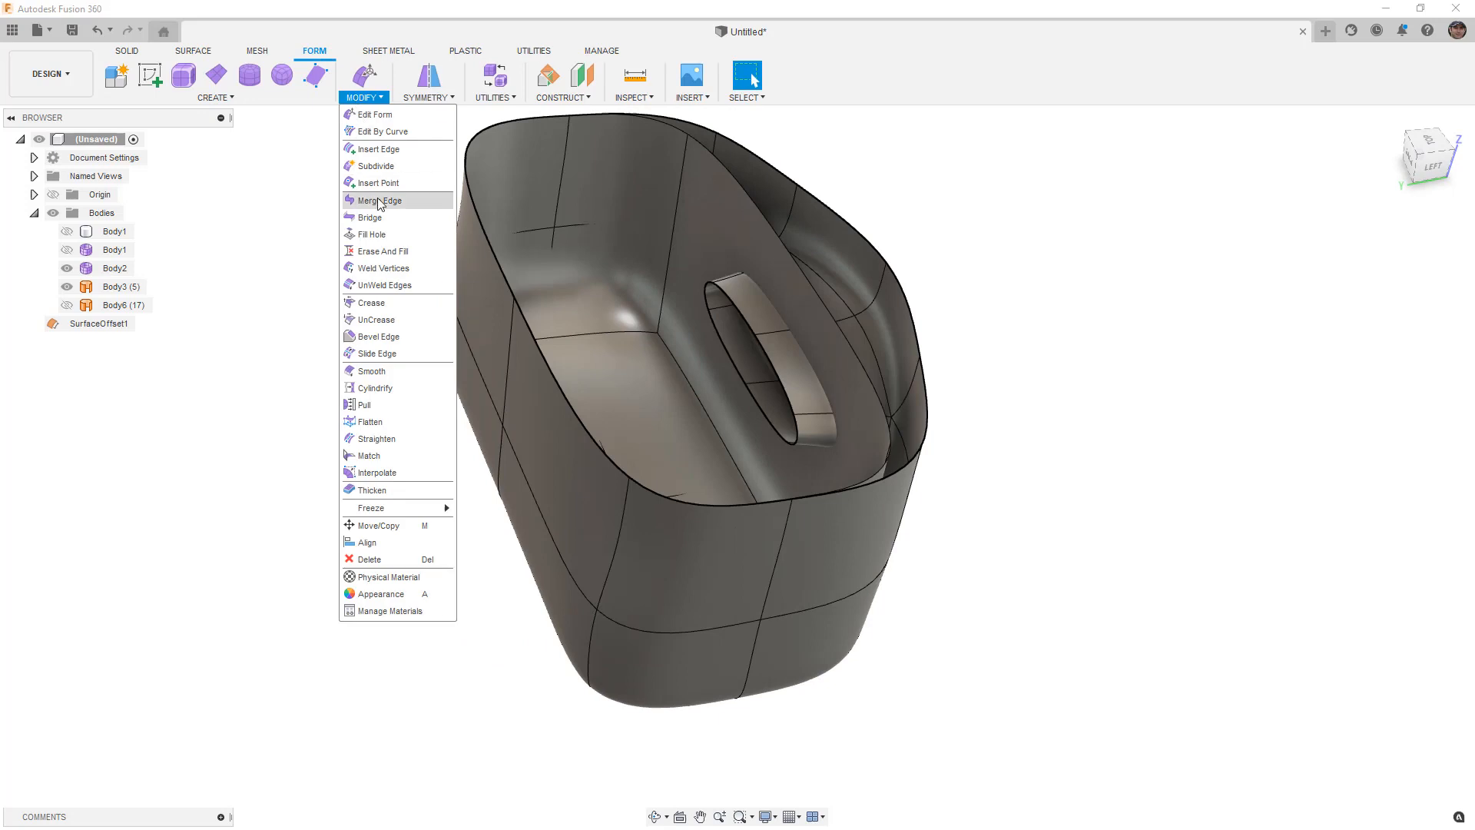
pyautogui.click(363, 405)
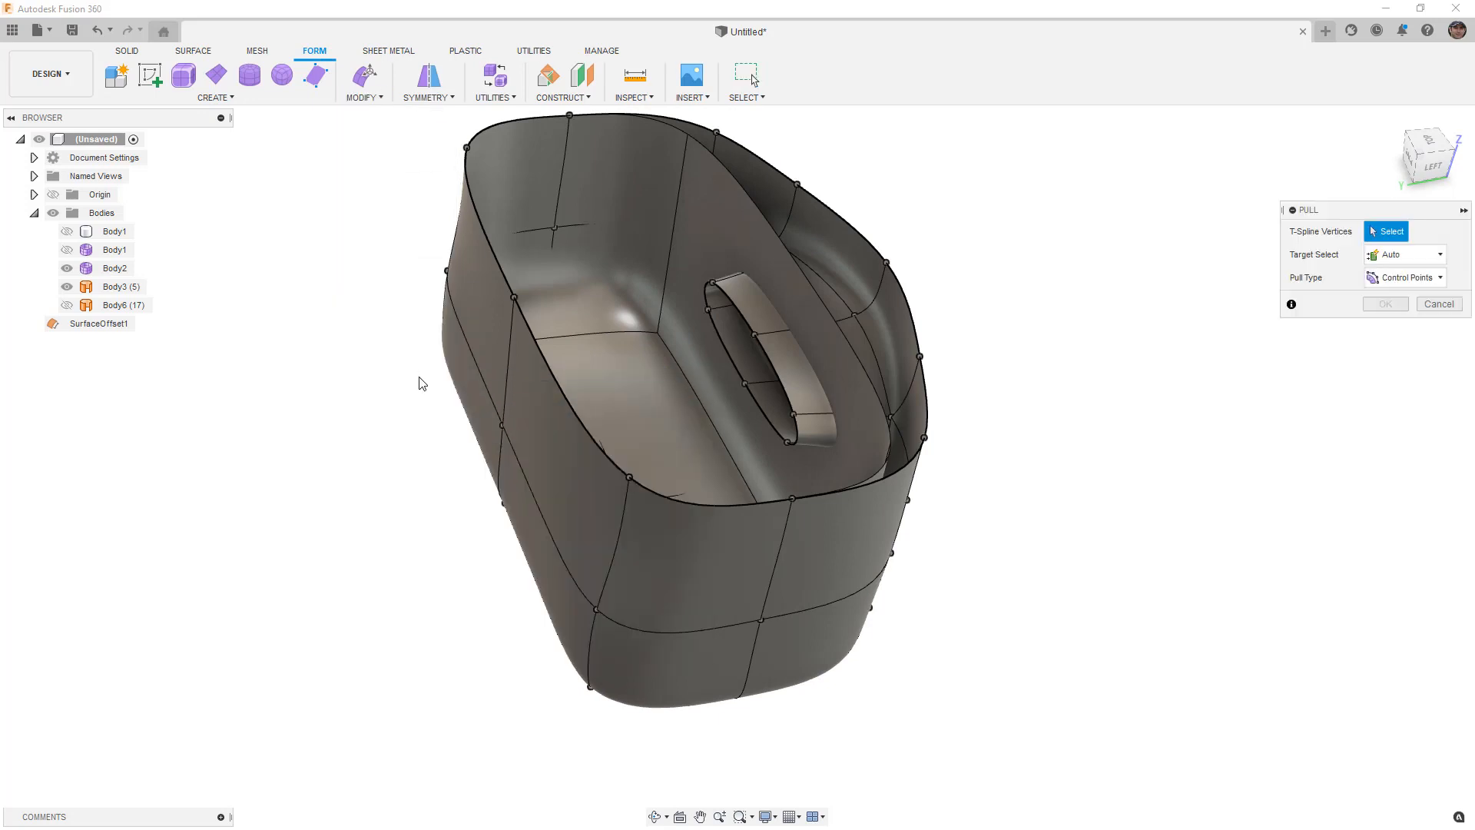
pyautogui.click(501, 425)
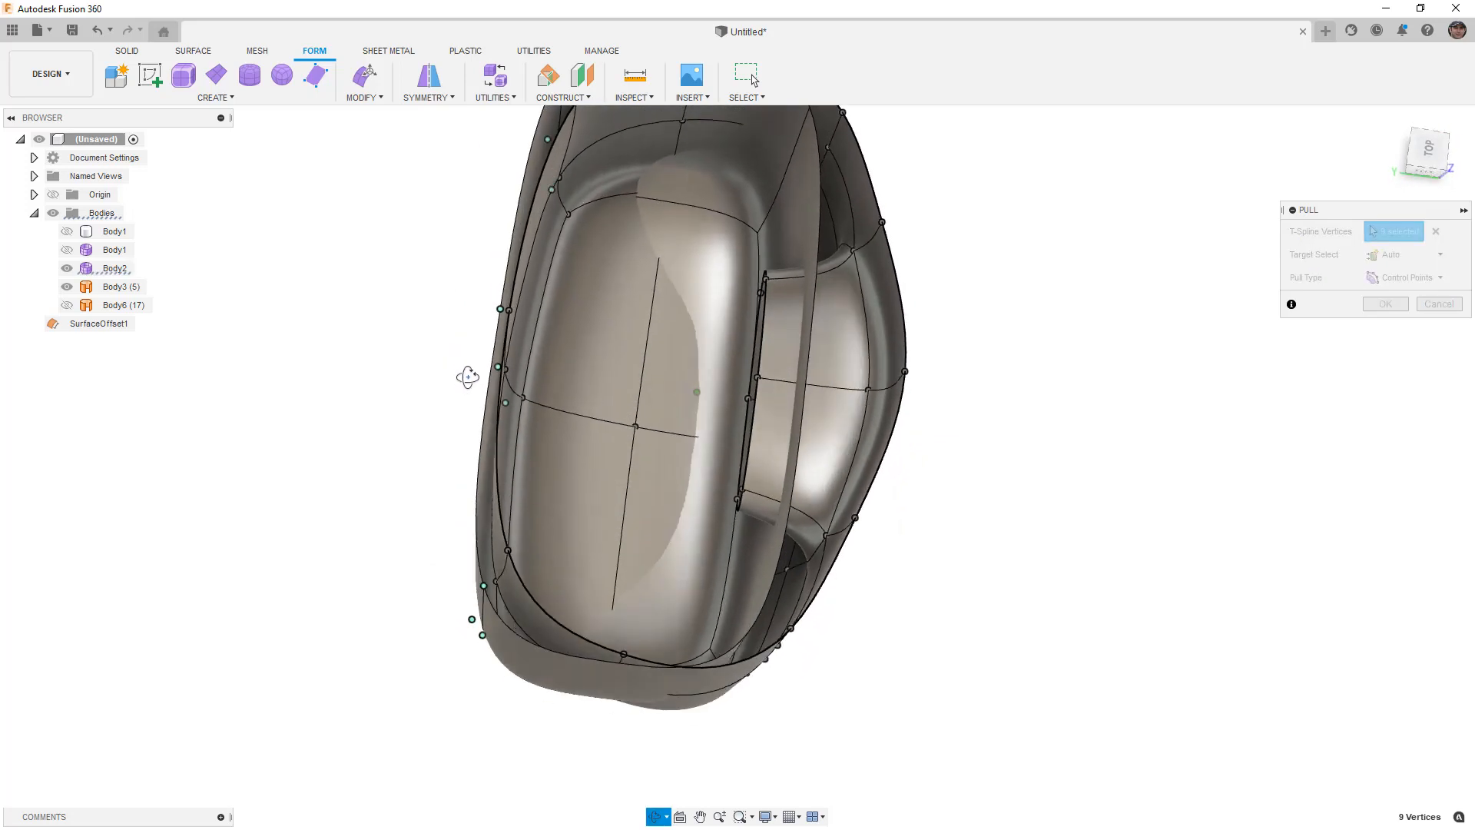
# Step: Set Pull Type to Surface Points after briefly trying Control Points
pyautogui.click(1404, 277)
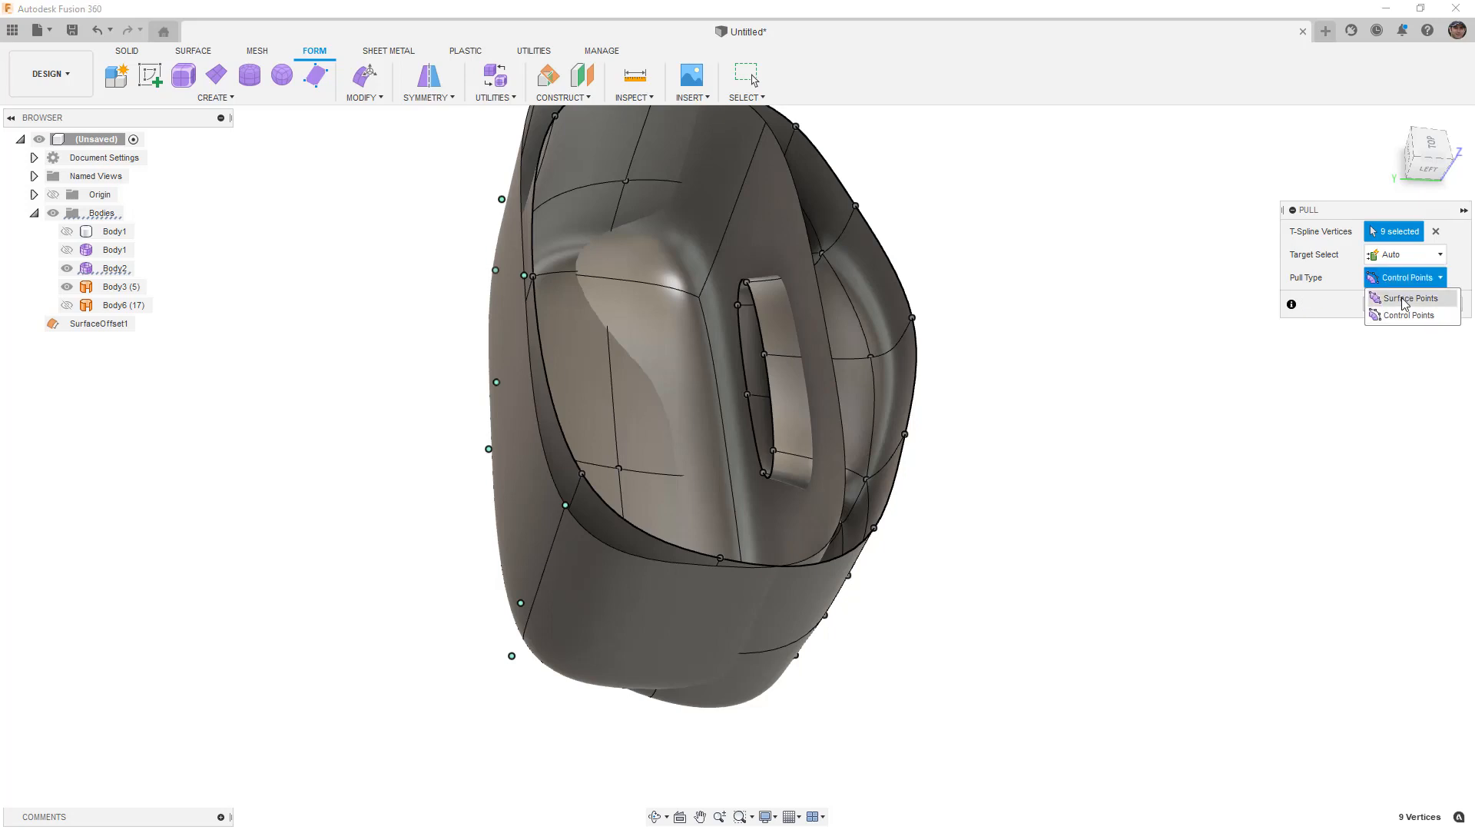
pyautogui.click(1410, 299)
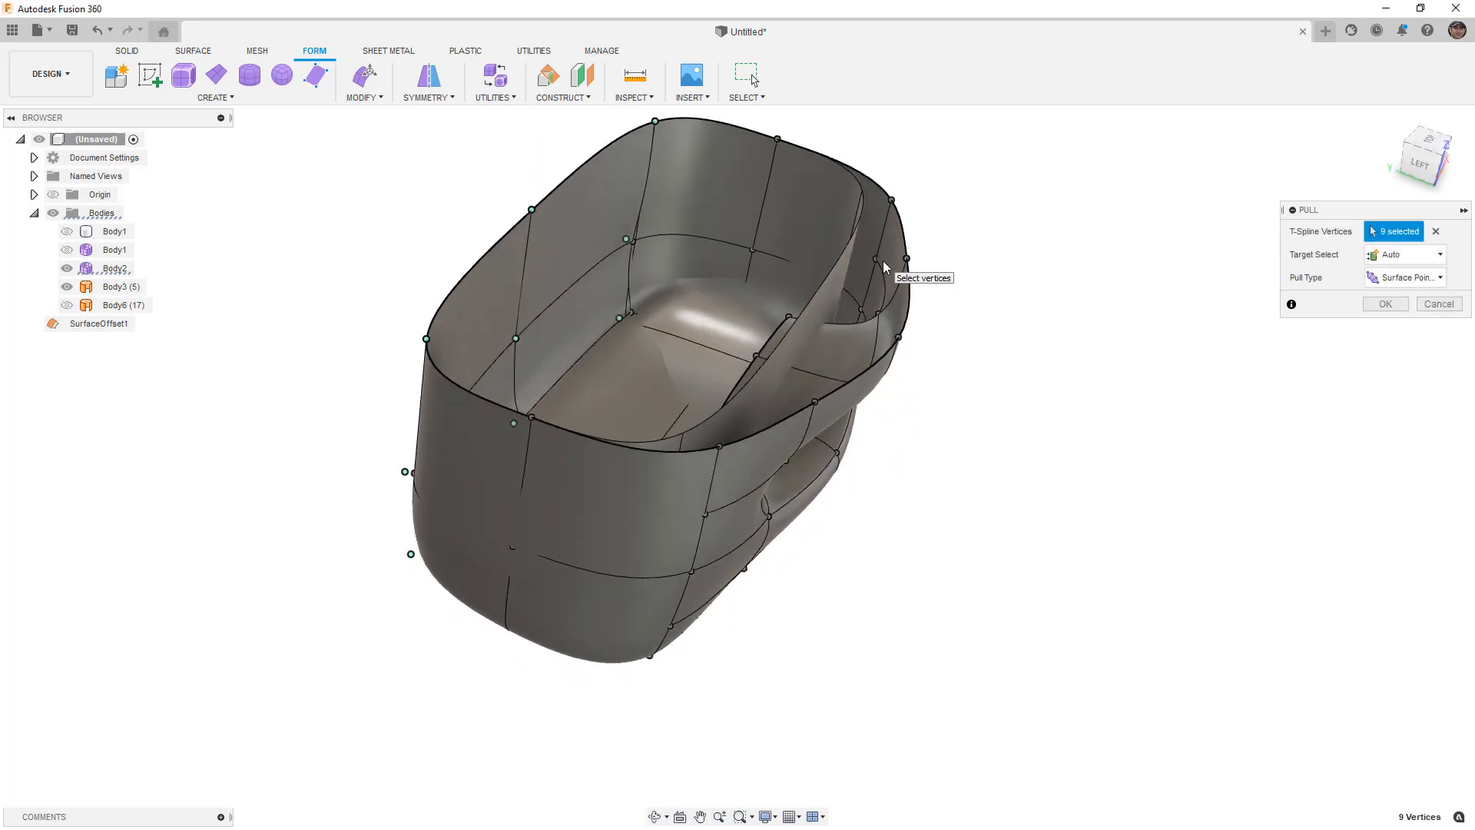
pyautogui.click(1403, 276)
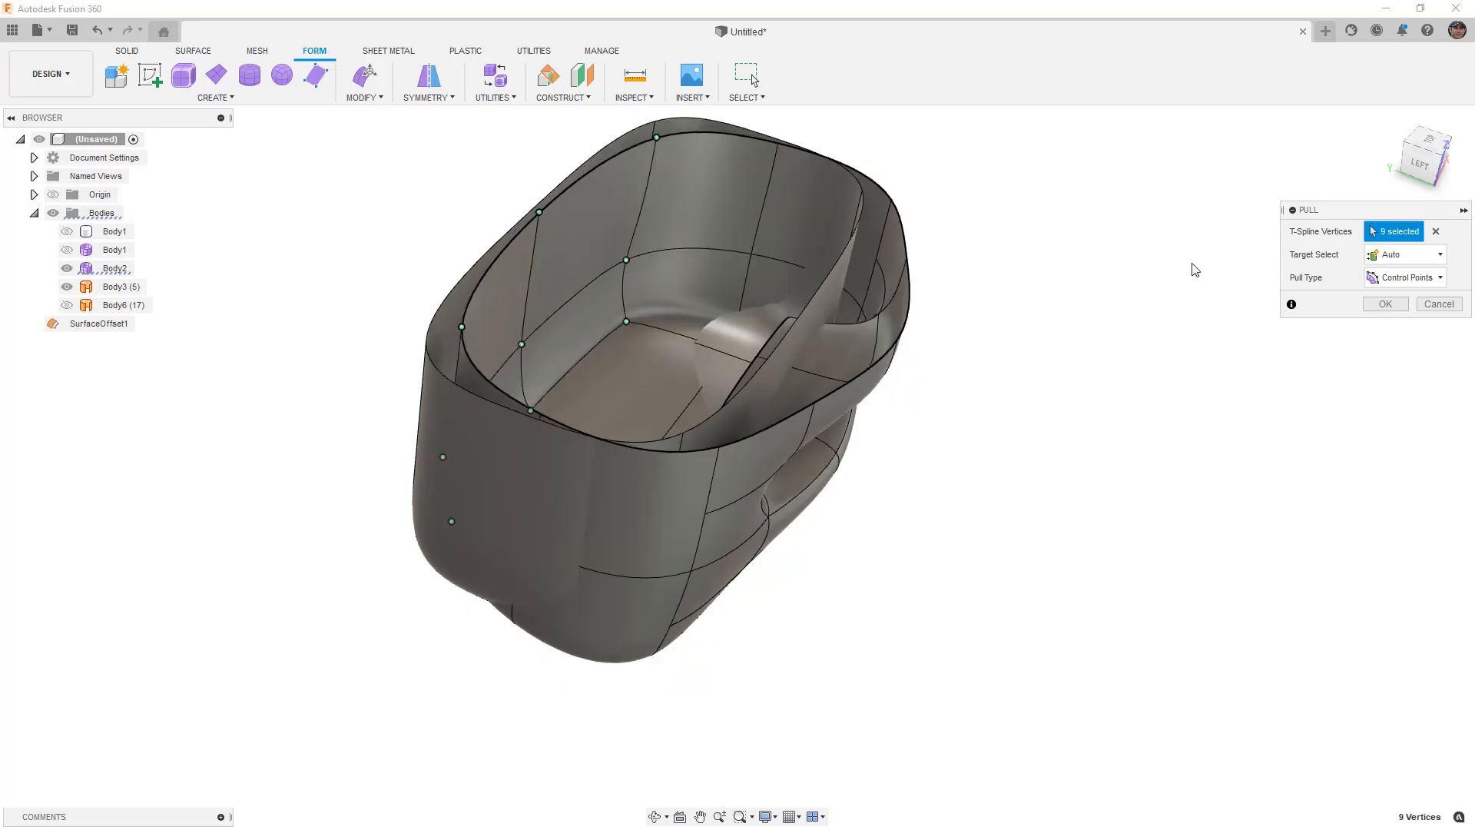
pyautogui.click(1405, 277)
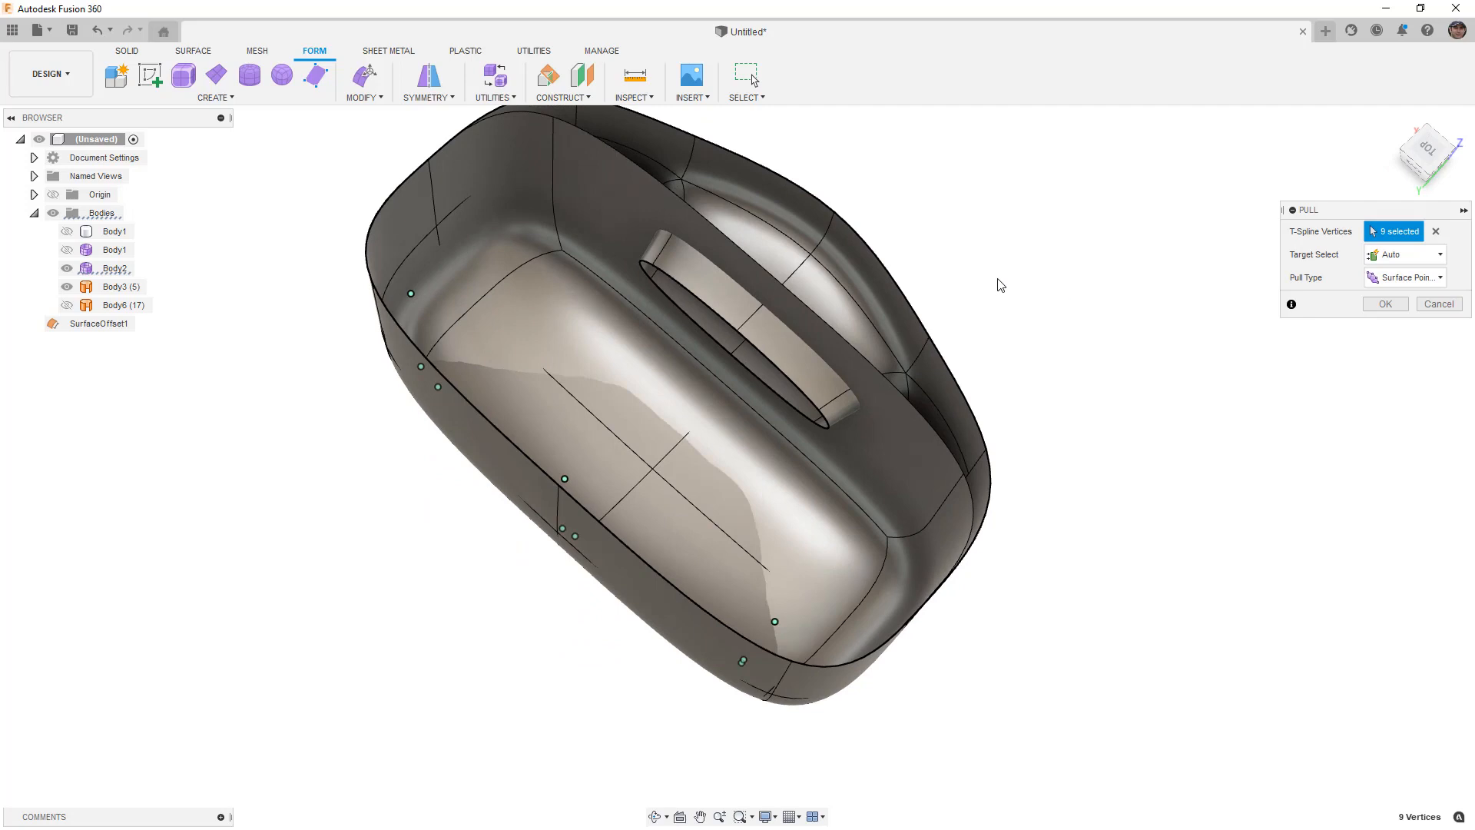
pyautogui.moveTo(1071, 295)
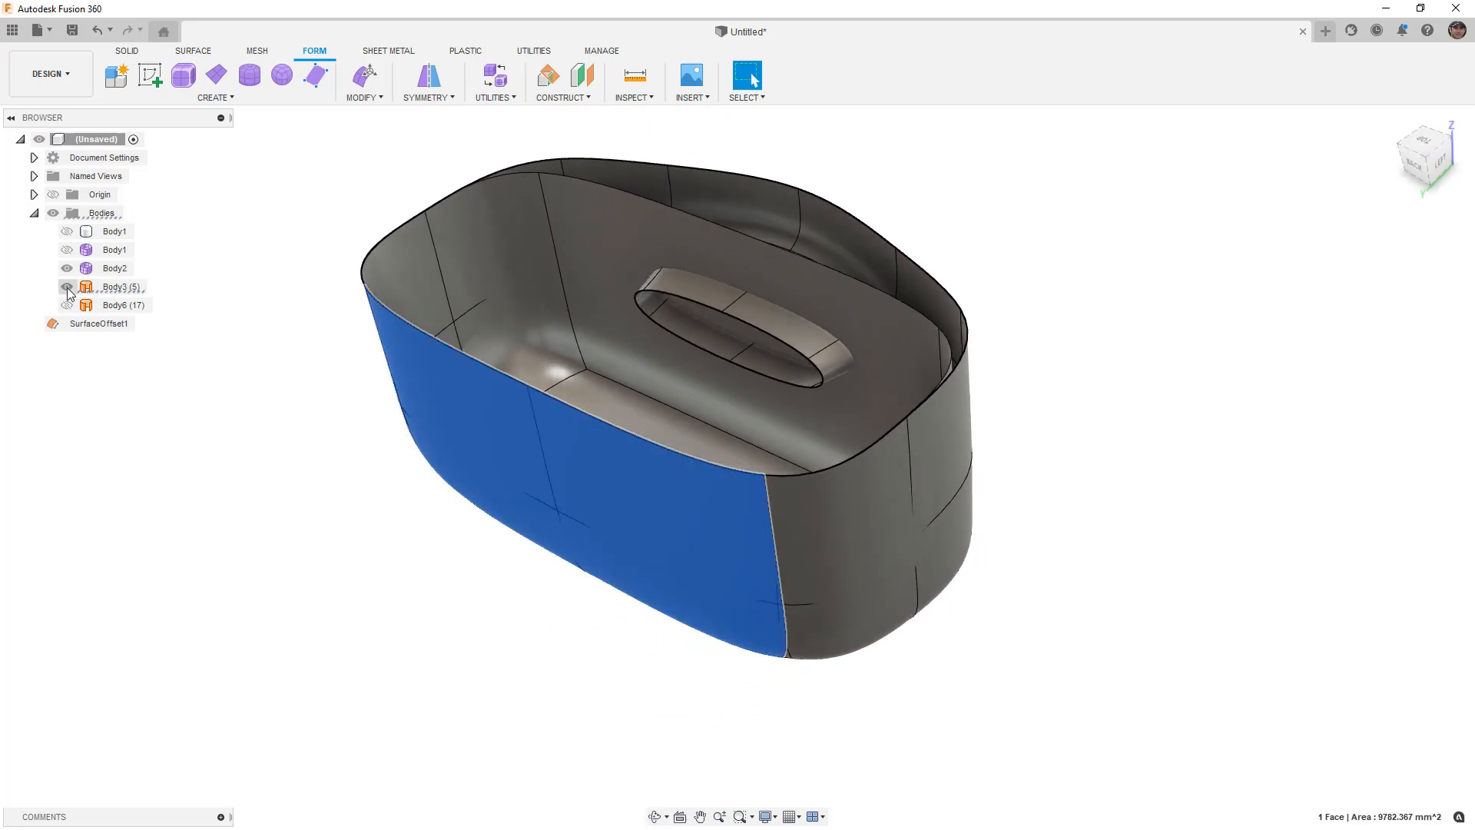
# Step: Toggle visibility of the tub body and form body, then deselect to compare their shapes
pyautogui.click(67, 288)
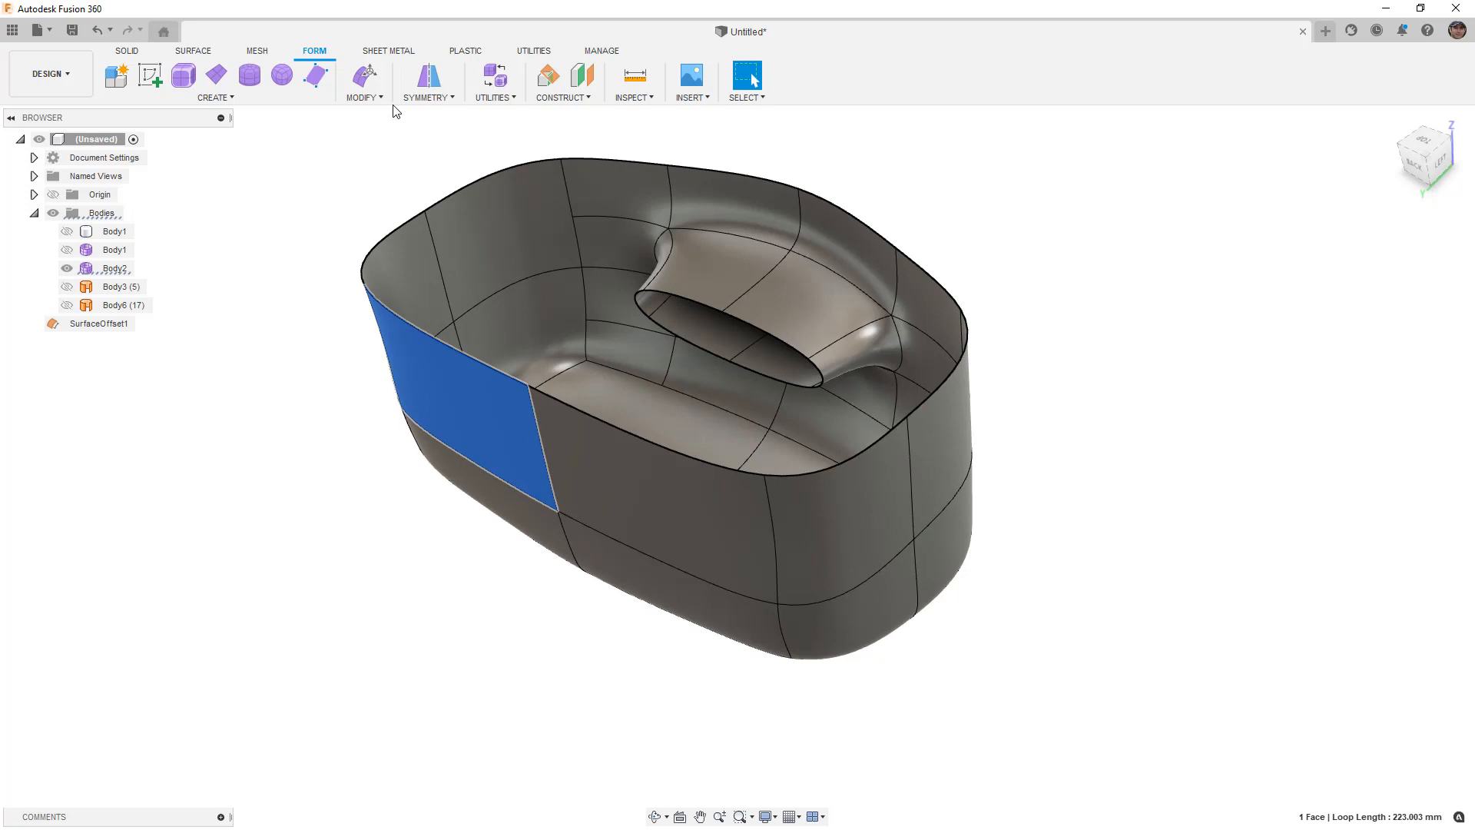
pyautogui.click(361, 75)
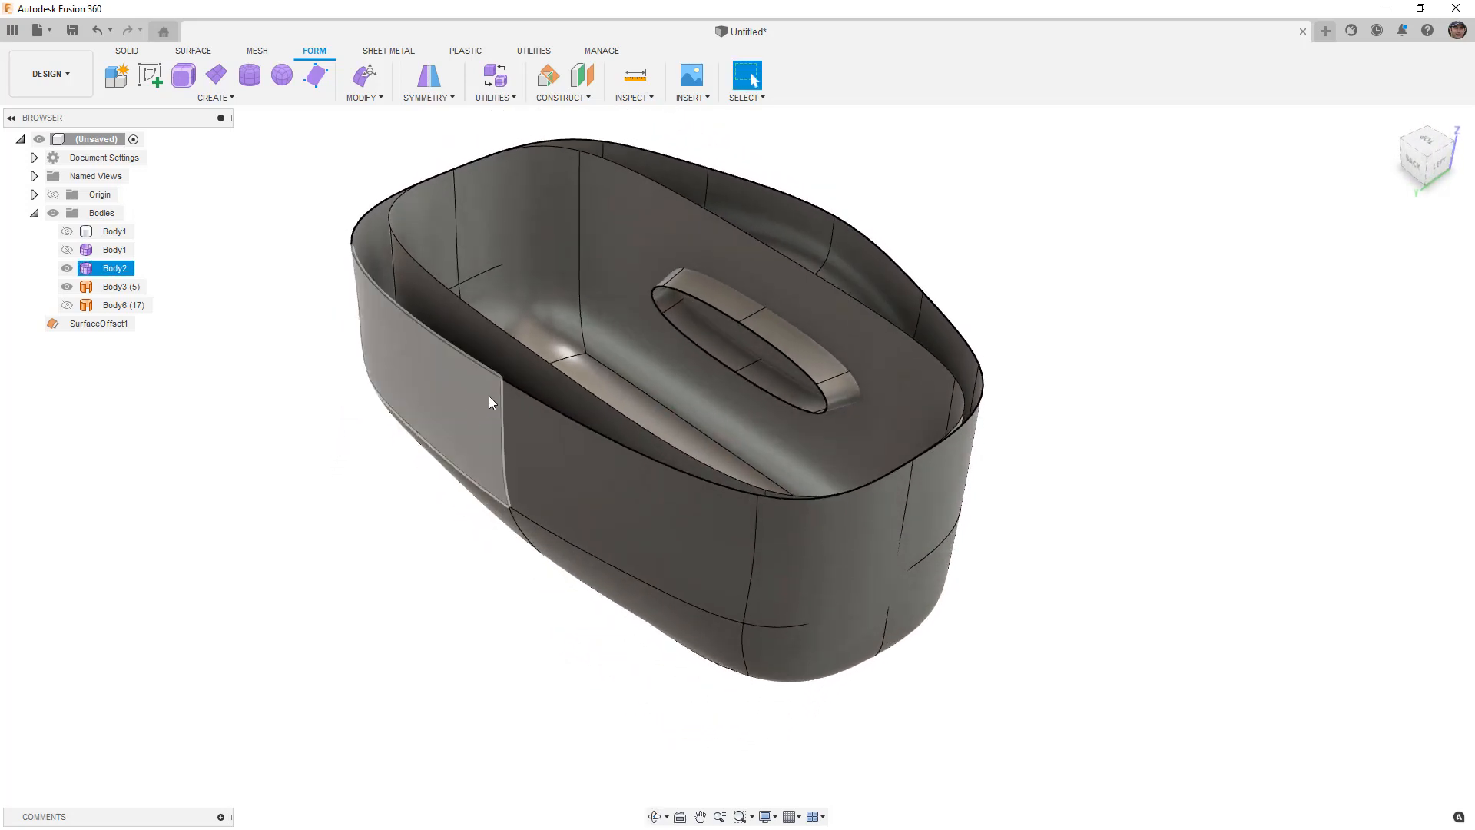
pyautogui.click(116, 285)
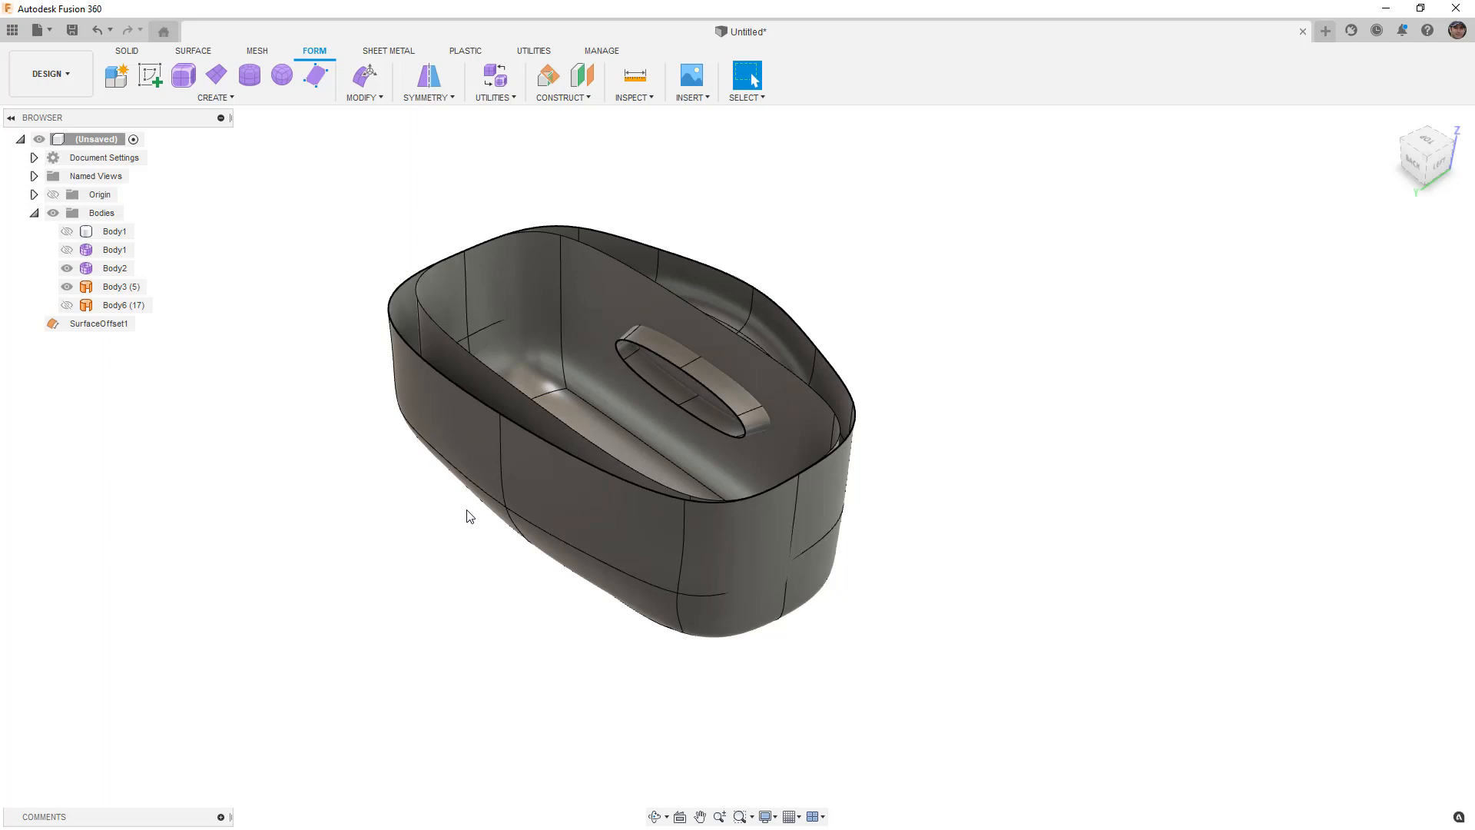
pyautogui.moveTo(461, 188)
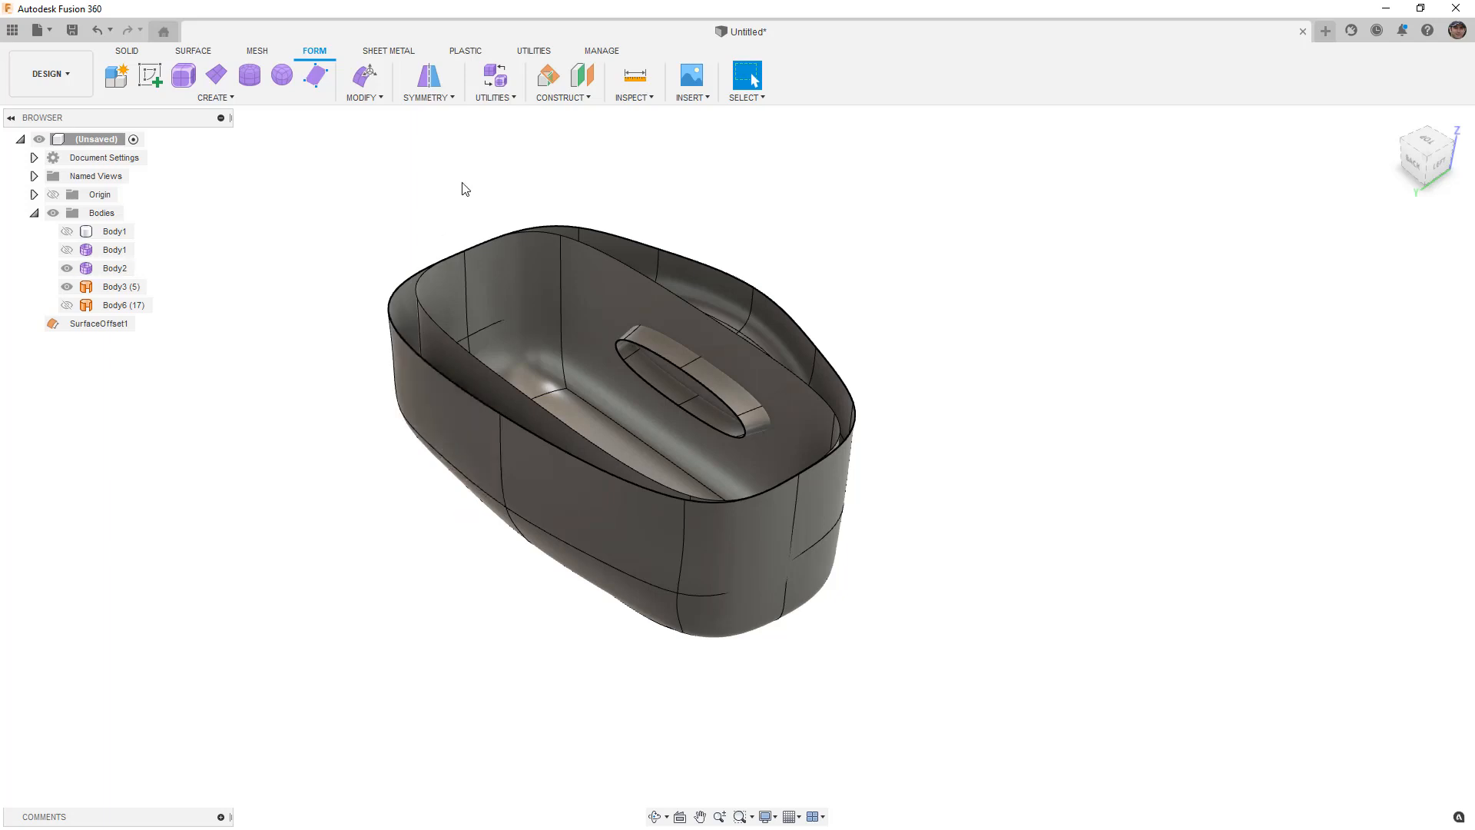
pyautogui.moveTo(497, 99)
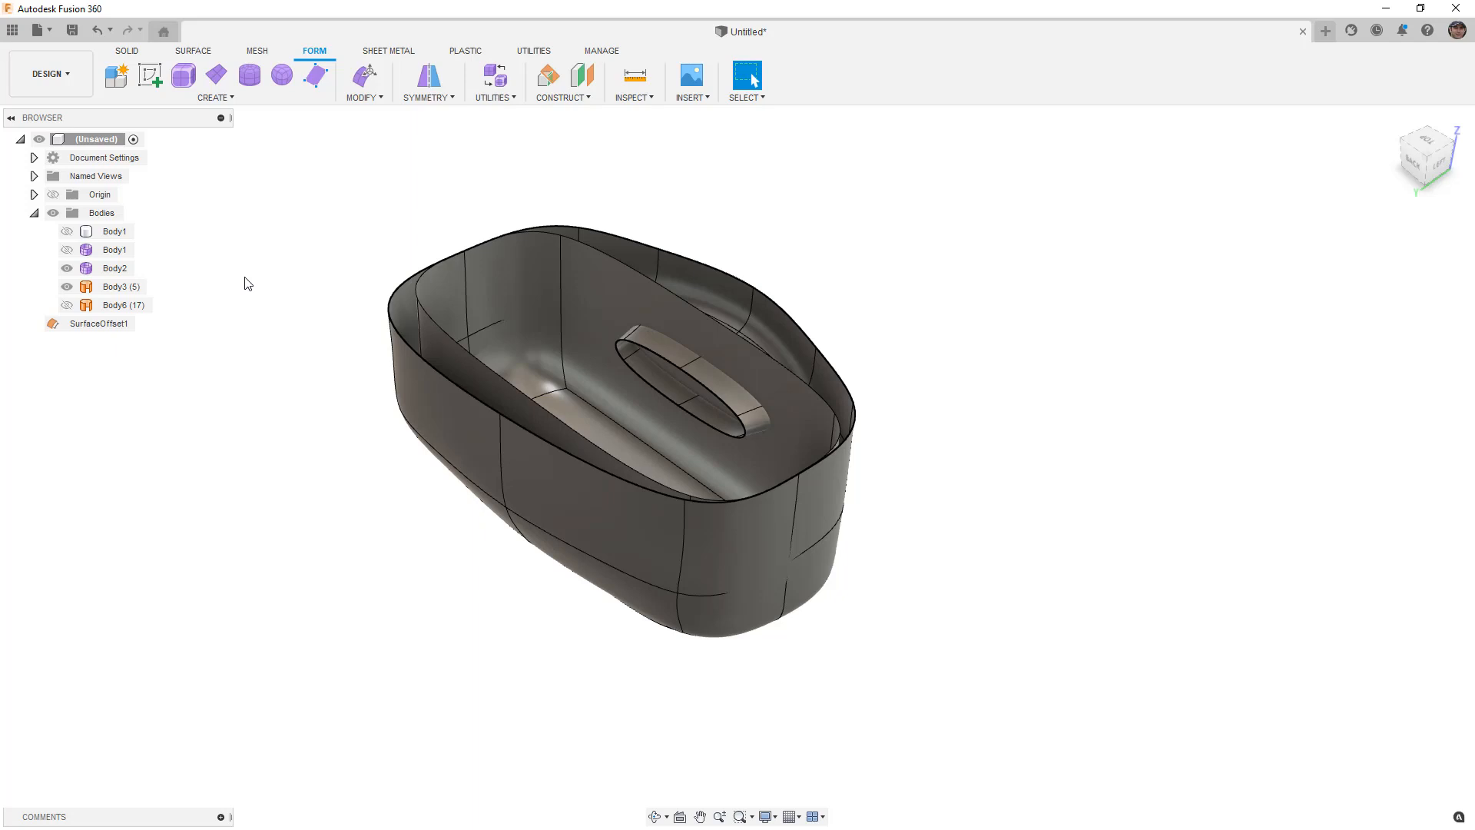
pyautogui.moveTo(244, 287)
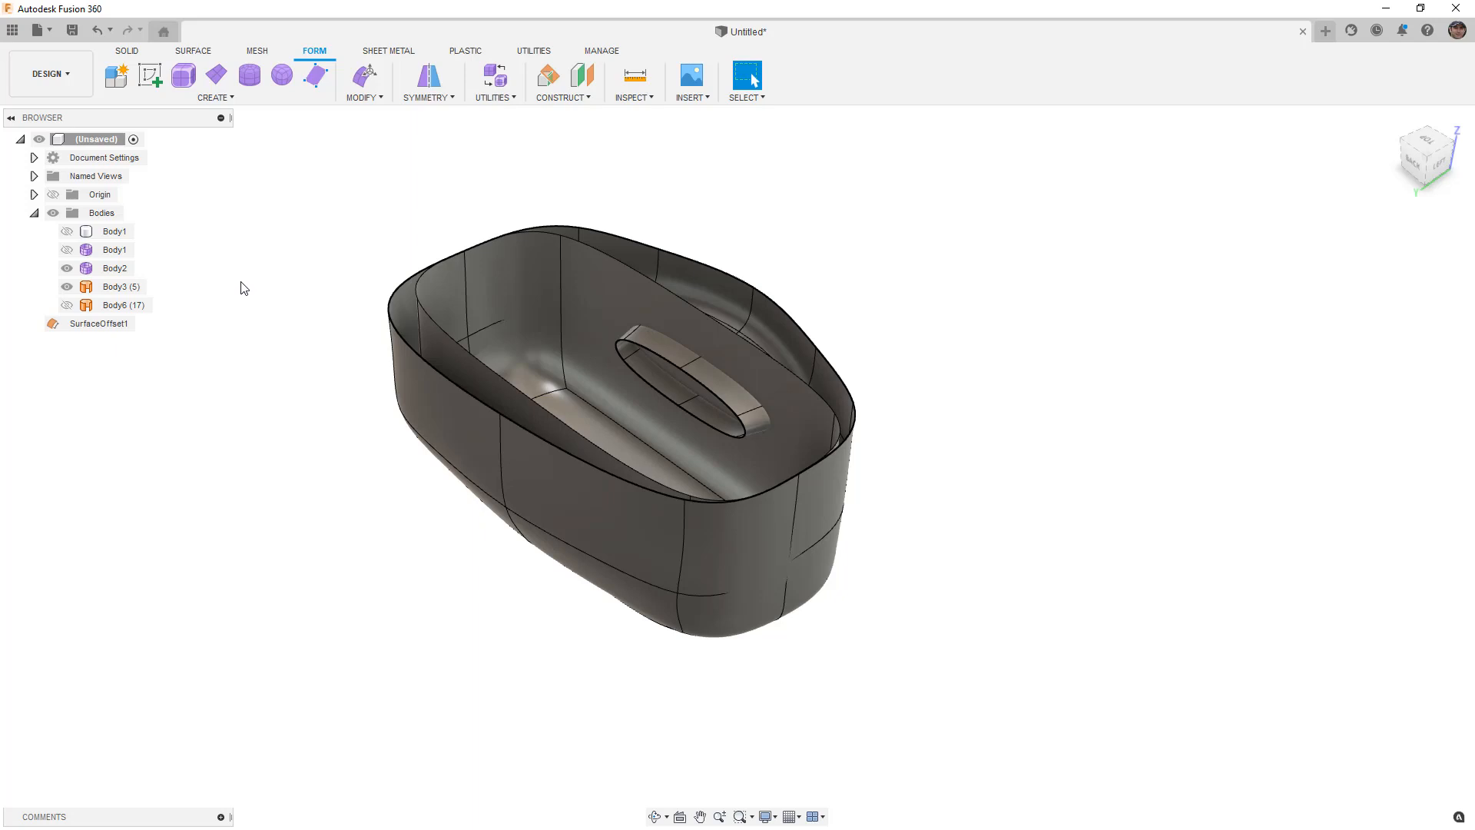